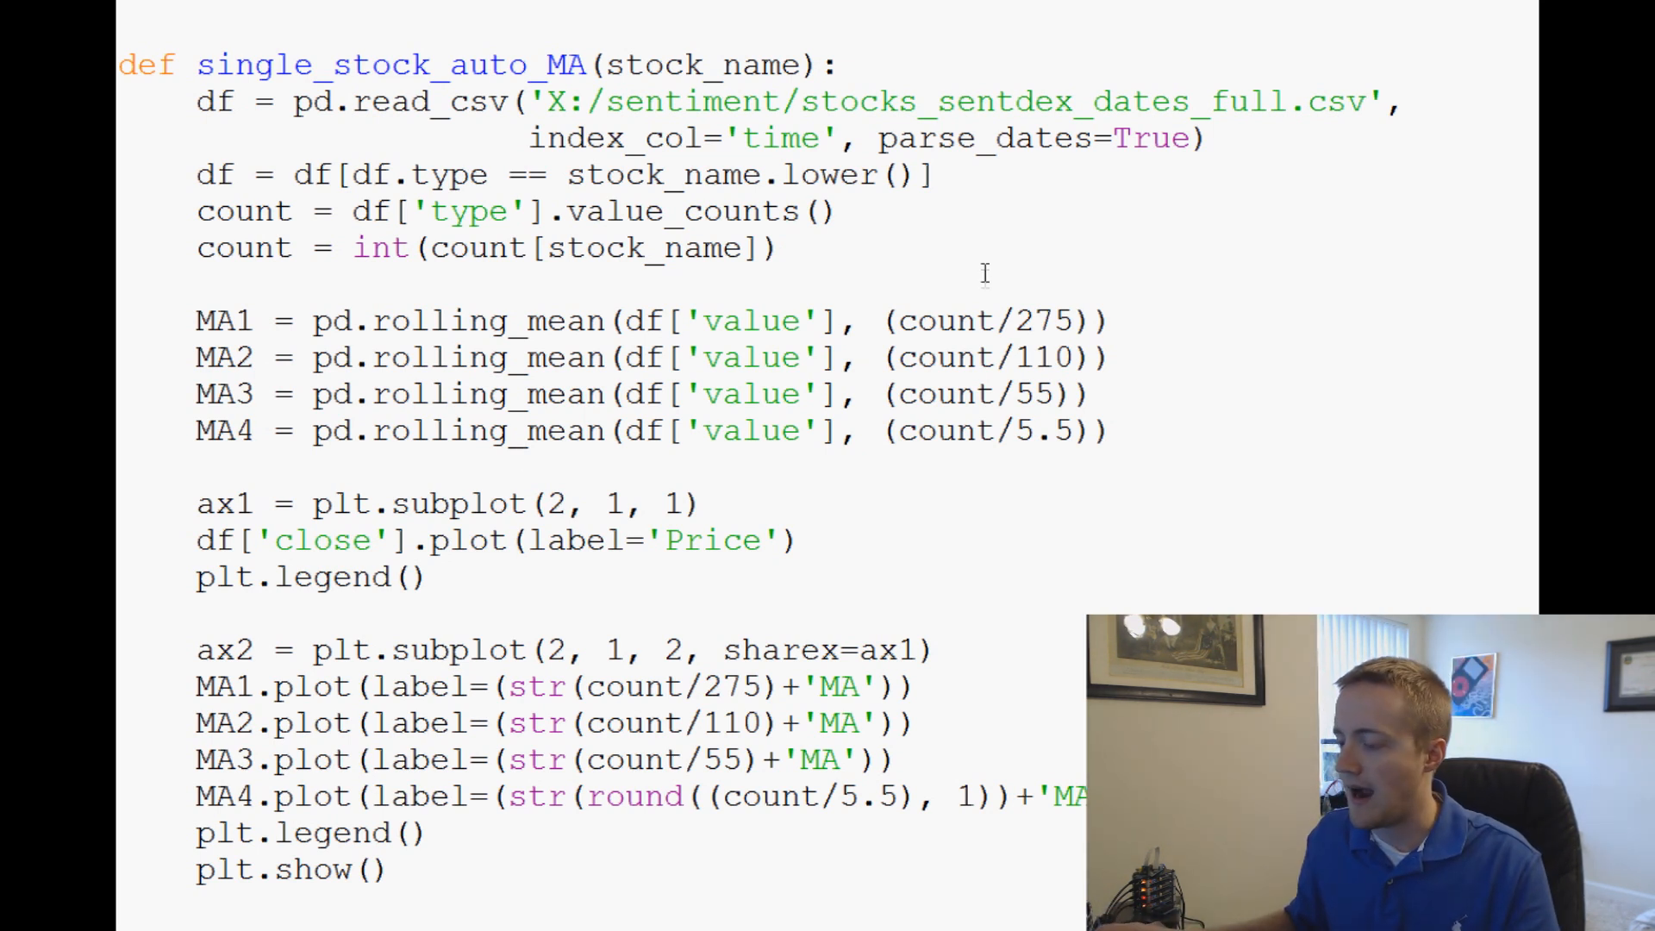
{"action": "mouse_move", "coordinate": [1055, 320]}
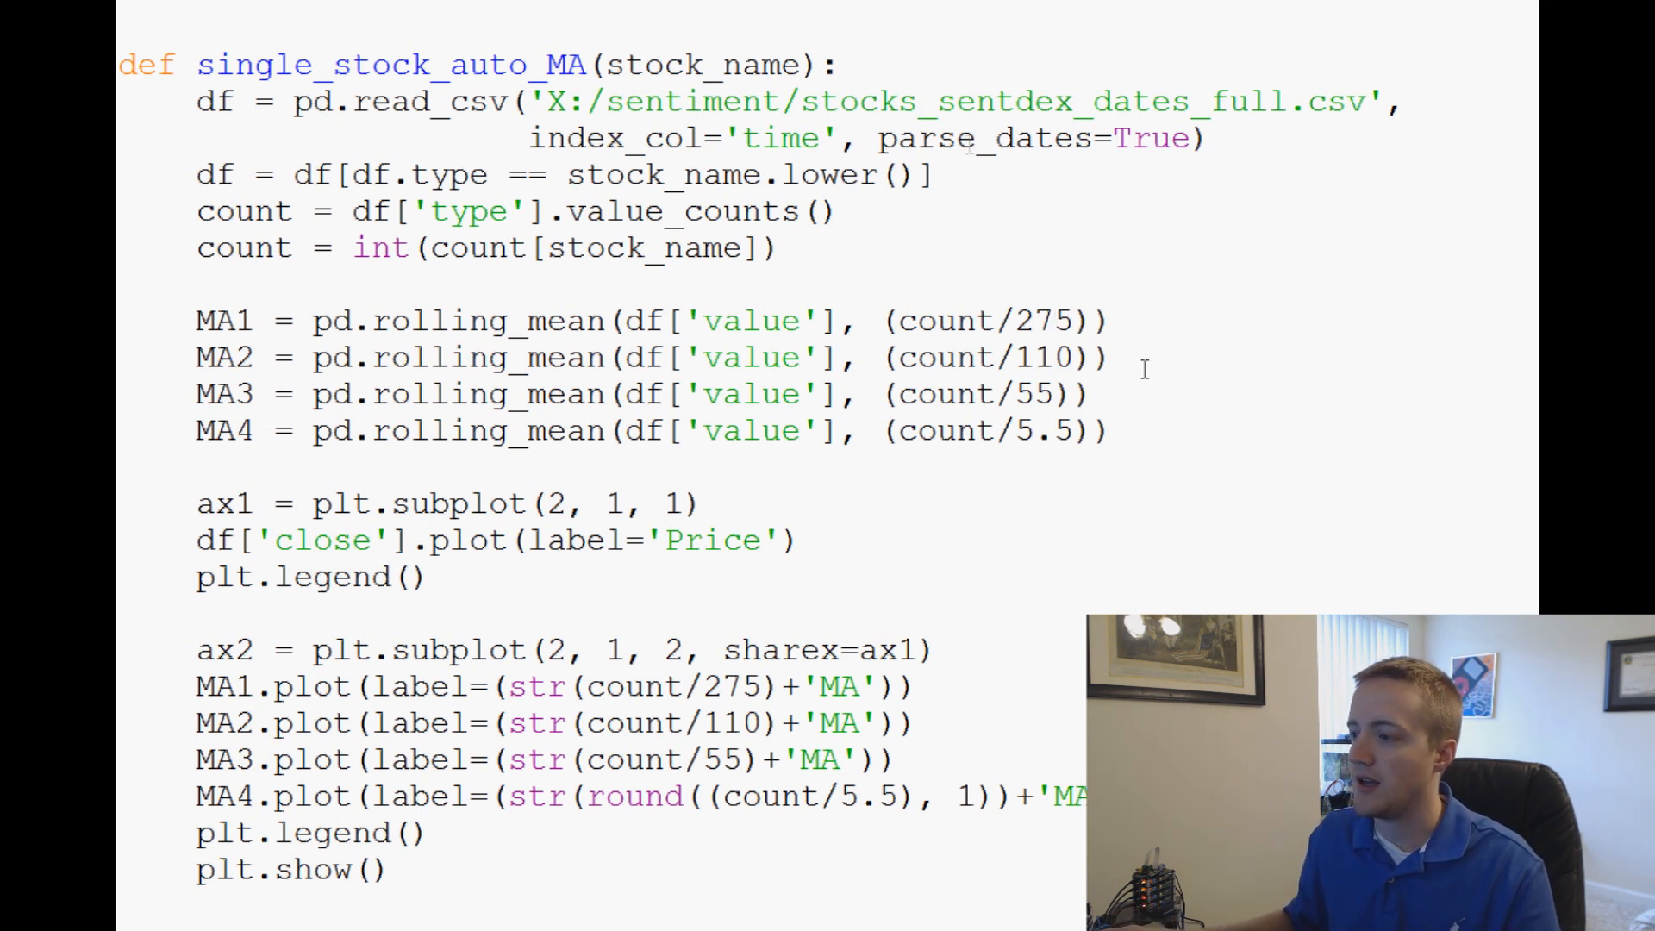
Select code around the moving-average lines in the IDLE editor.
{"action": "double_click", "coordinate": [1045, 320]}
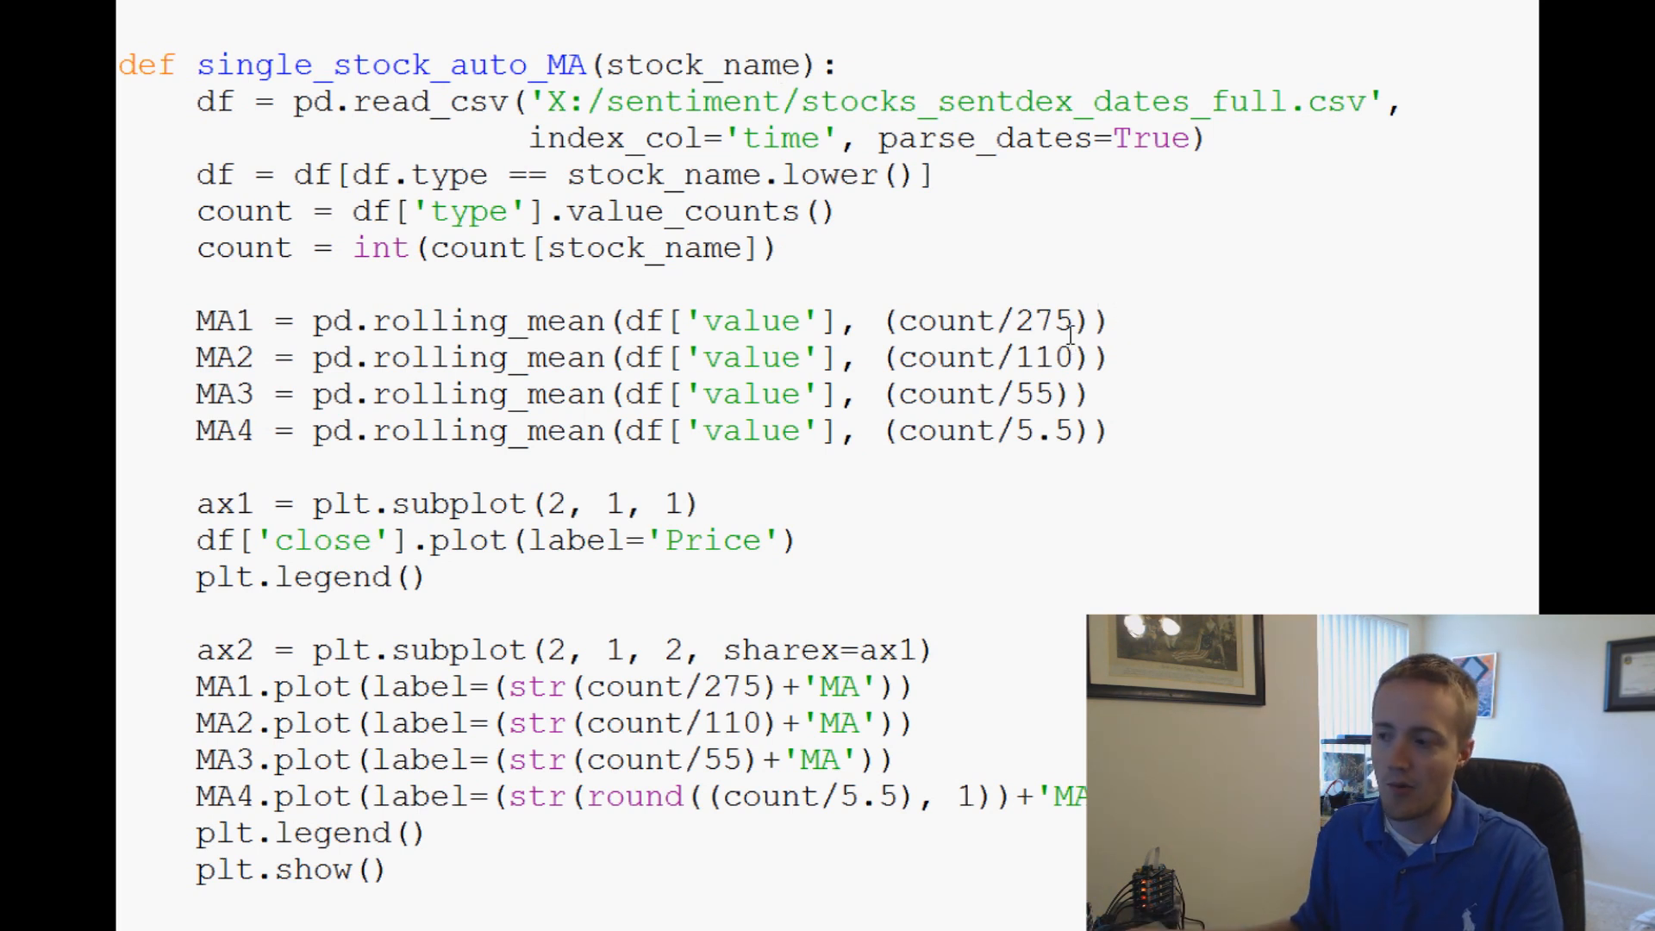
{"action": "left_click", "coordinate": [778, 65]}
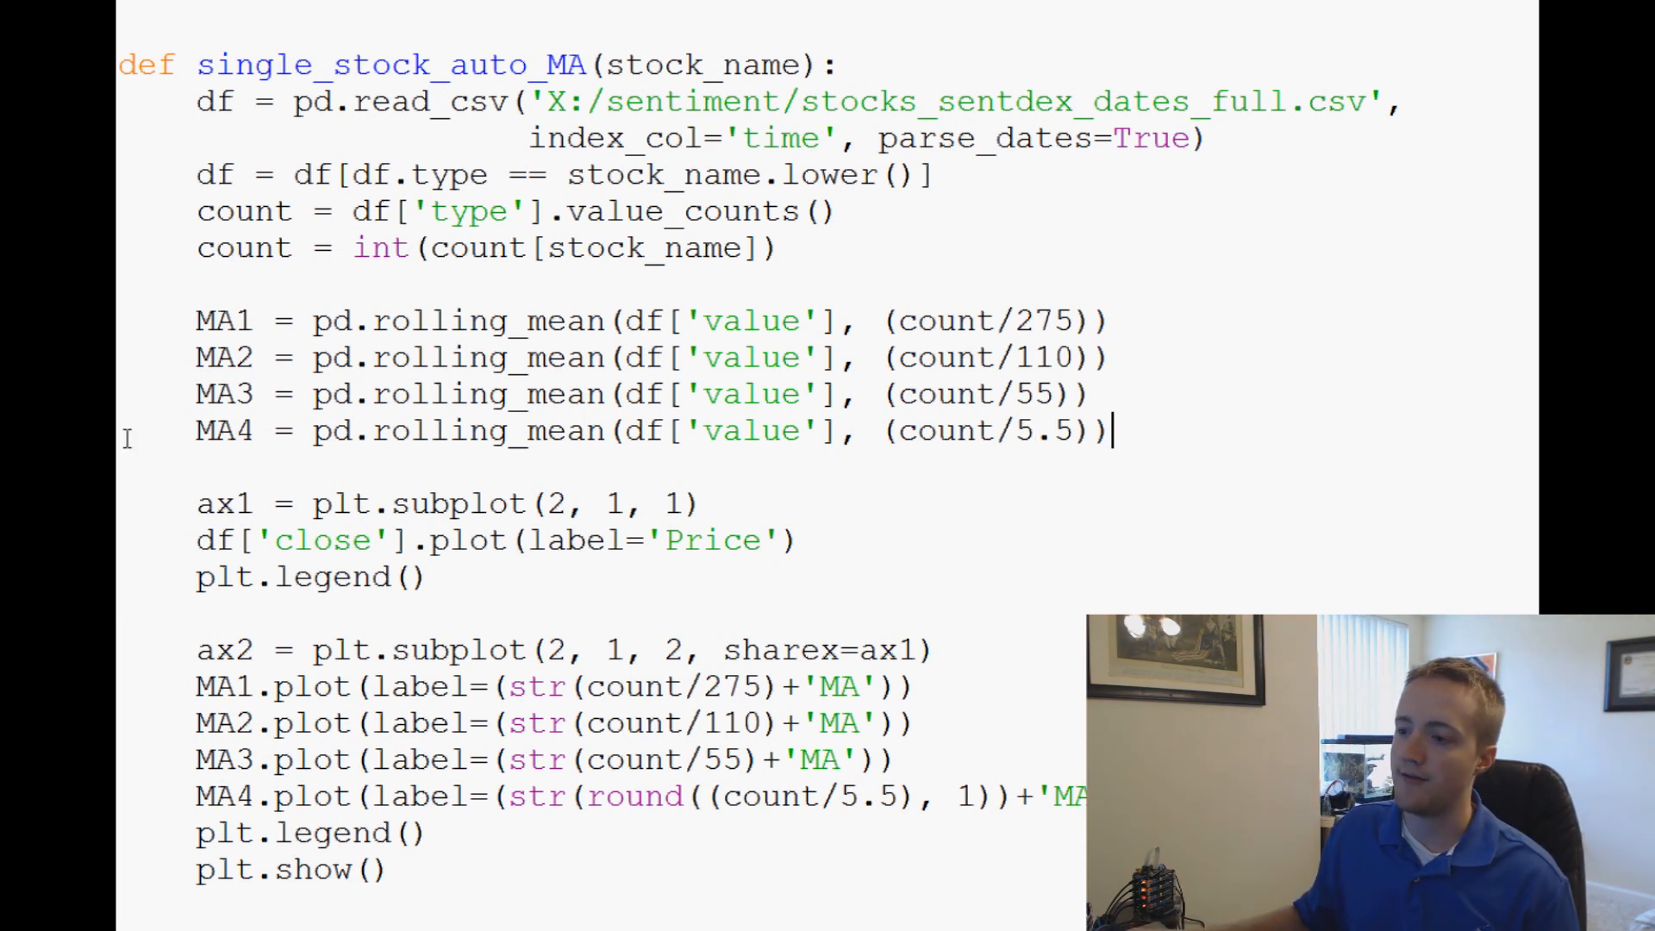
{"action": "double_click", "coordinate": [222, 431]}
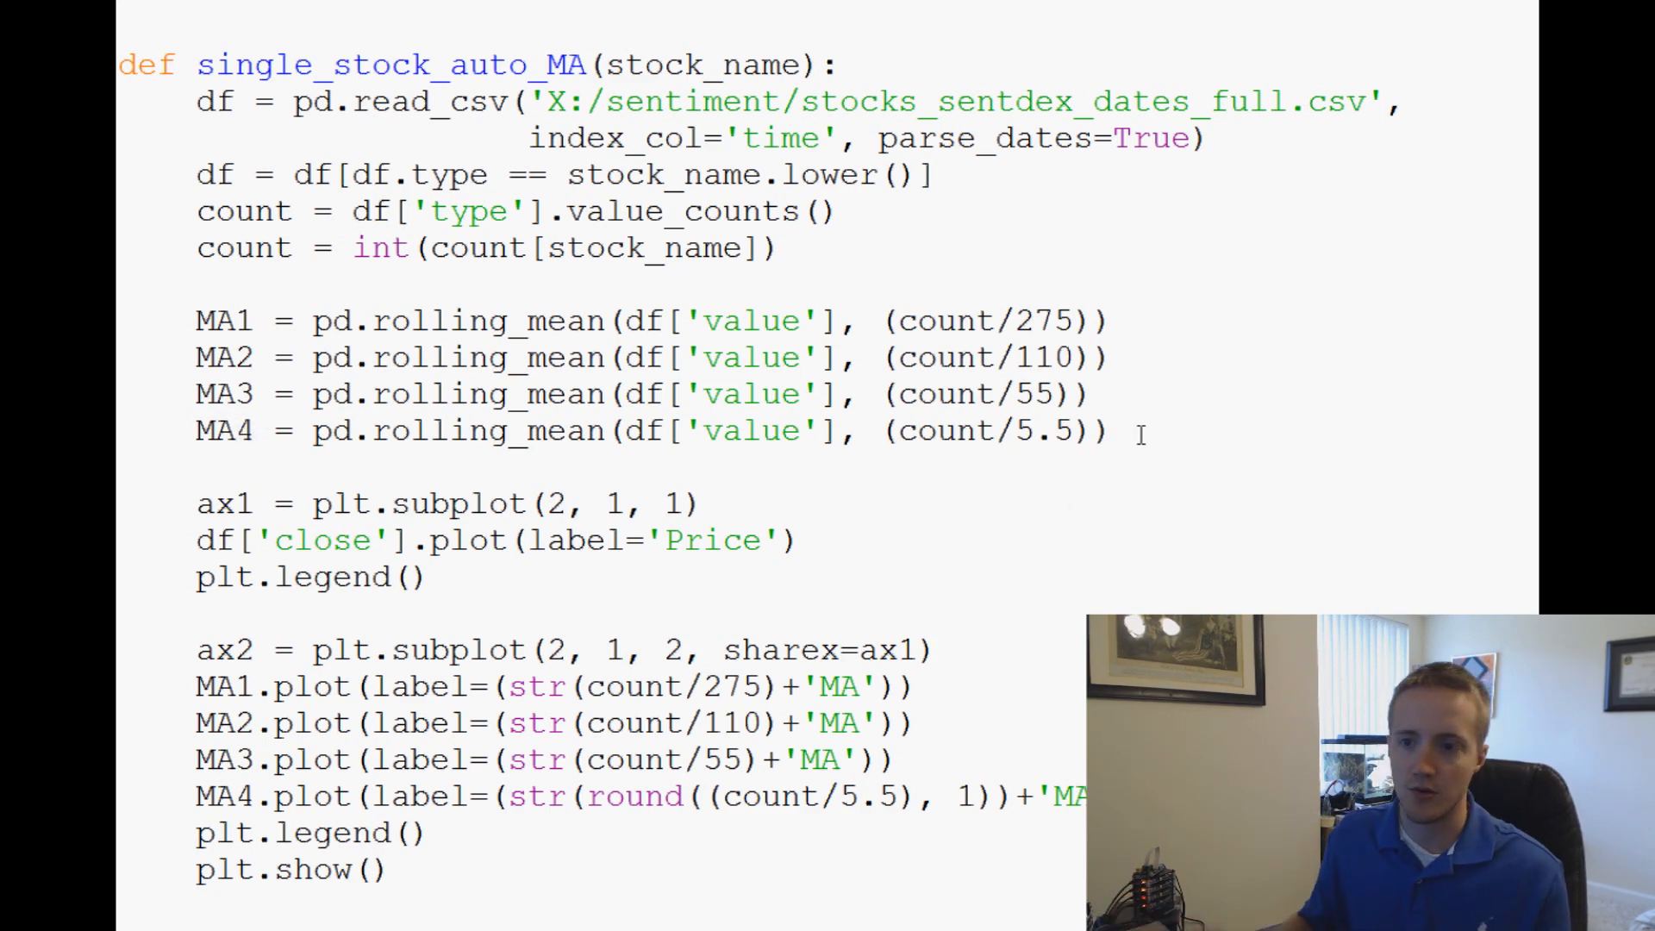
Add the line SP = int(math.ceil(count/5.5)) below the MA4 rolling mean.
{"action": "key", "text": "Enter"}
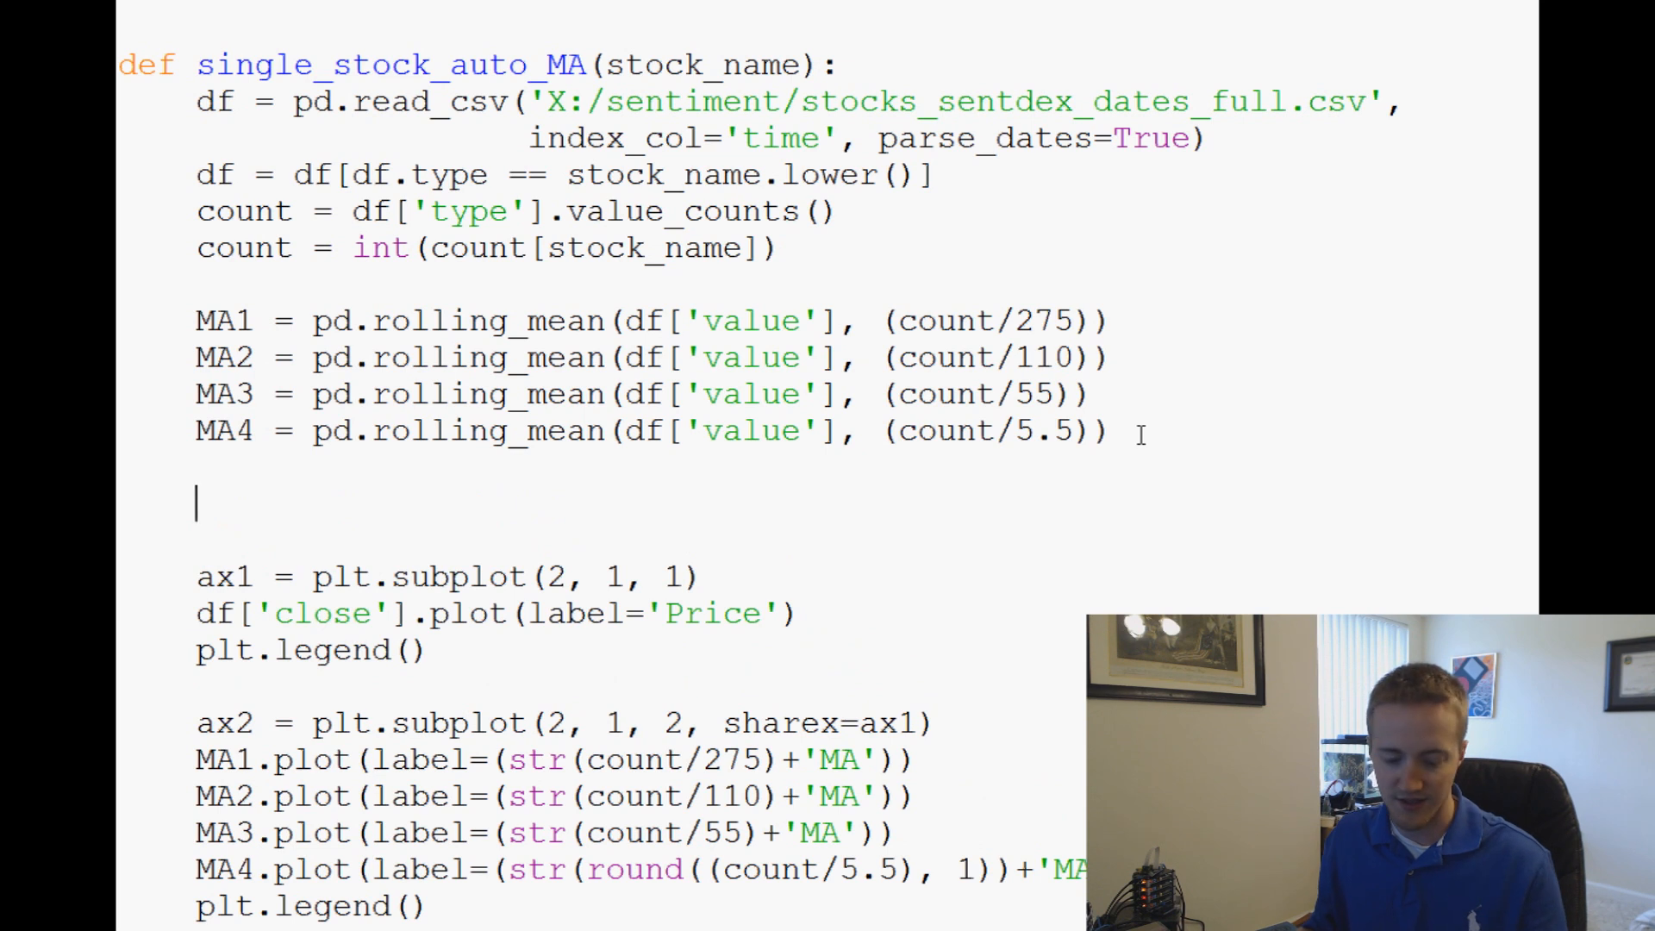
{"action": "type", "text": "SP"}
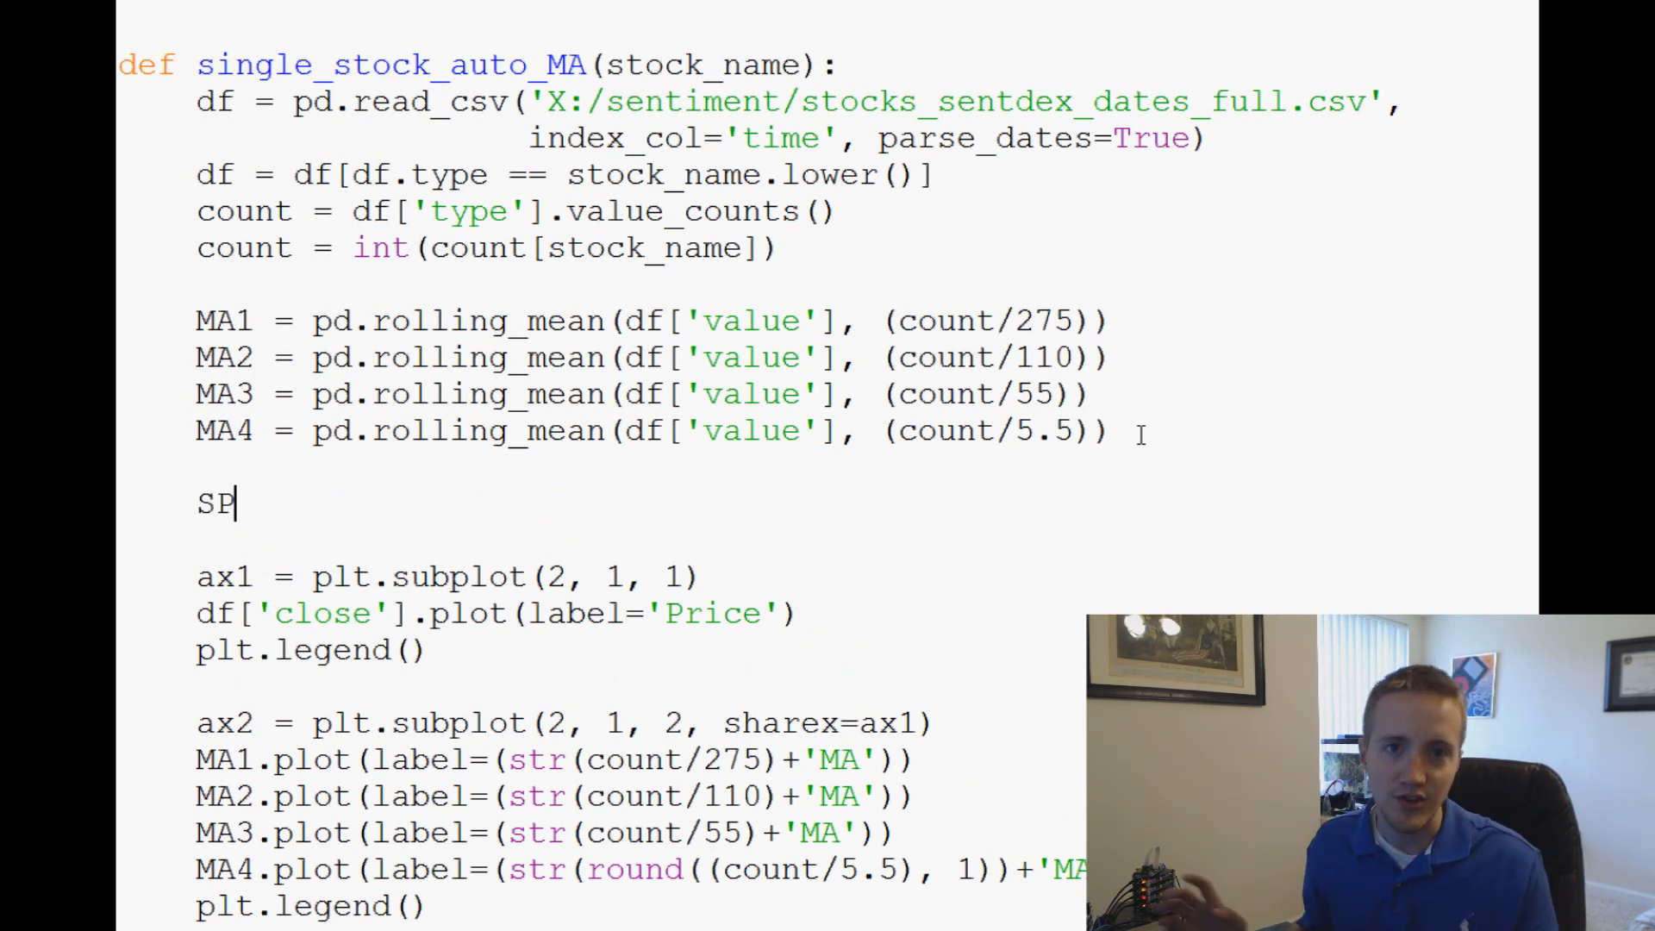
{"action": "type", "text": "="}
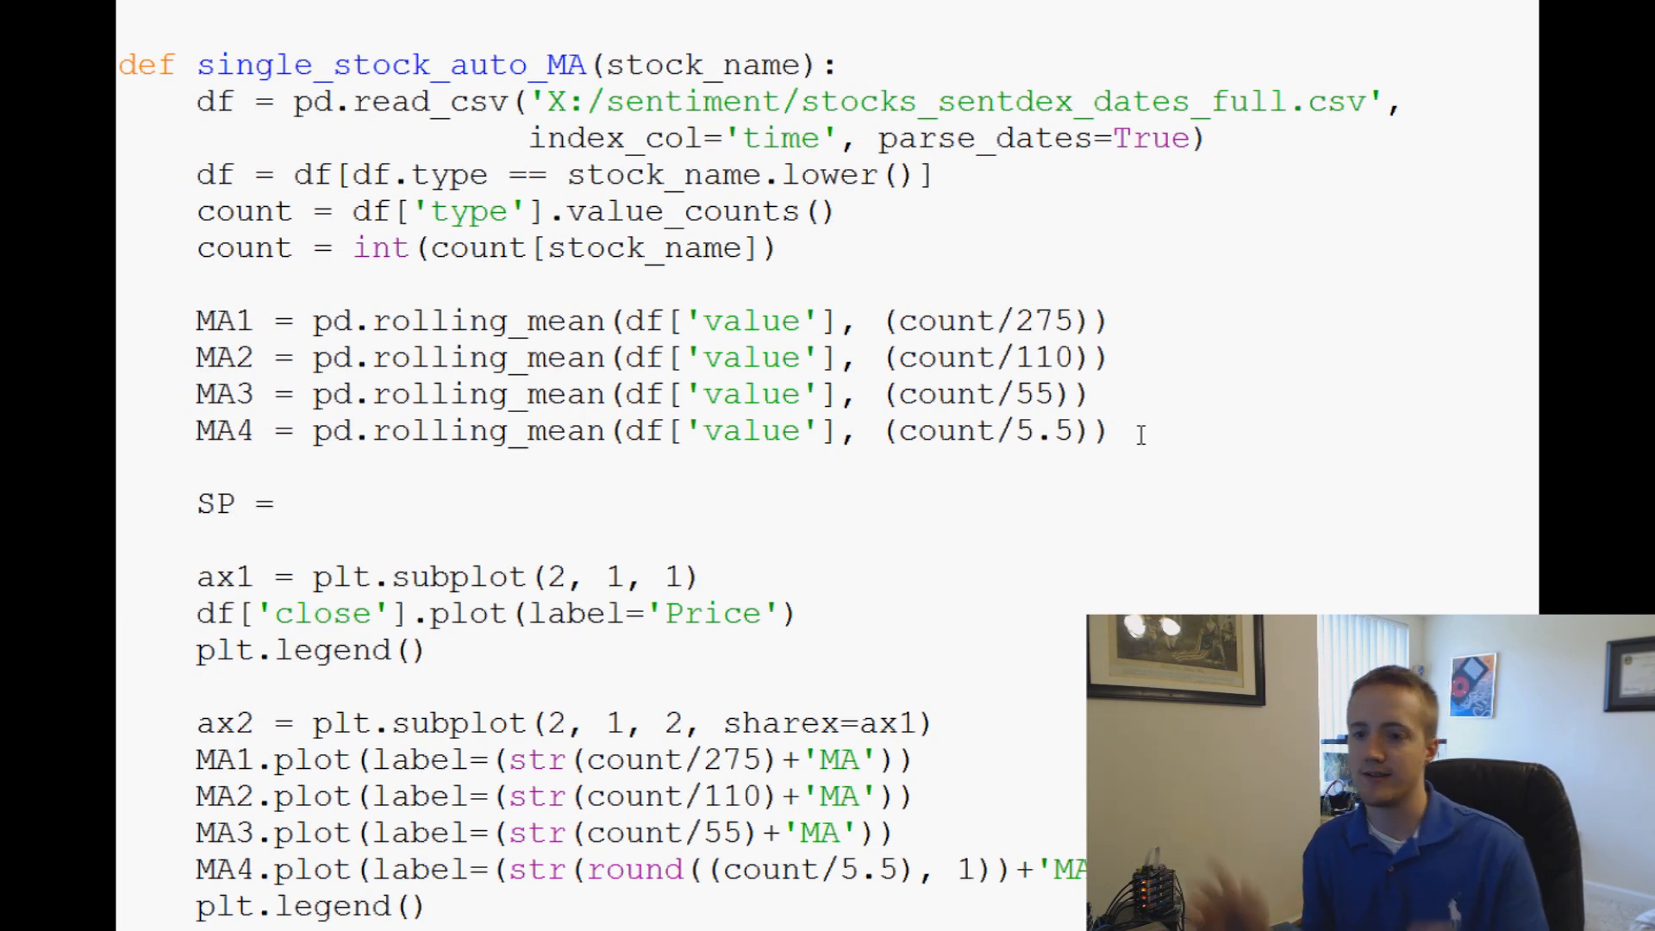
{"action": "type", "text": "int"}
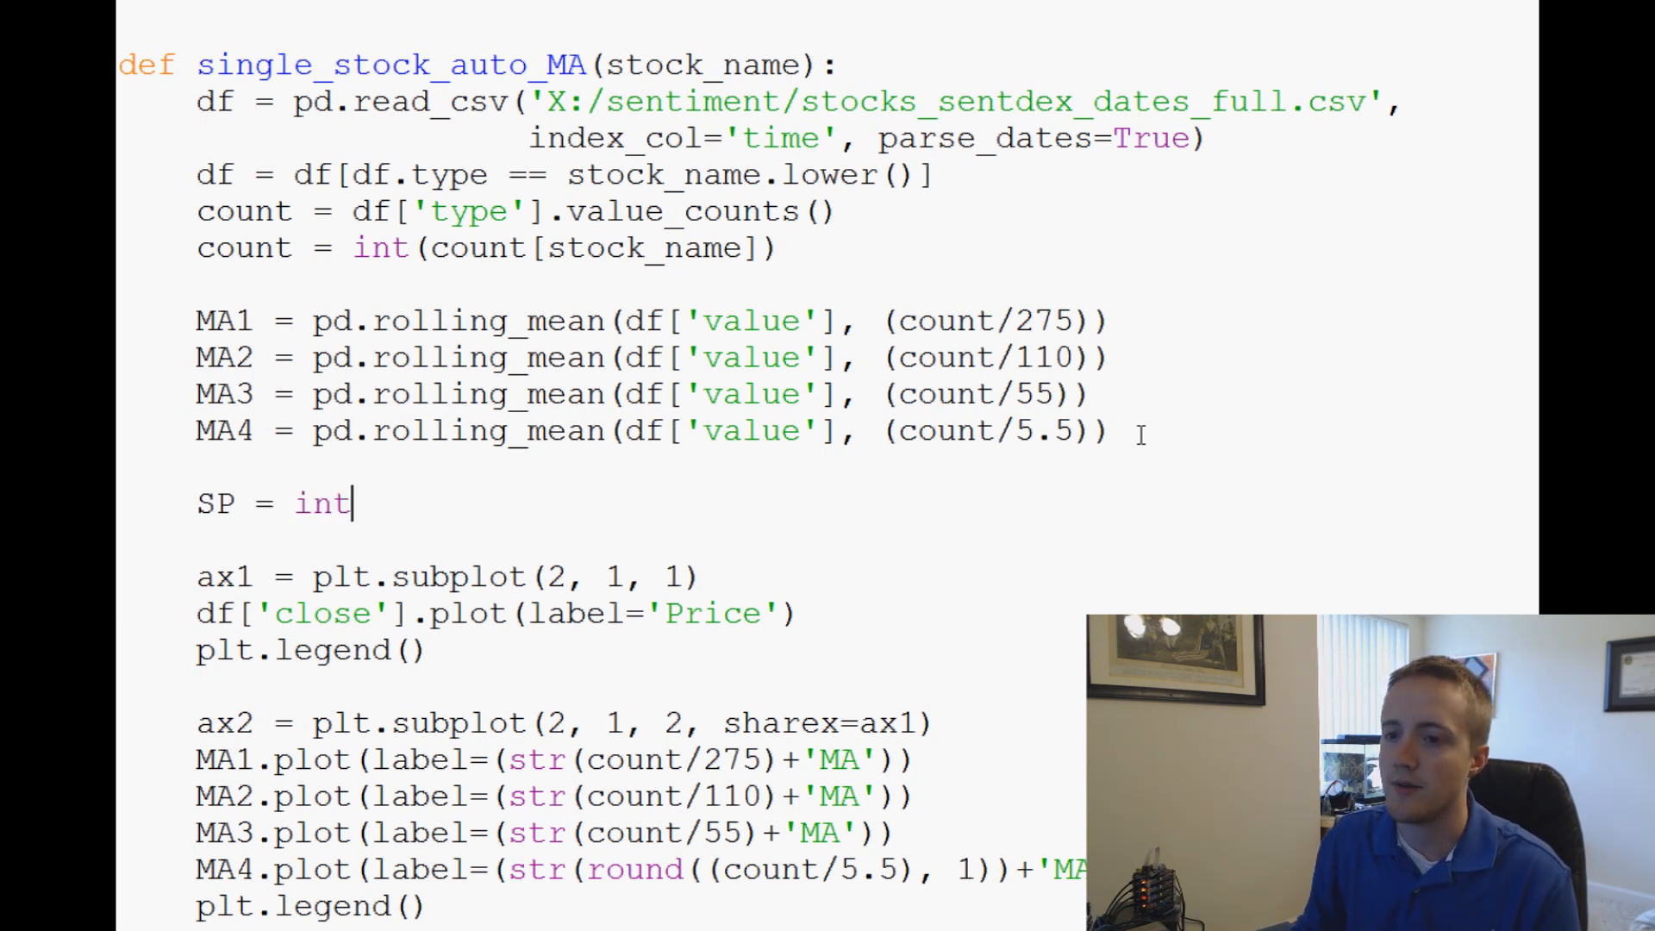
{"action": "type", "text": "()"}
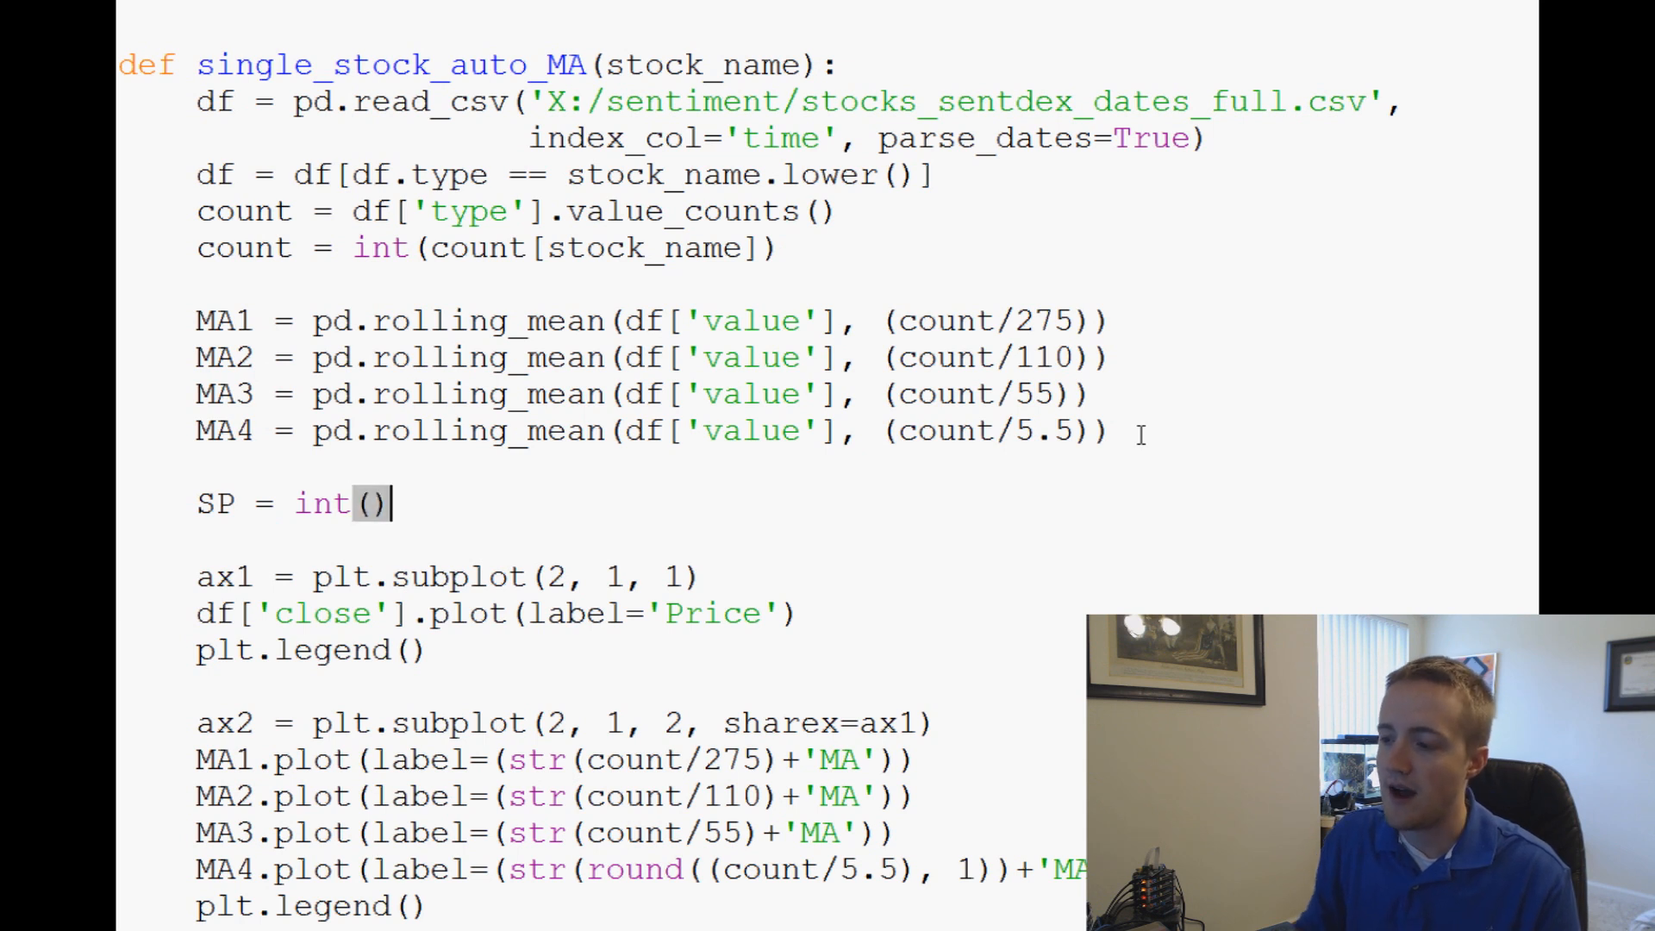
{"action": "type", "text": "coun"}
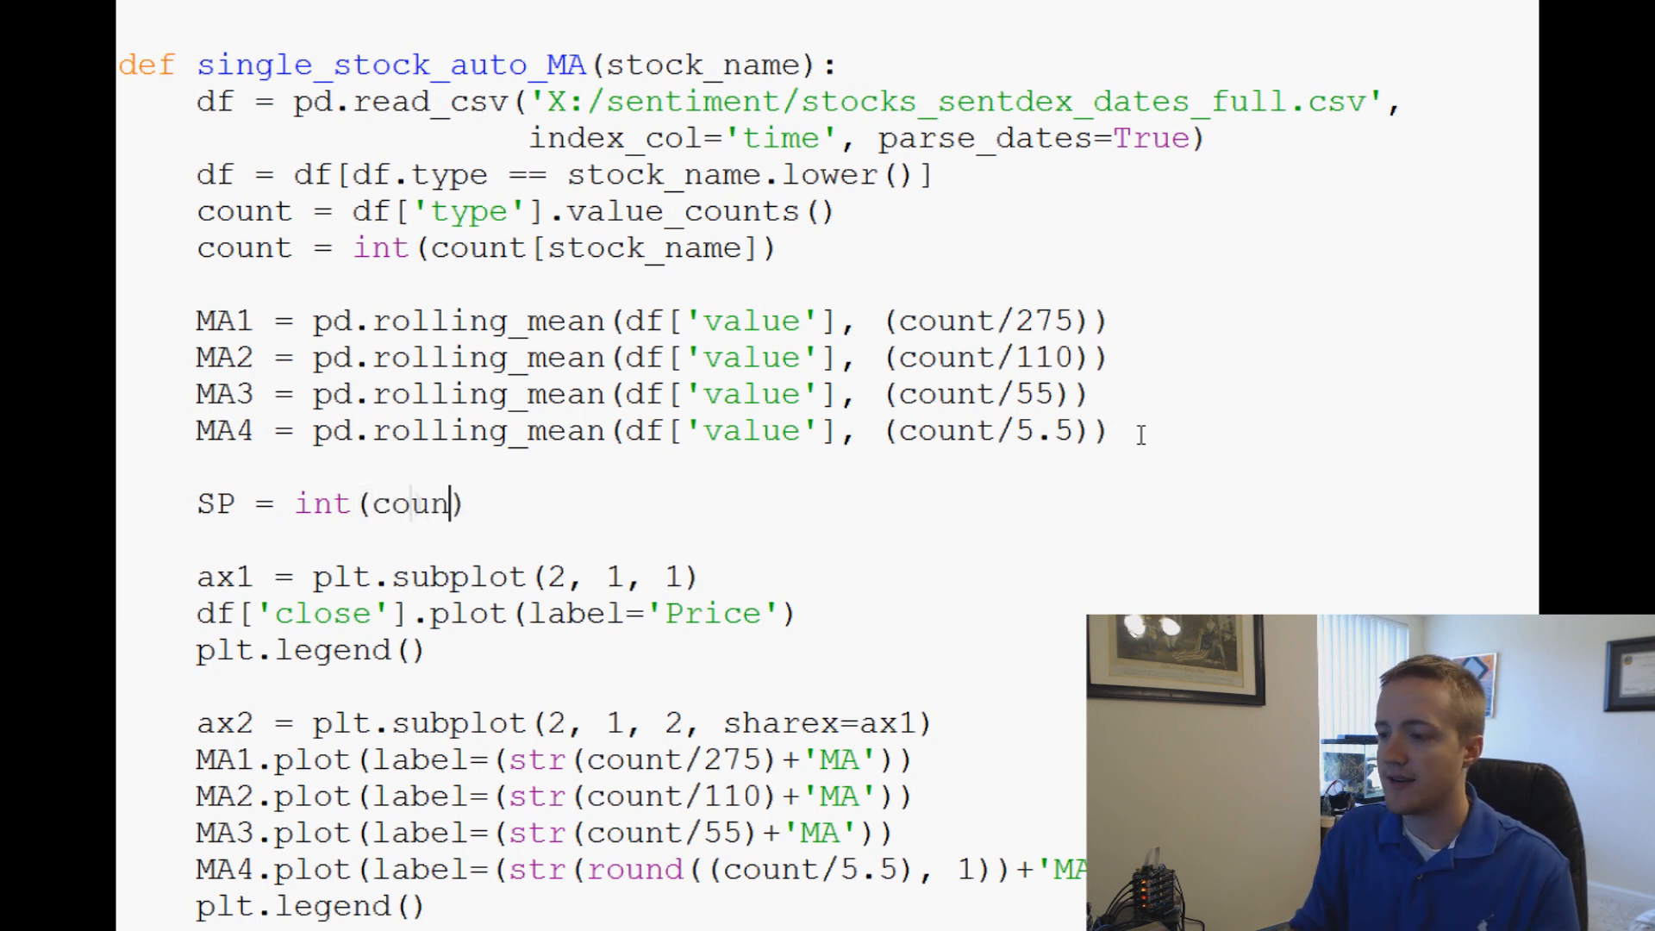
{"action": "type", "text": "t/"}
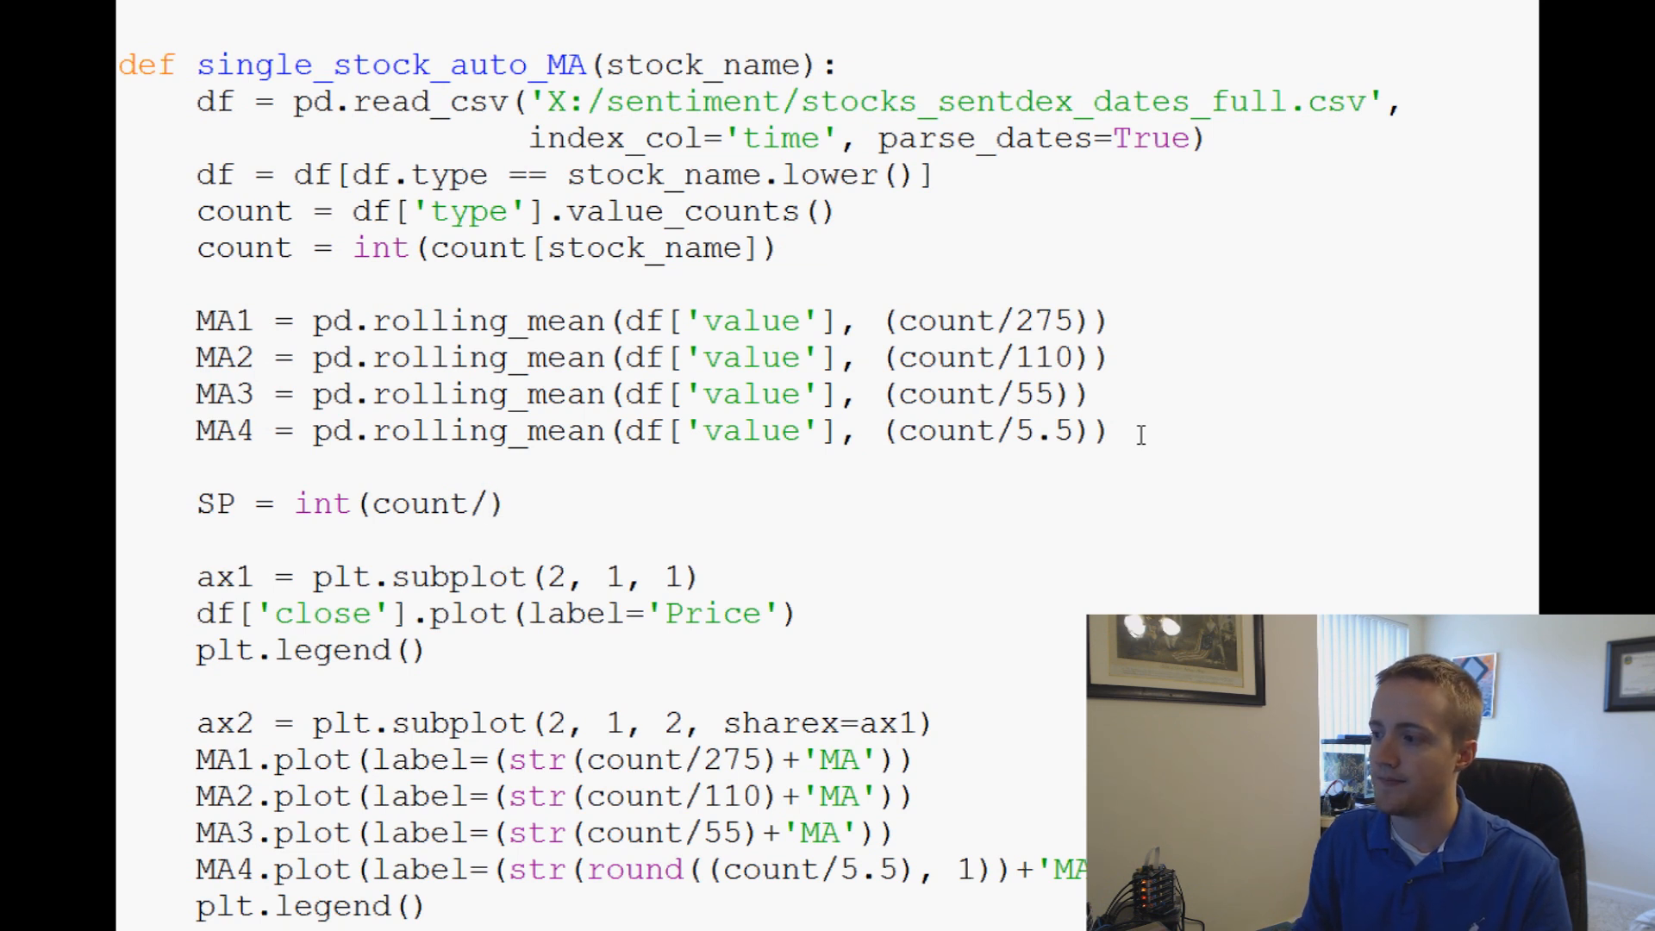
{"action": "type", "text": "5.5"}
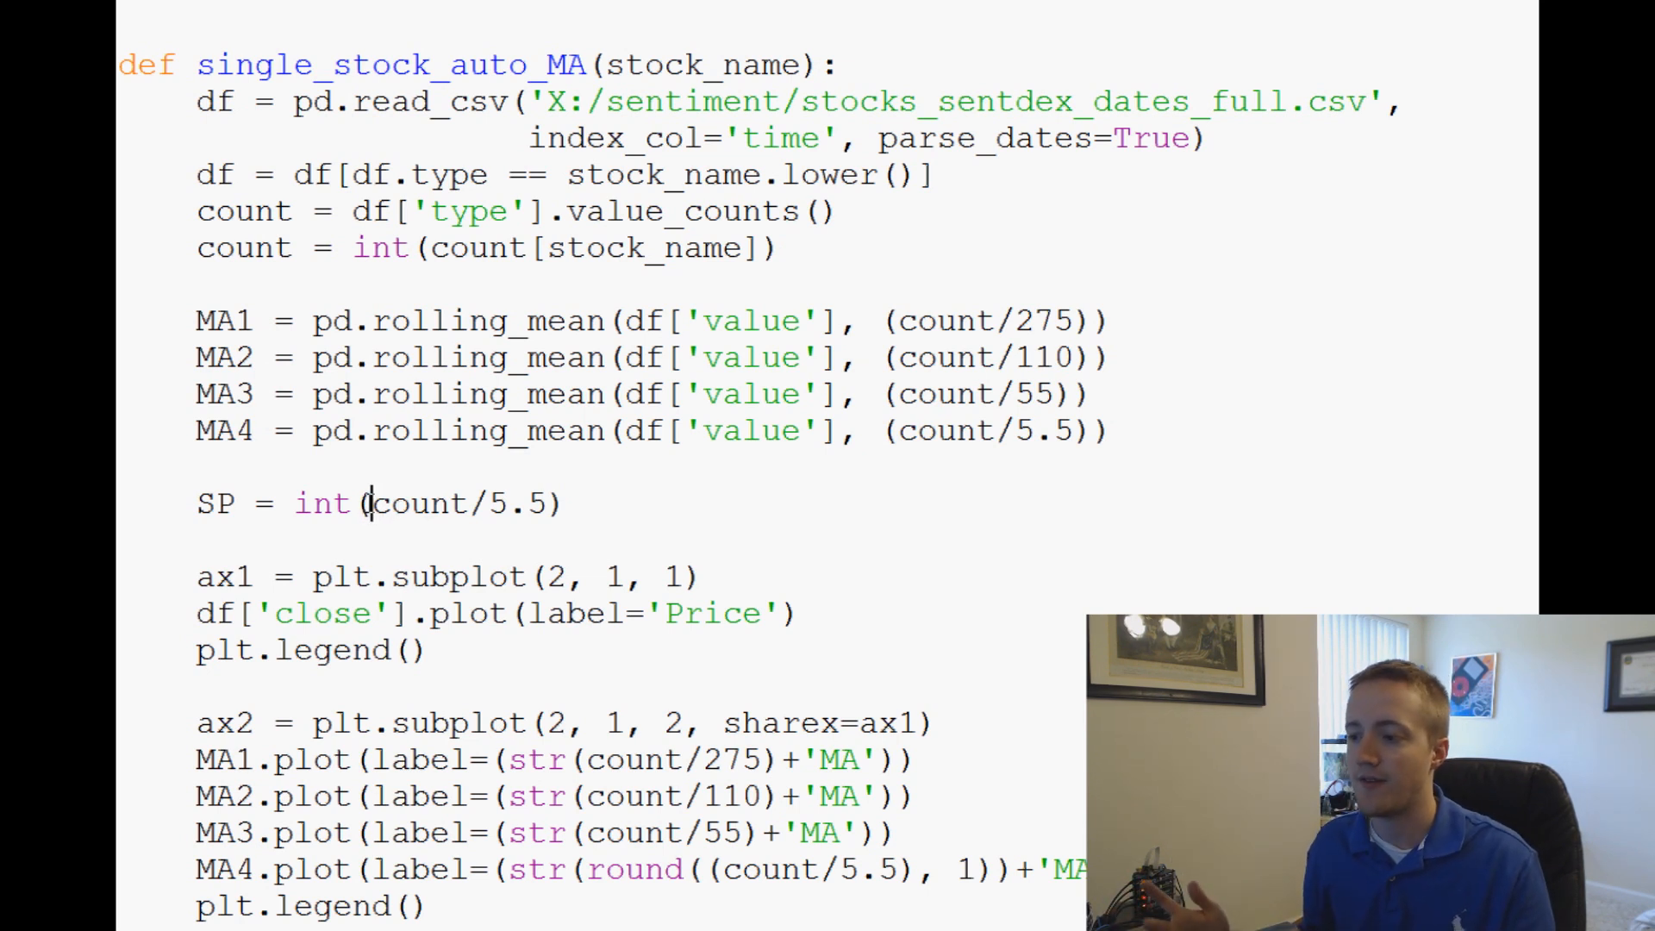
{"action": "type", "text": "math."}
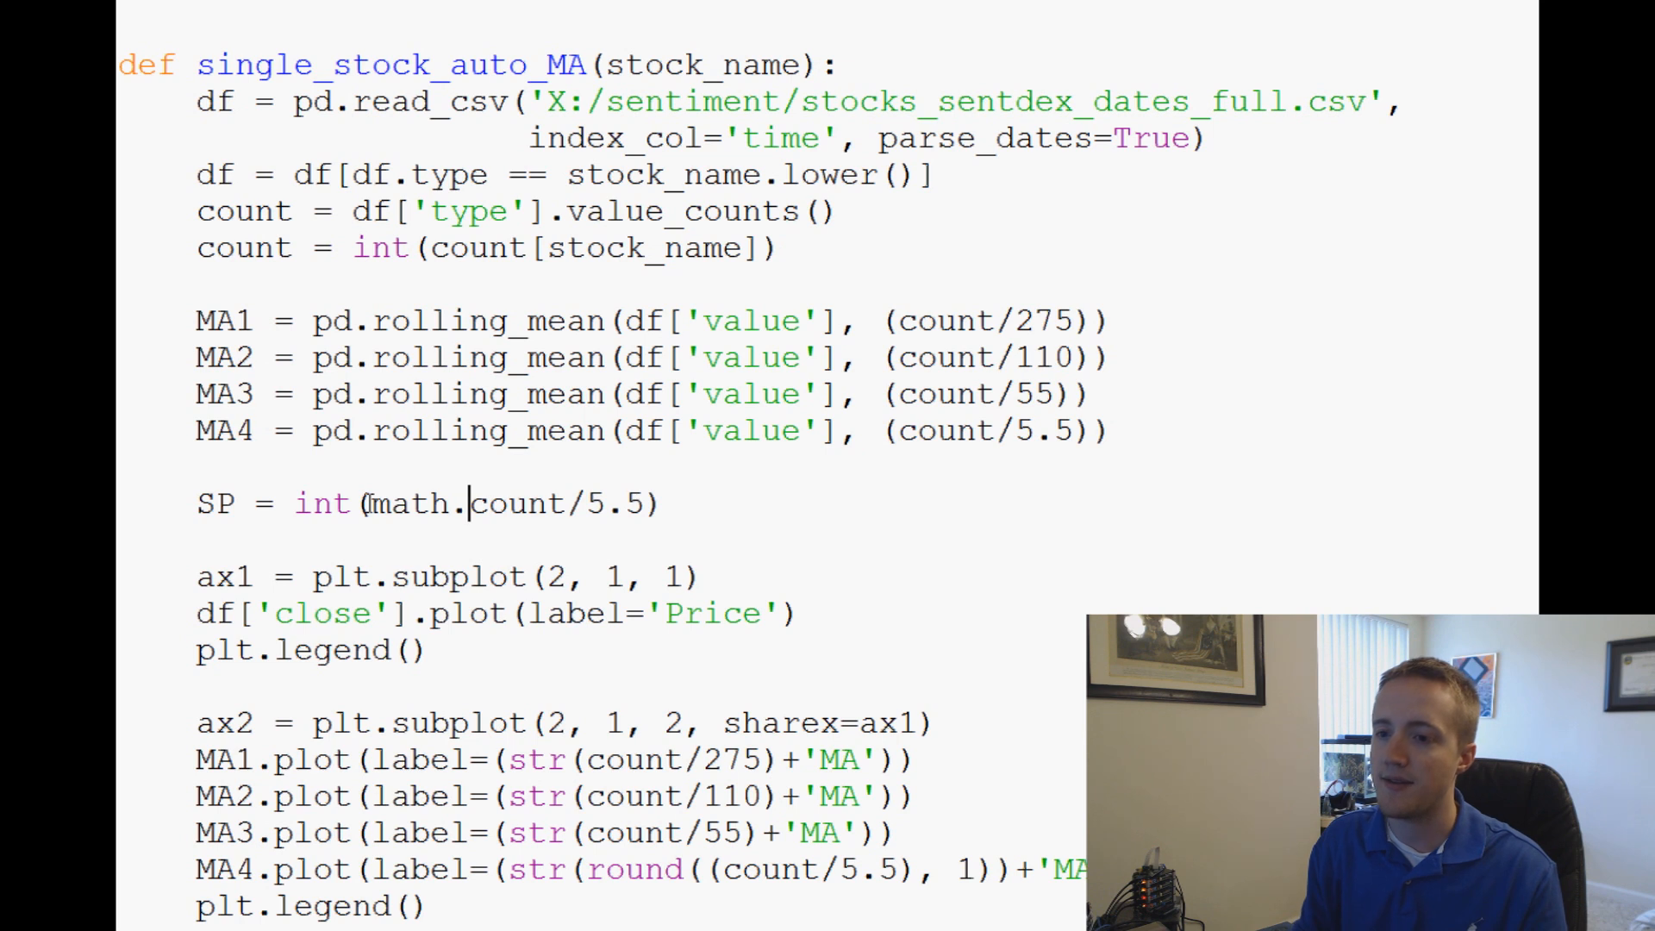
{"action": "type", "text": "ceil(c"}
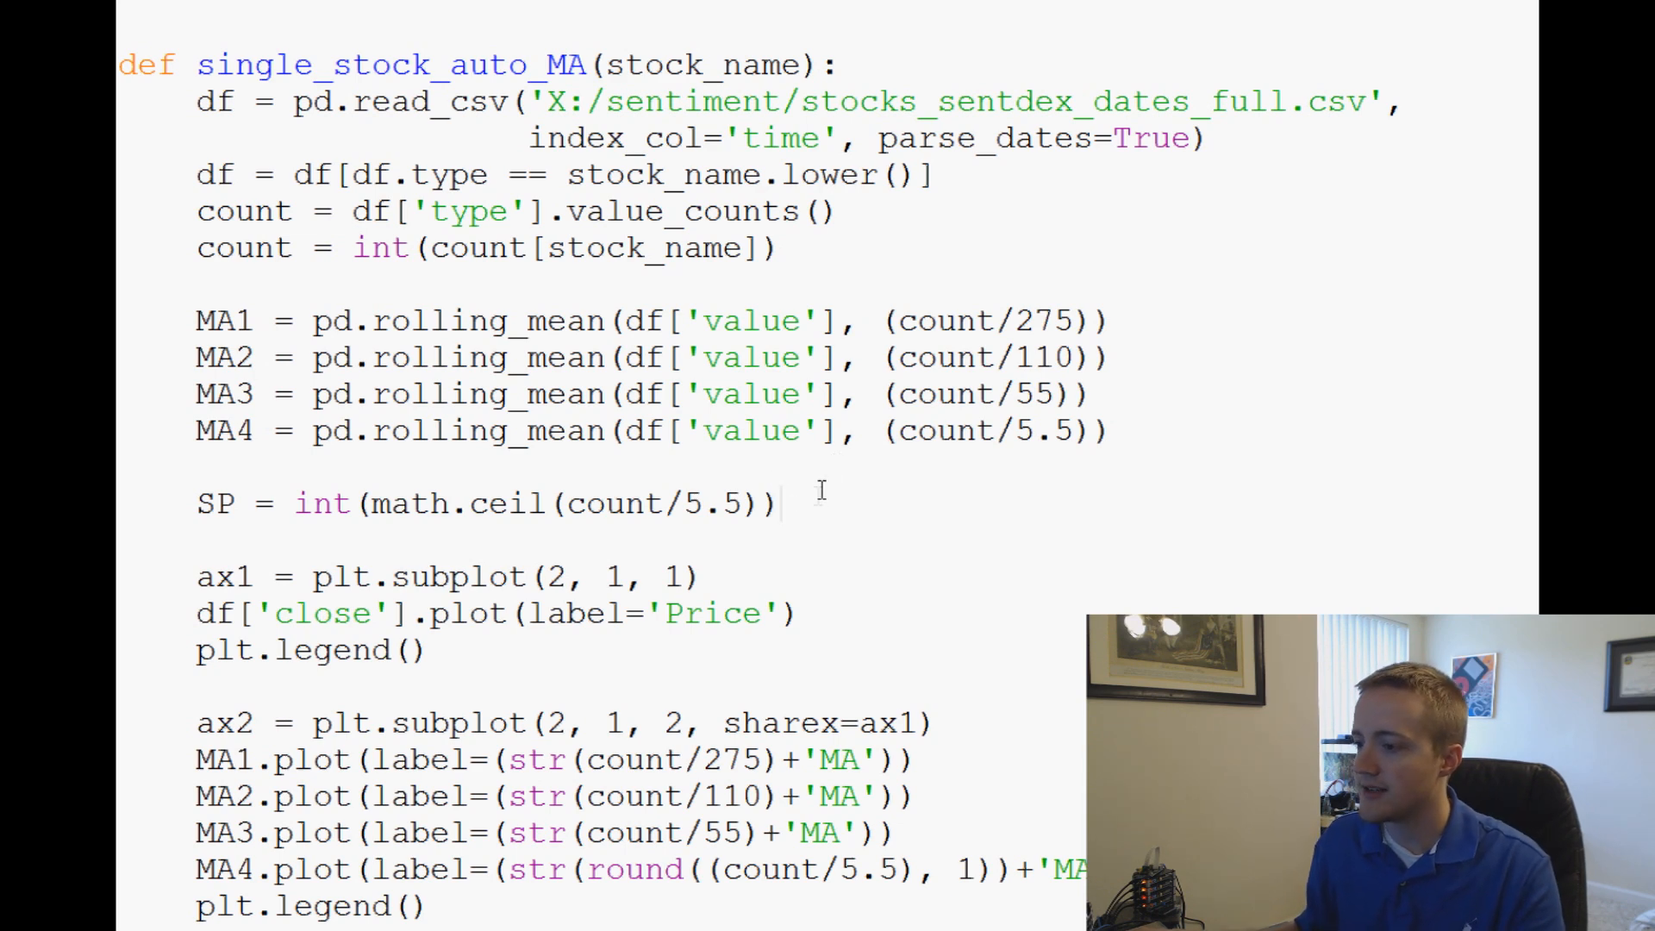
Add df['MA1'] = MA1 below the SP line and select it for copying.
{"action": "key", "text": "enter"}
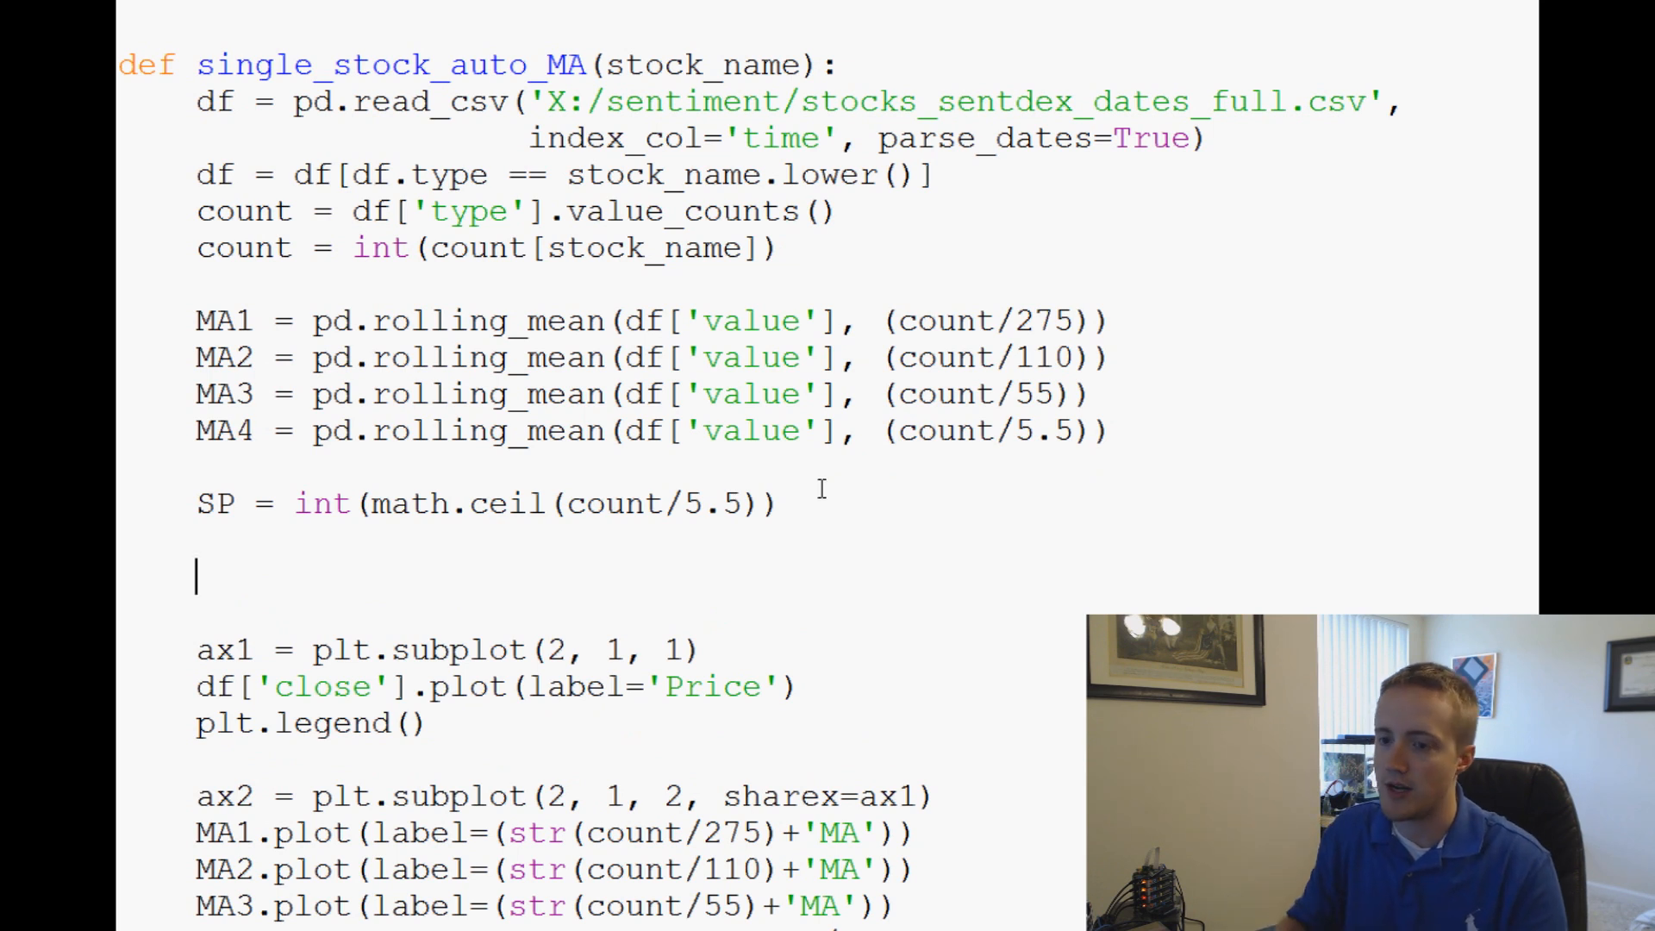
{"action": "type", "text": "df[]"}
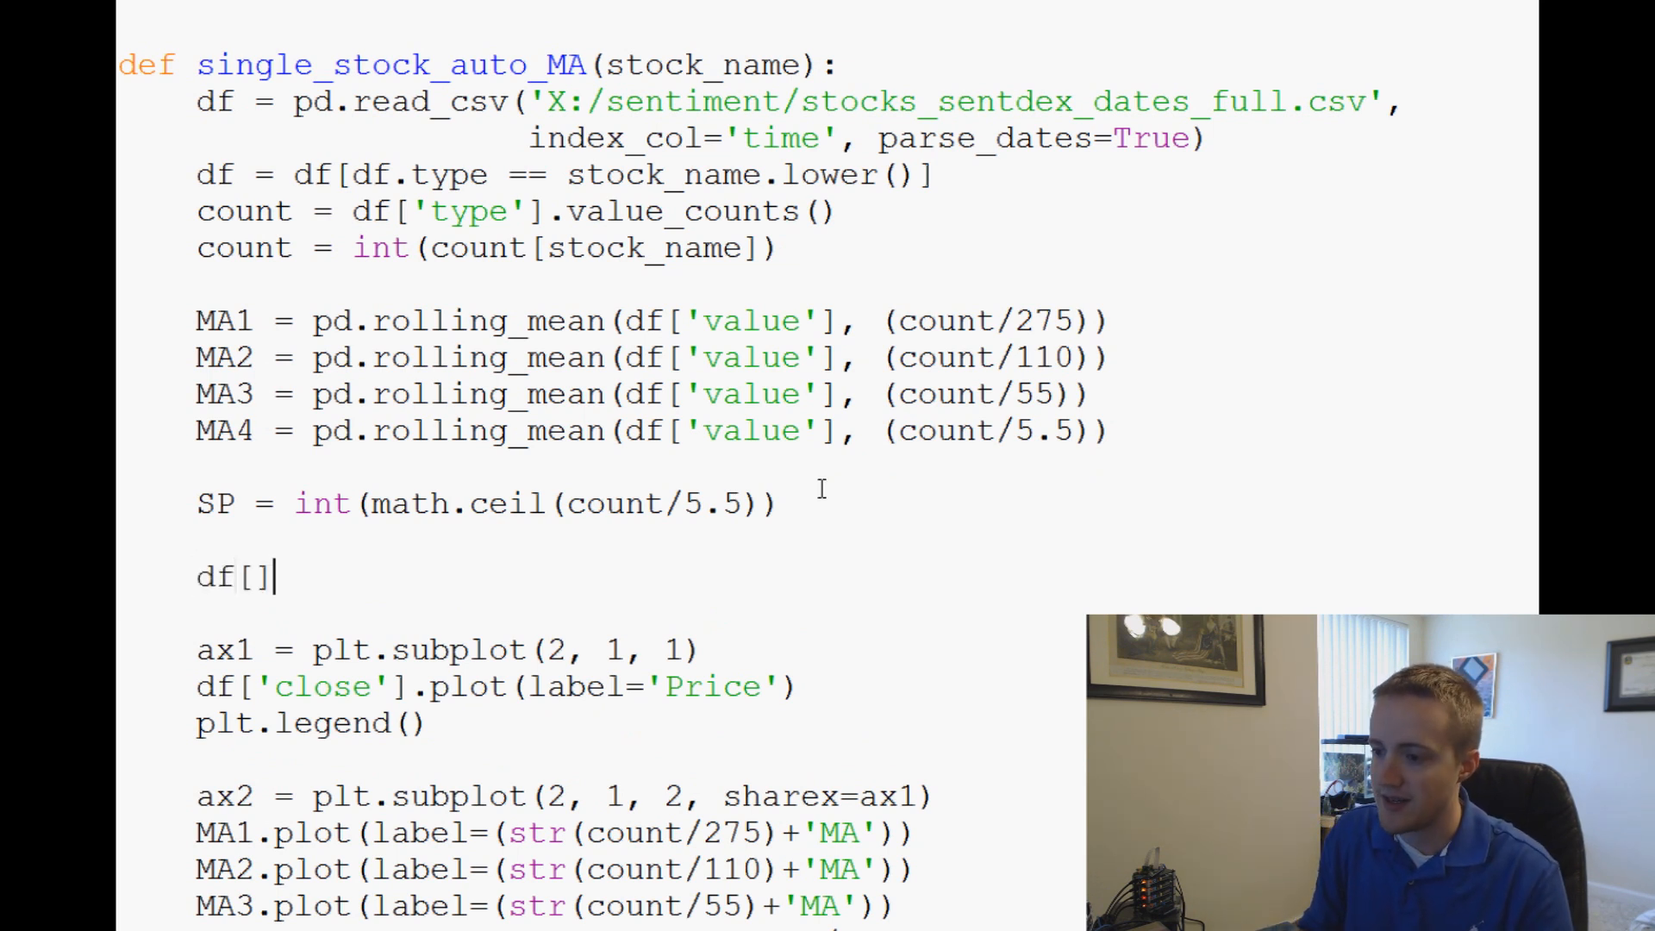
{"action": "type", "text": "'MA'"}
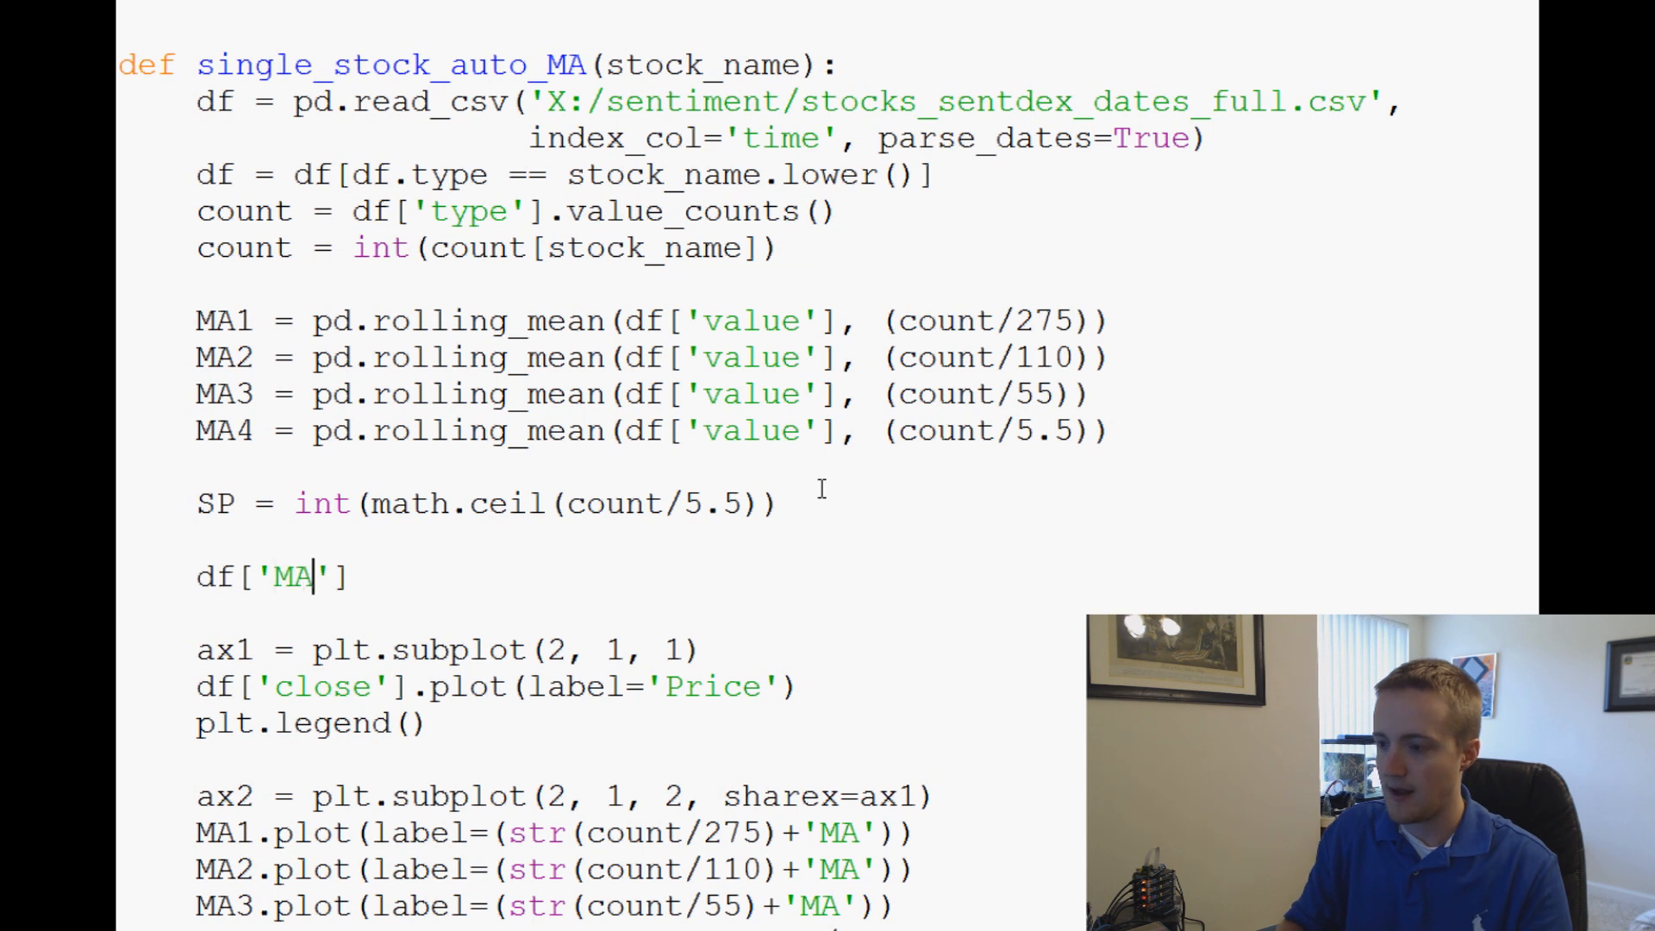
{"action": "type", "text": "1'] ="}
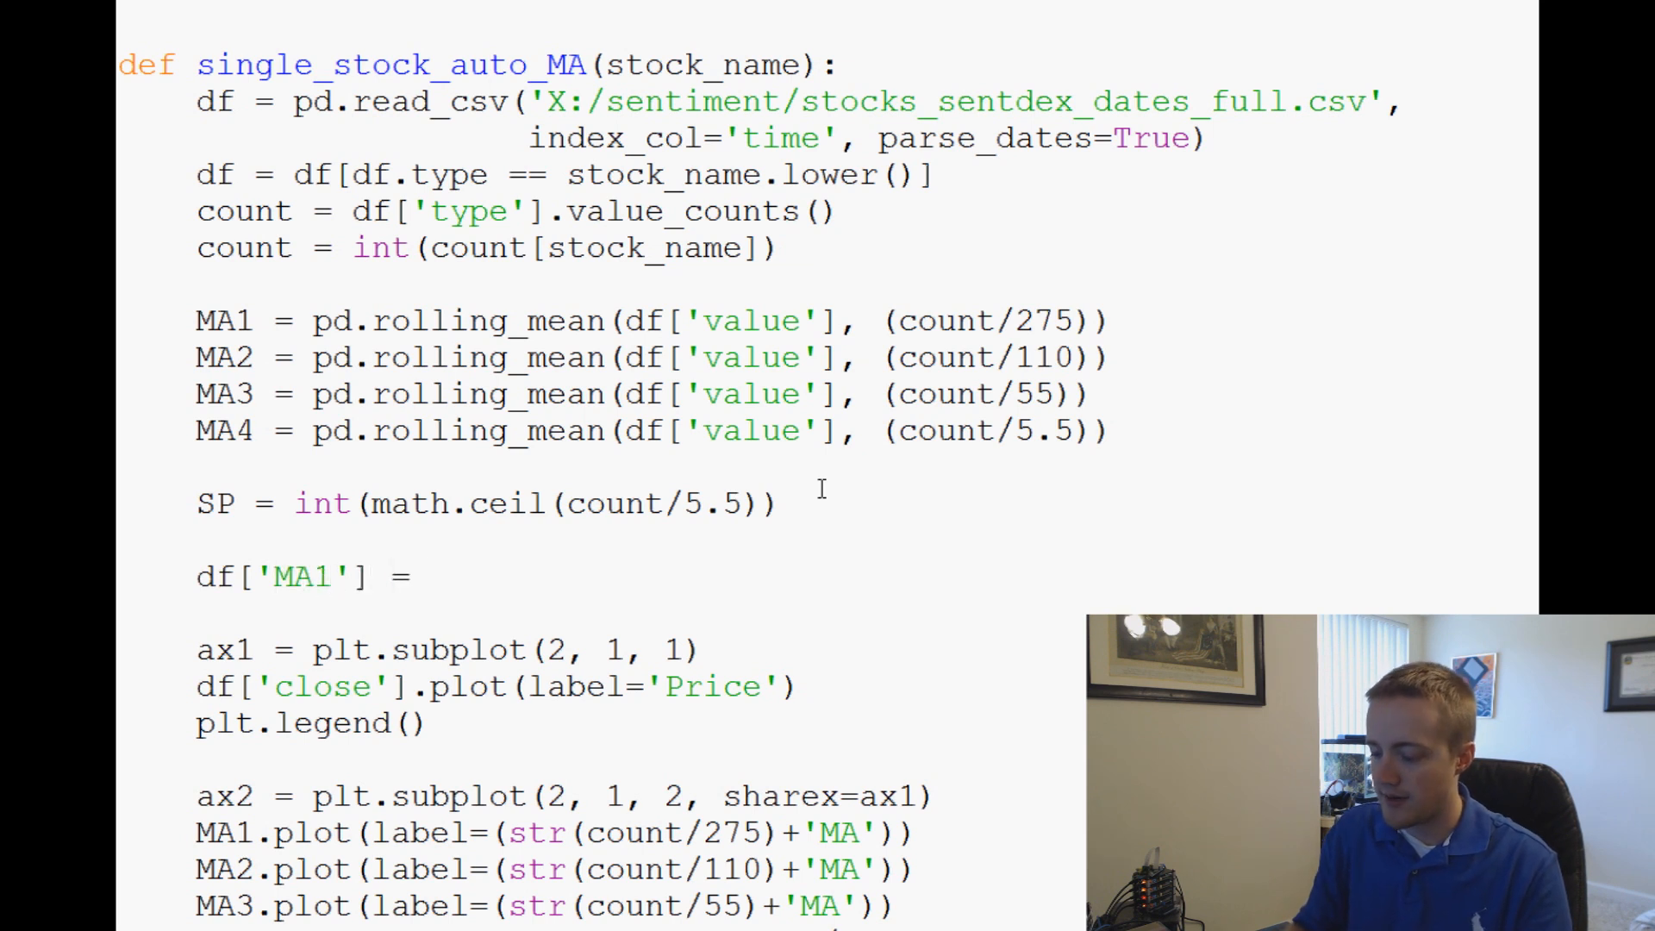
{"action": "type", "text": "MA1"}
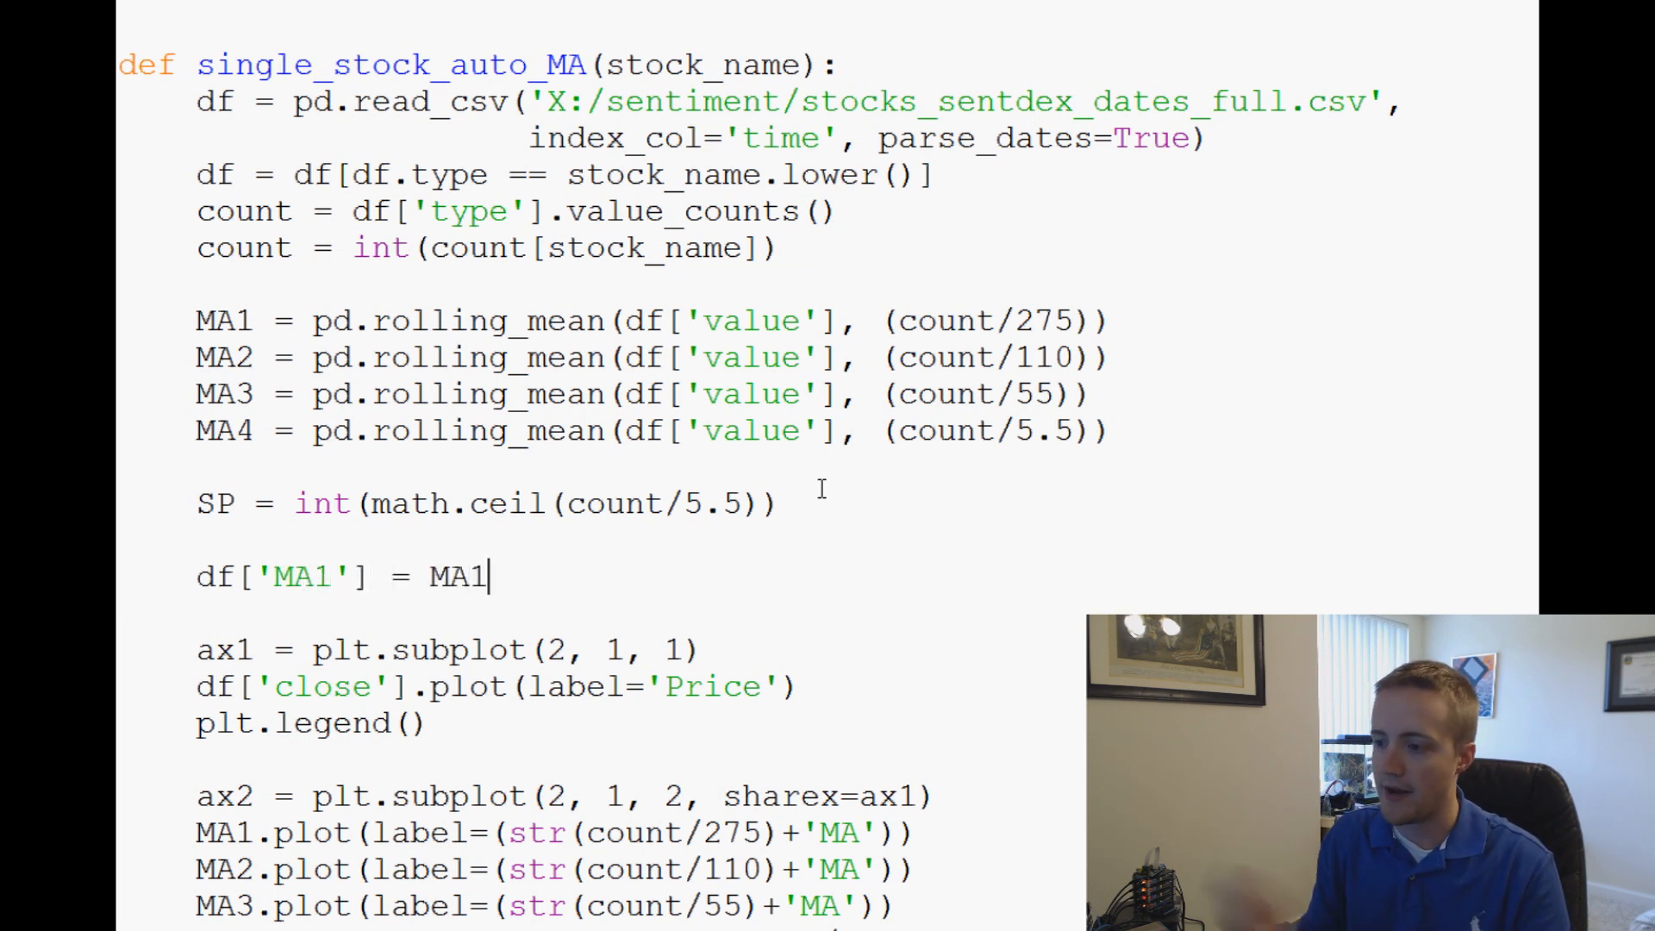
{"action": "mouse_move", "coordinate": [707, 549]}
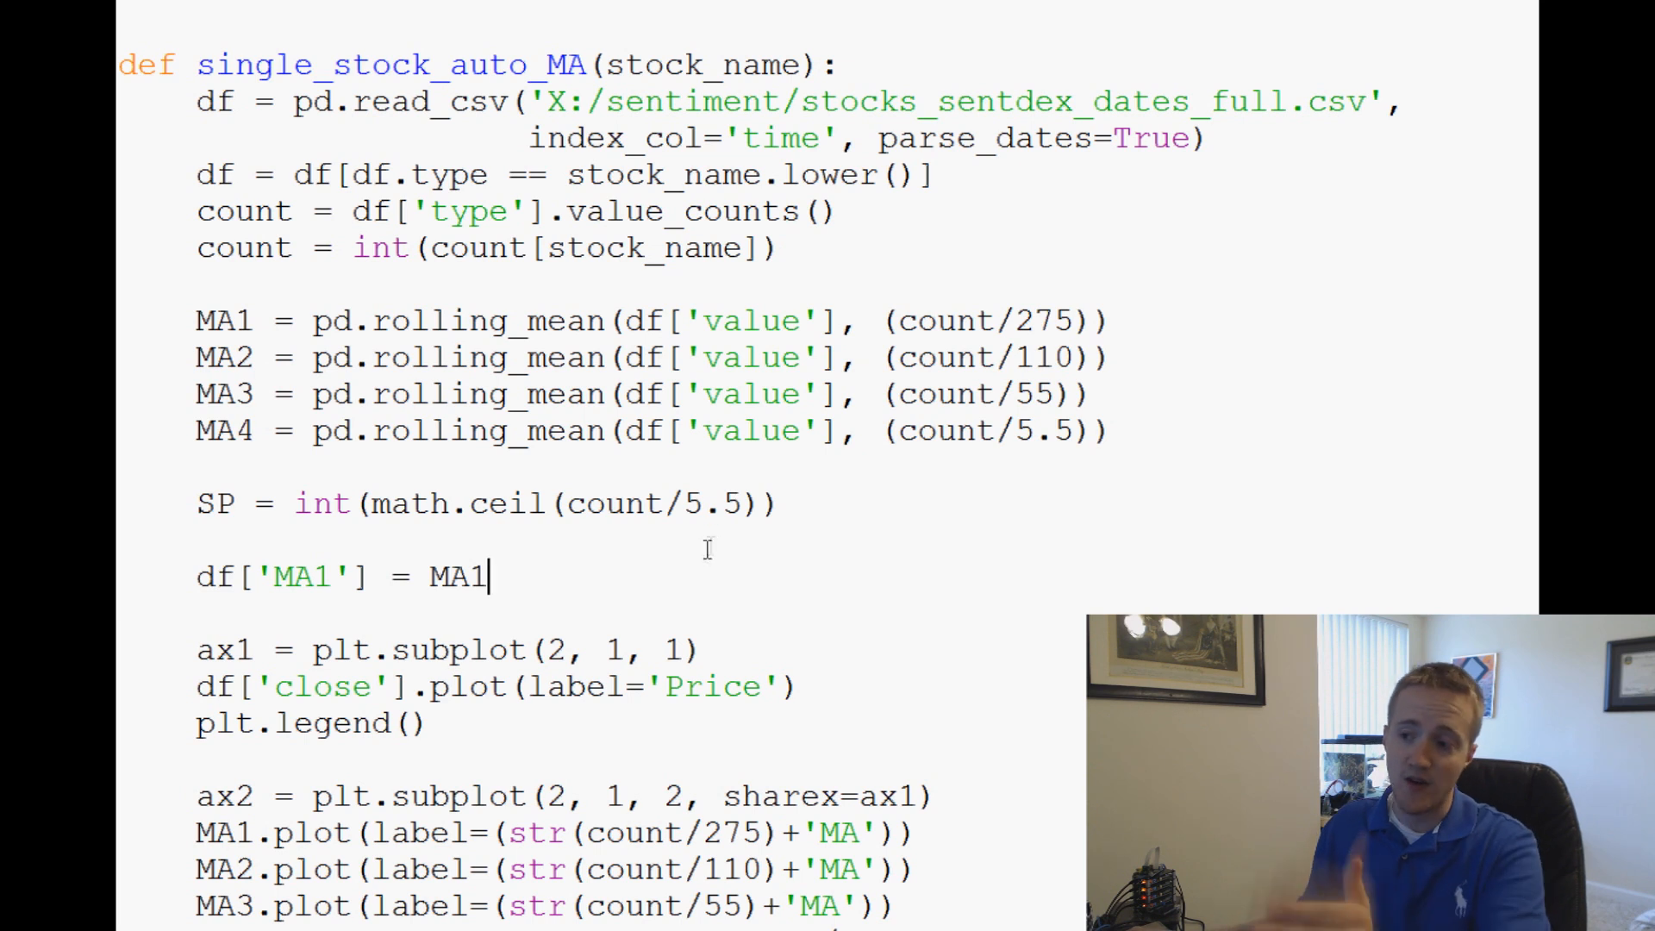
{"action": "triple_click", "coordinate": [338, 577]}
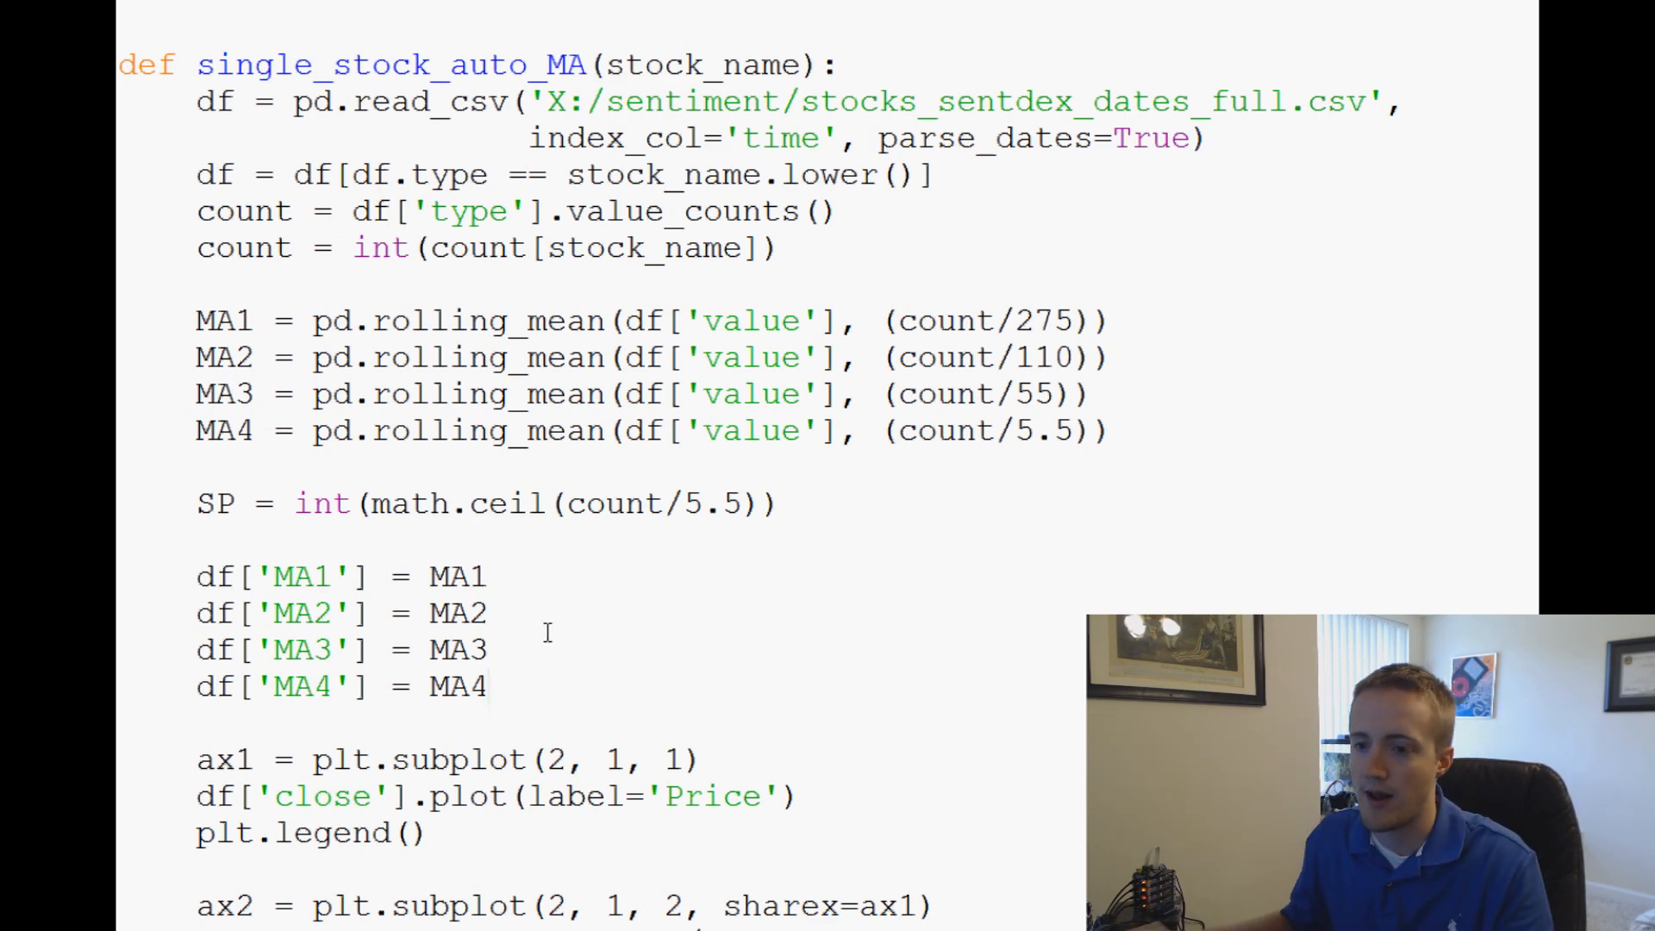
Add df = df[SP:] below the MA column assignments to drop leading rows.
{"action": "scroll", "scroll_direction": "down", "scroll_amount": 3}
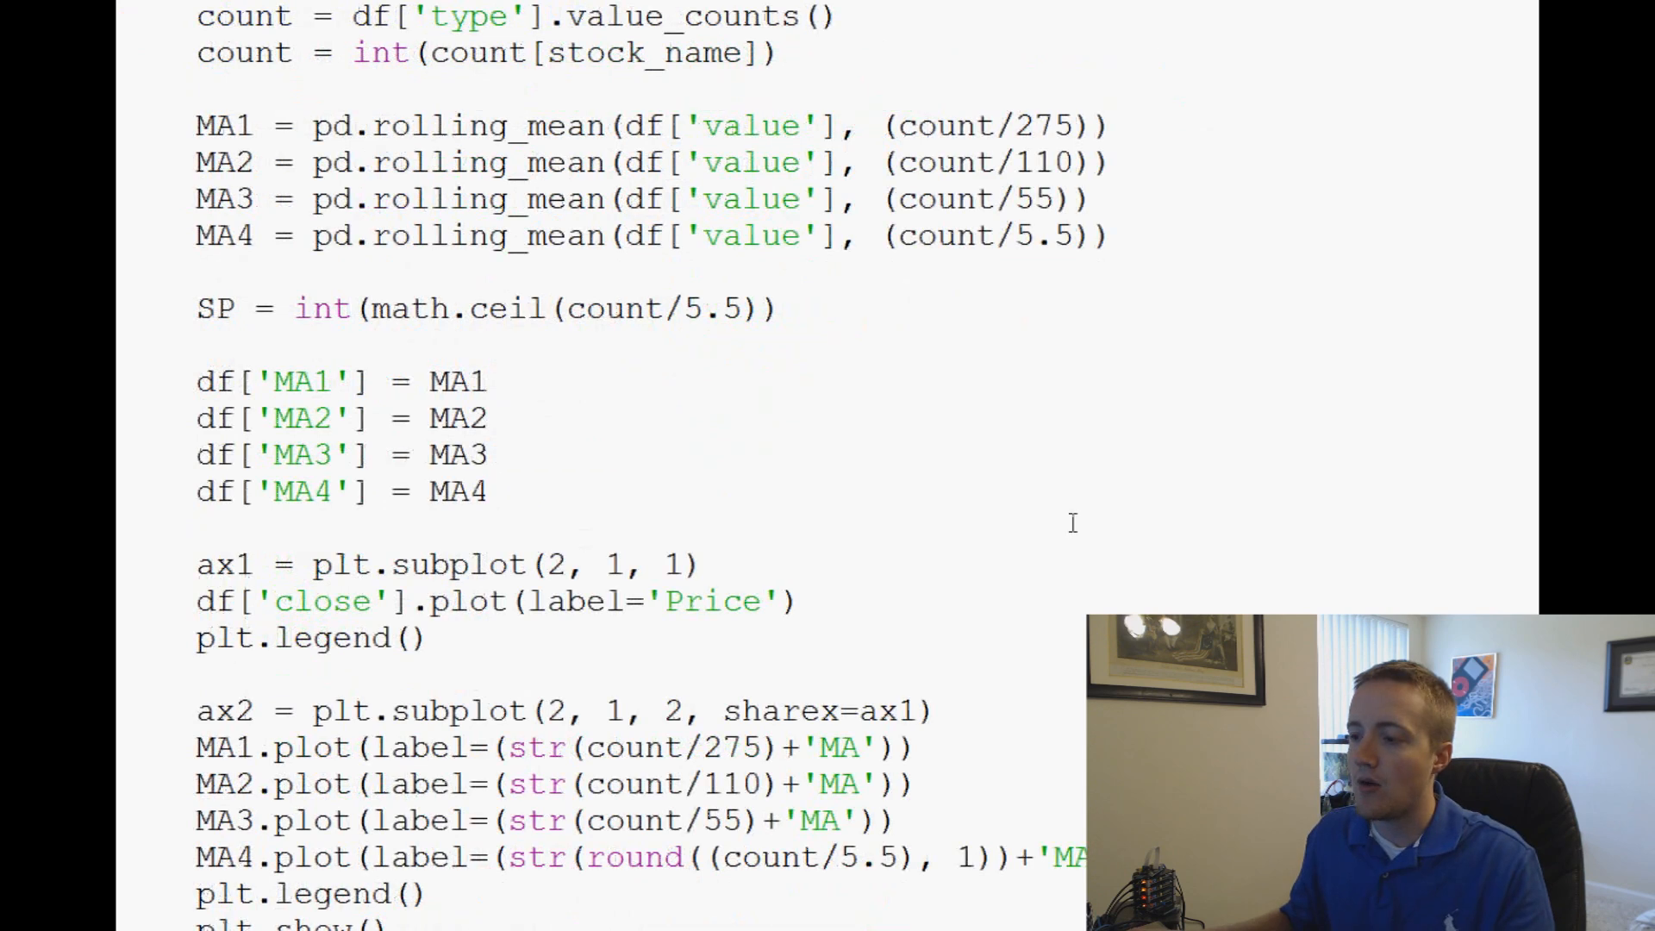
{"action": "key", "text": "enter"}
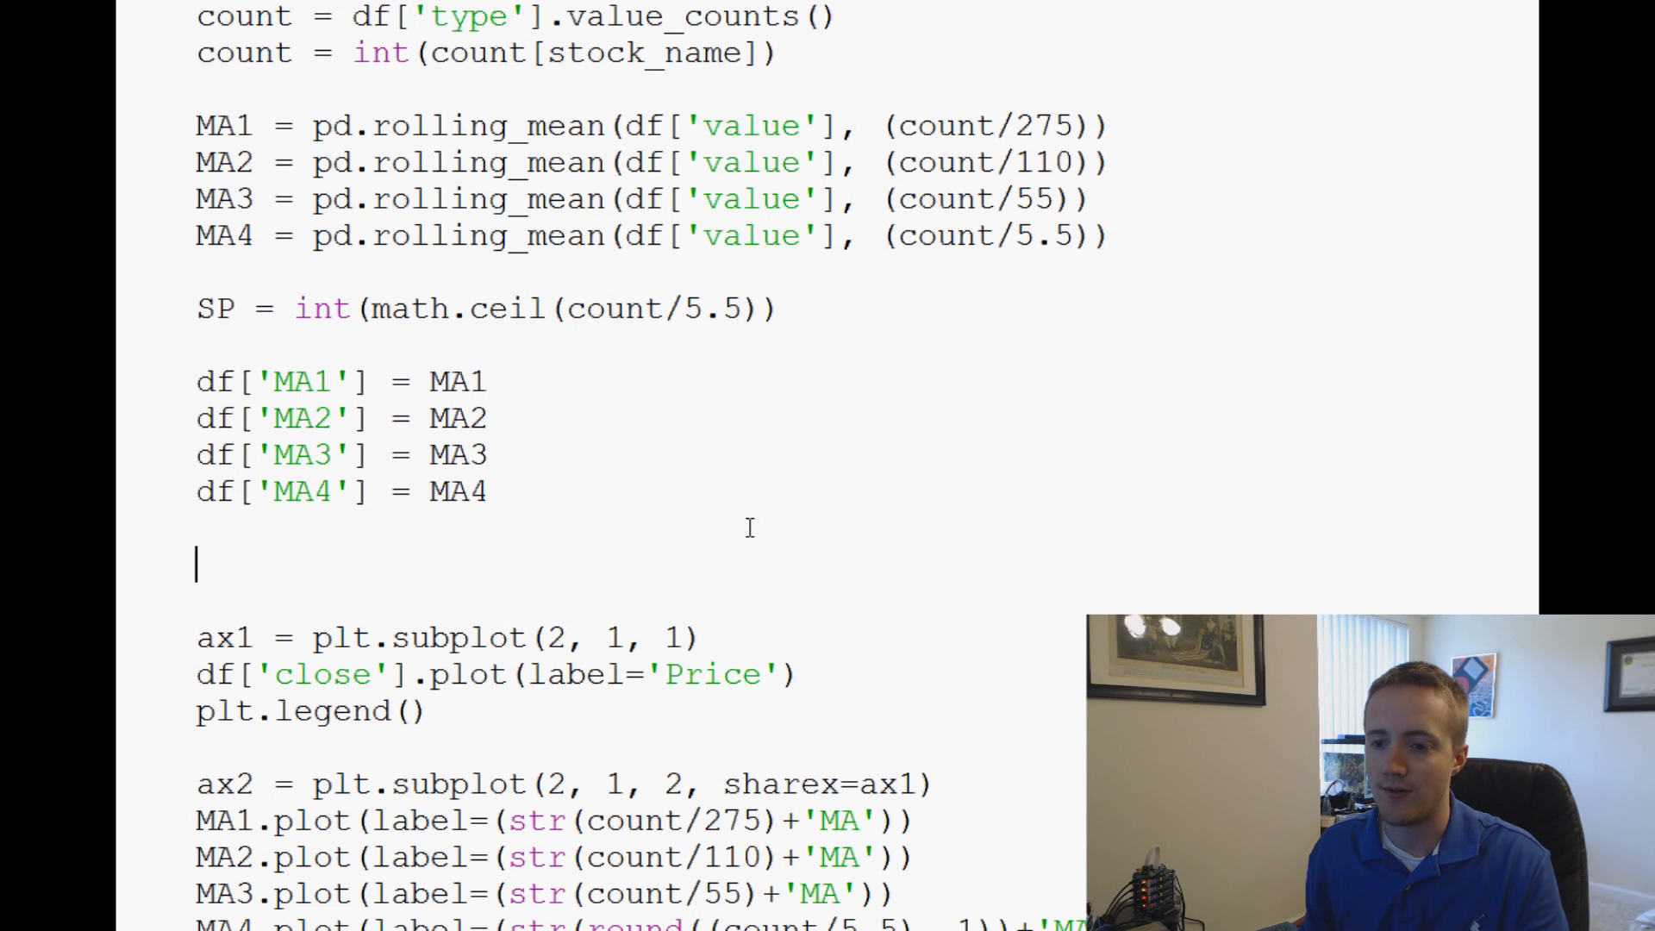
{"action": "type", "text": "df"}
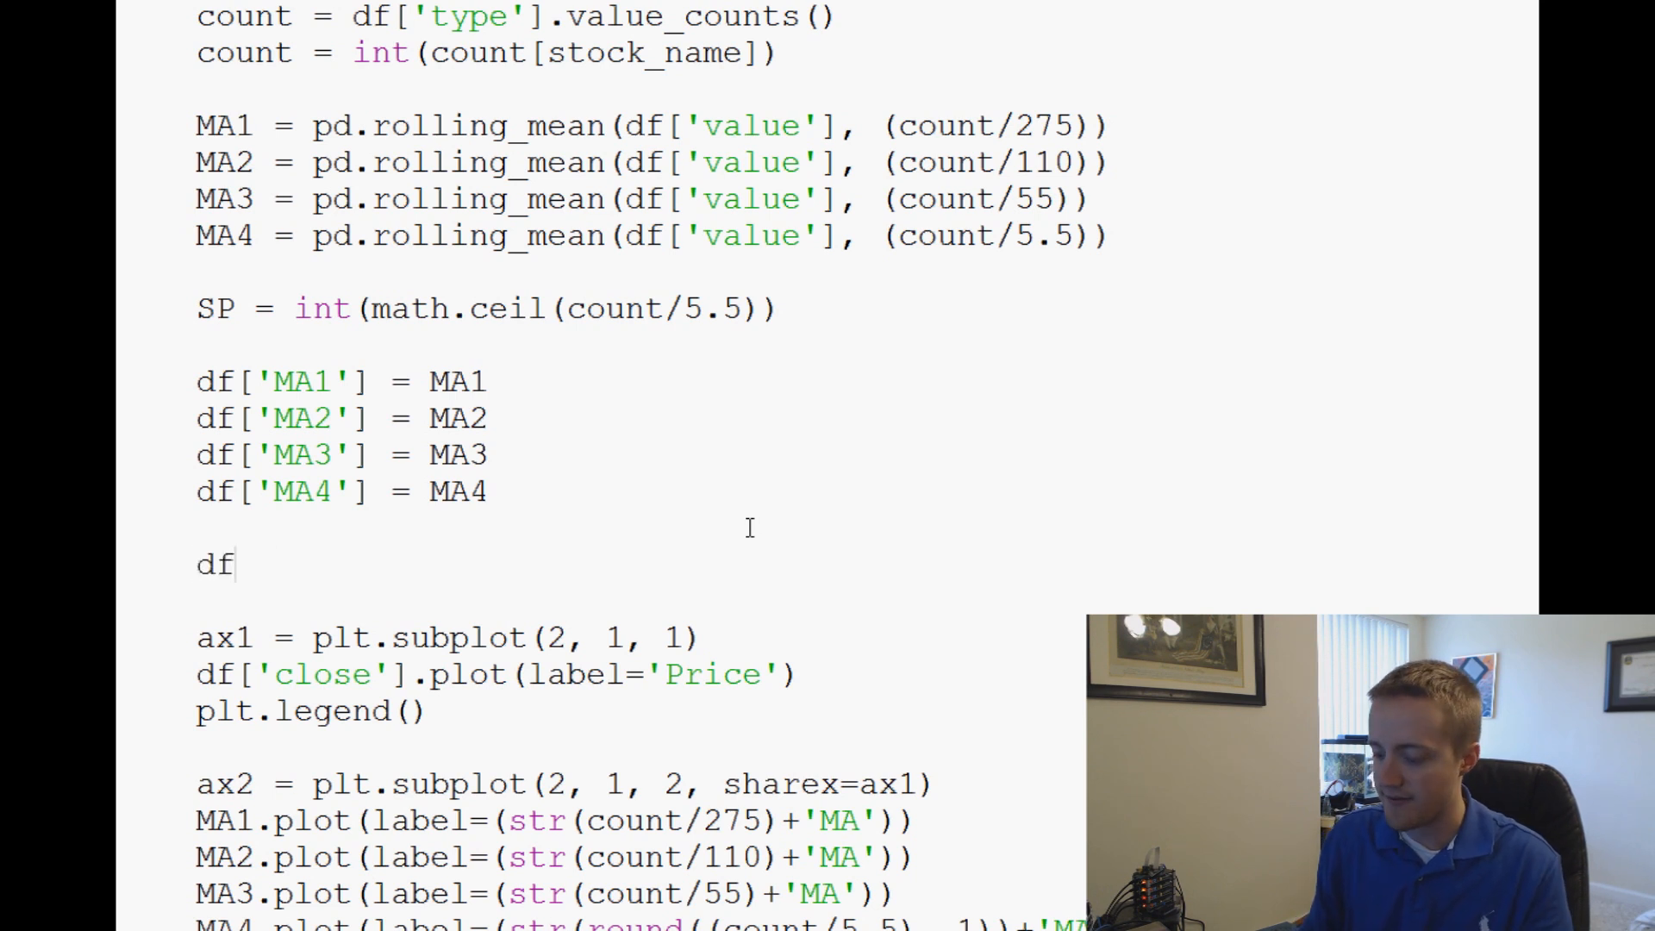
{"action": "type", "text": "="}
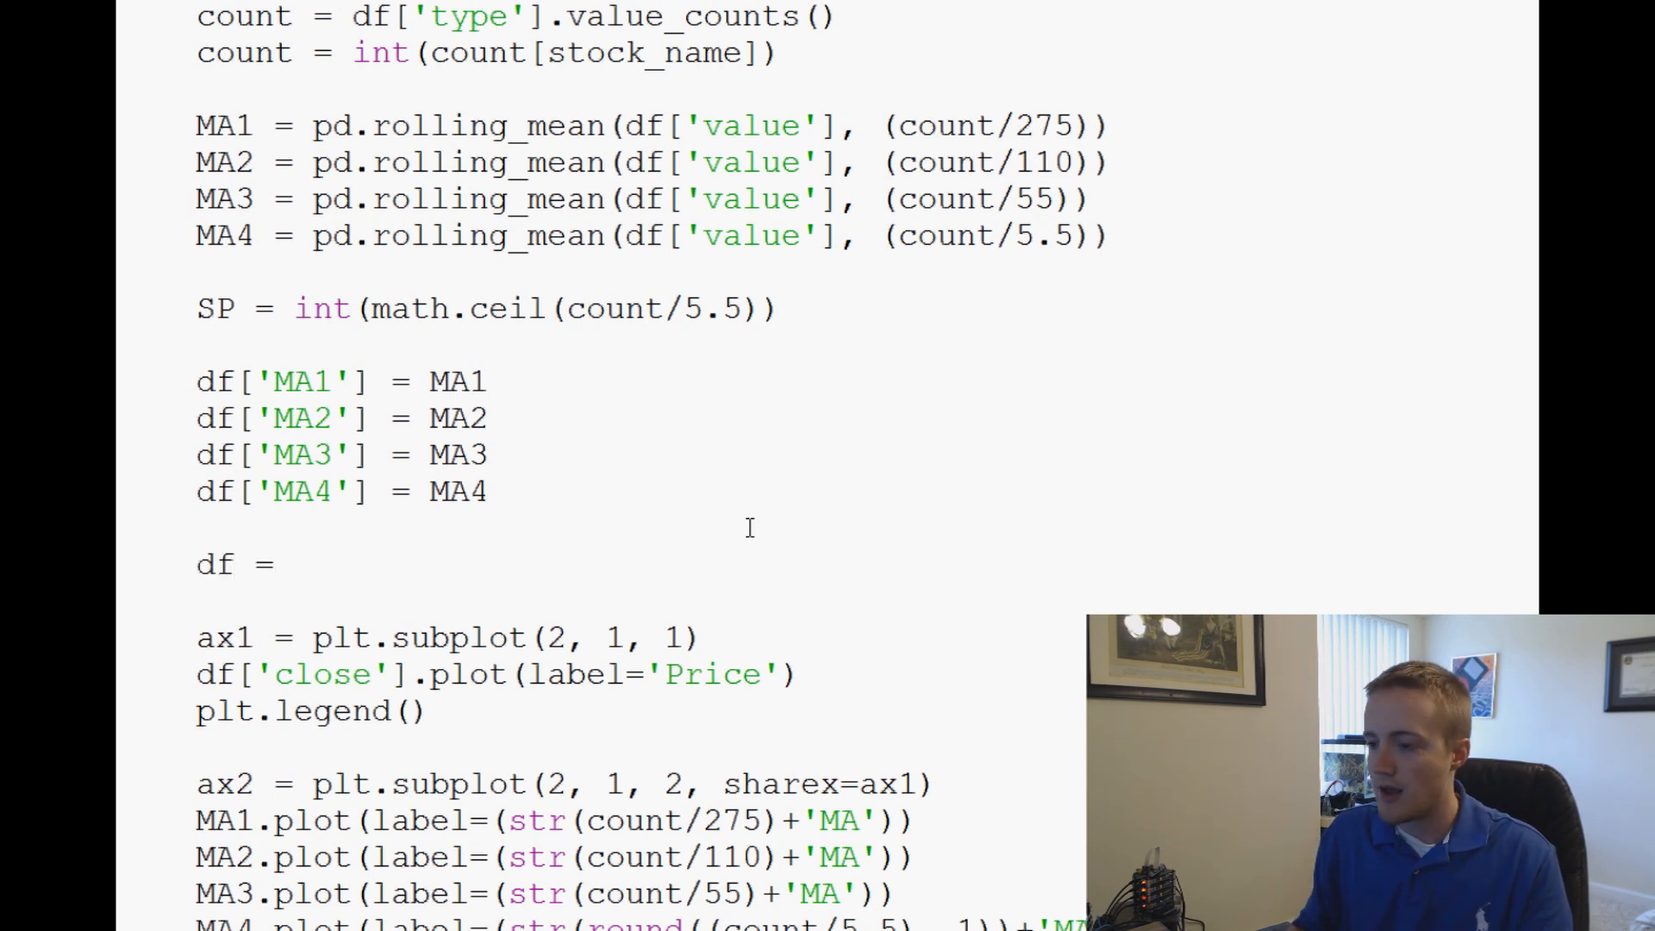
{"action": "type", "text": "df[]"}
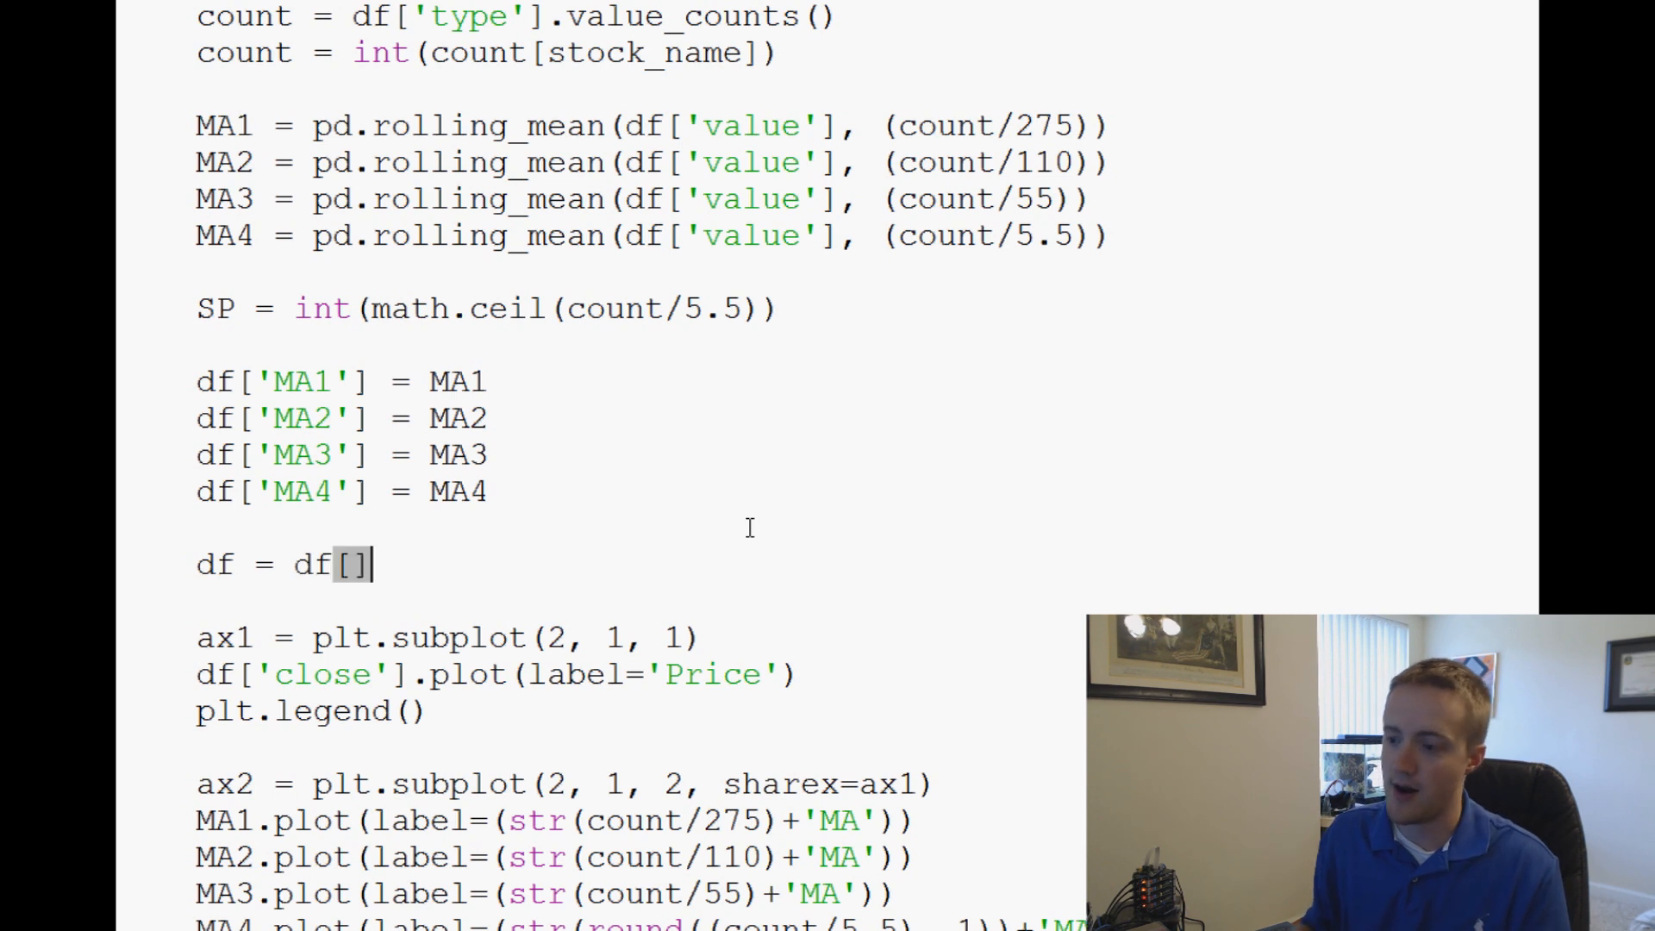
{"action": "type", "text": "SP:"}
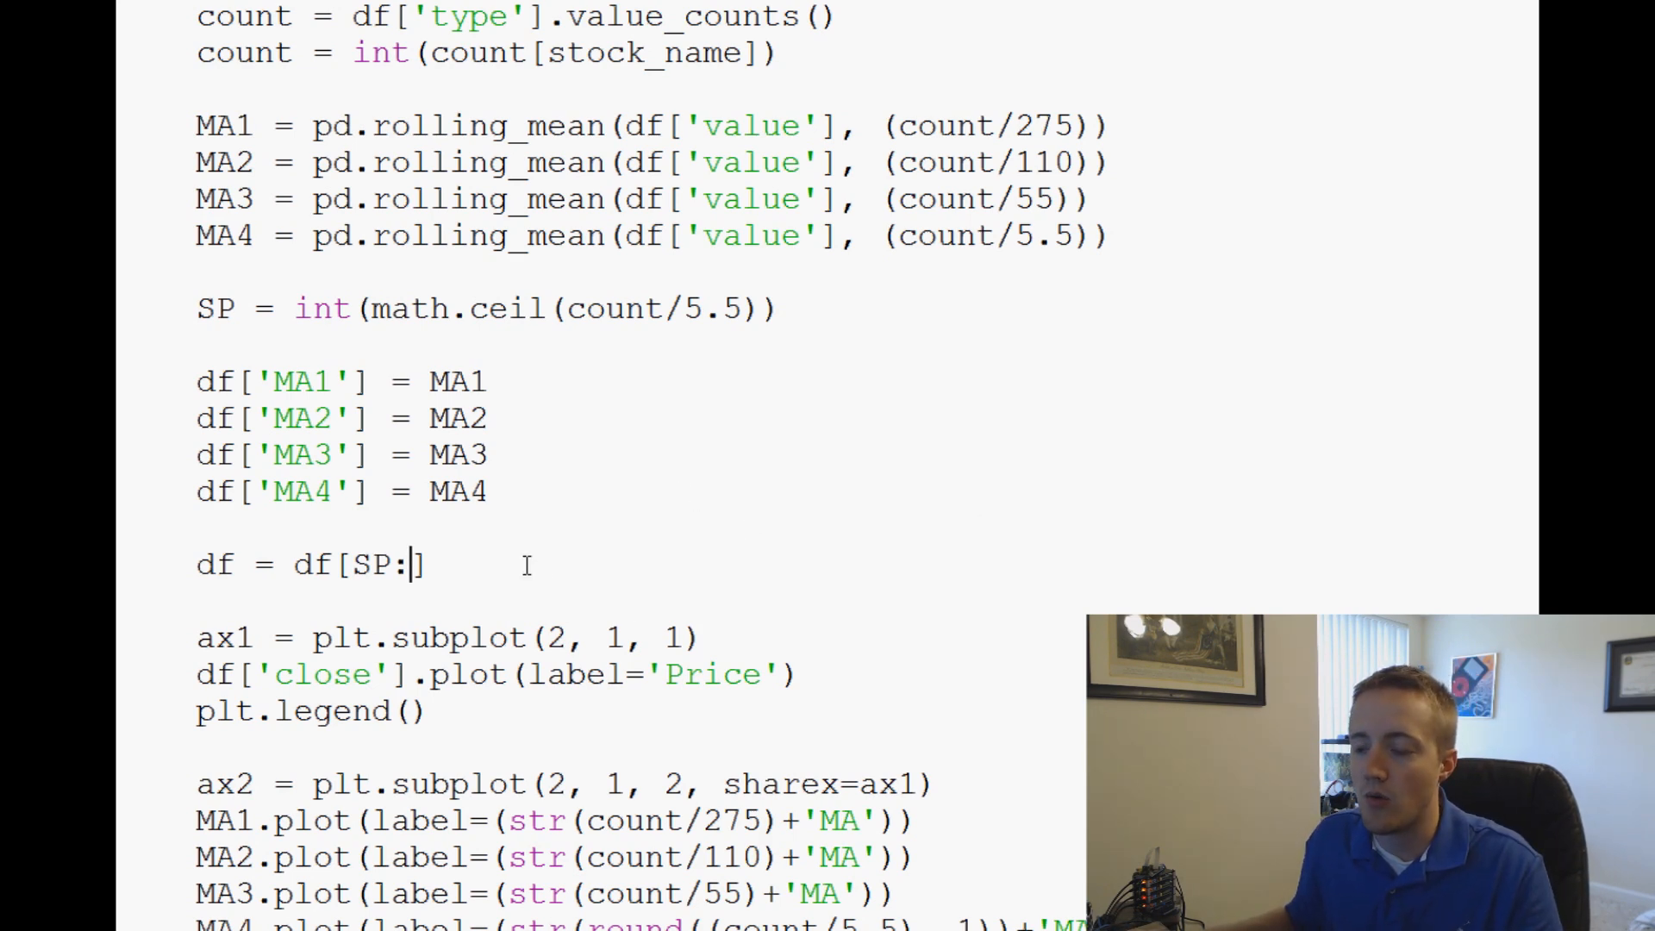
Confirm saving the script in the save-before-run prompt.
{"action": "scroll", "scroll_direction": "down", "scroll_amount": 3}
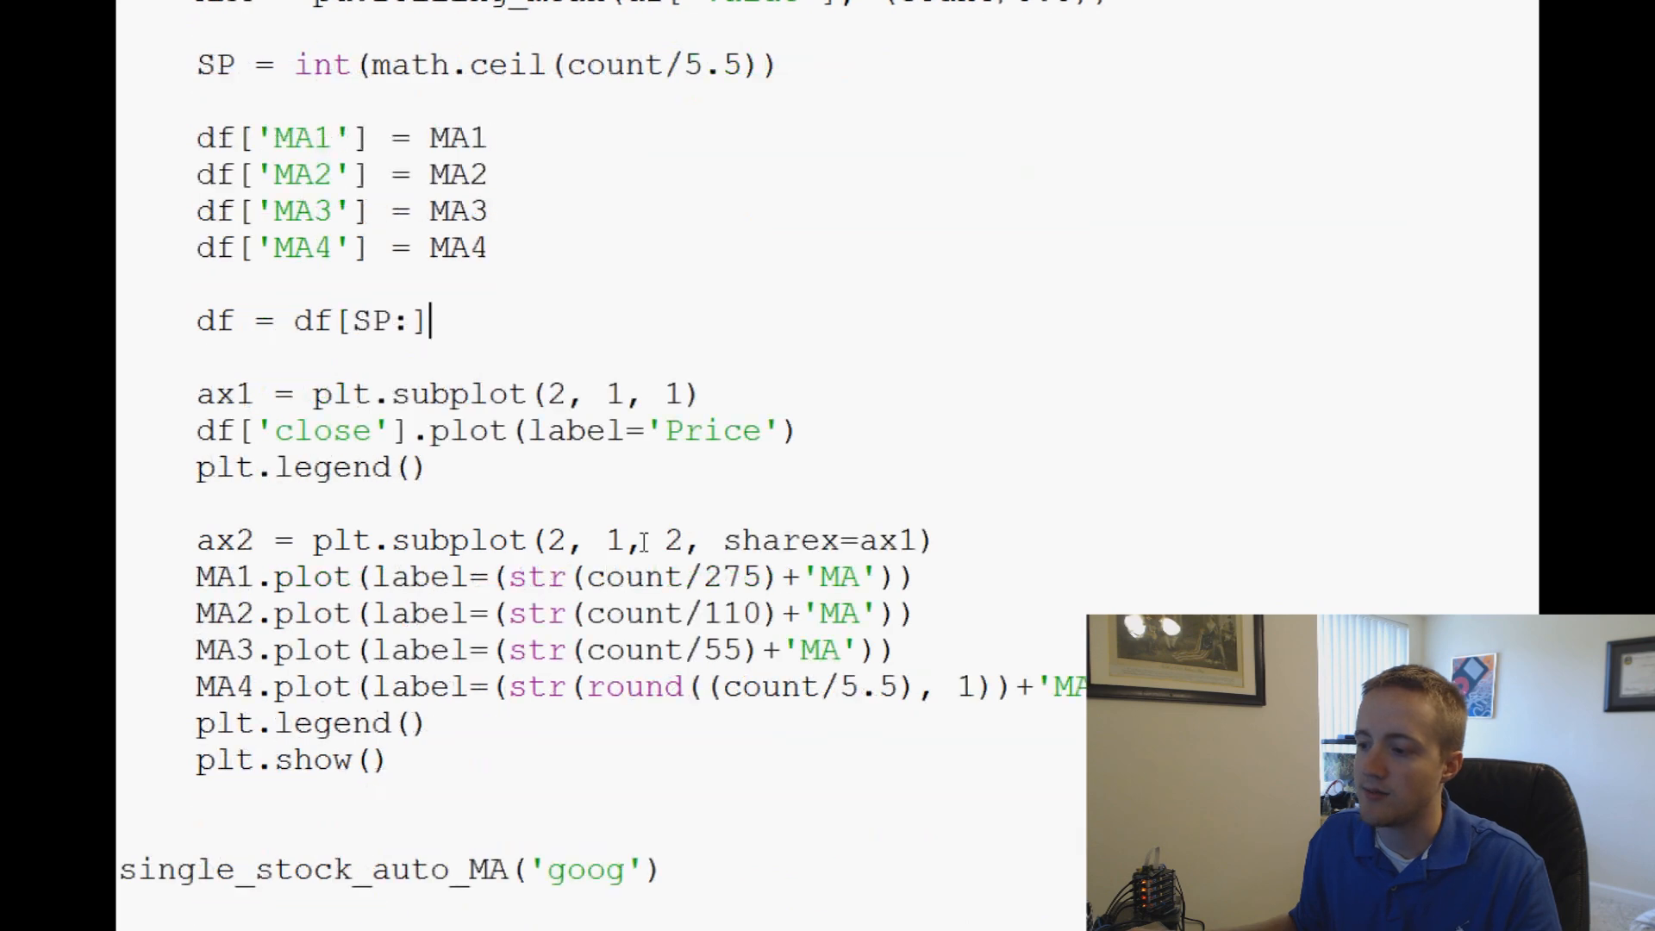
{"action": "scroll", "scroll_direction": "down", "scroll_amount": 3}
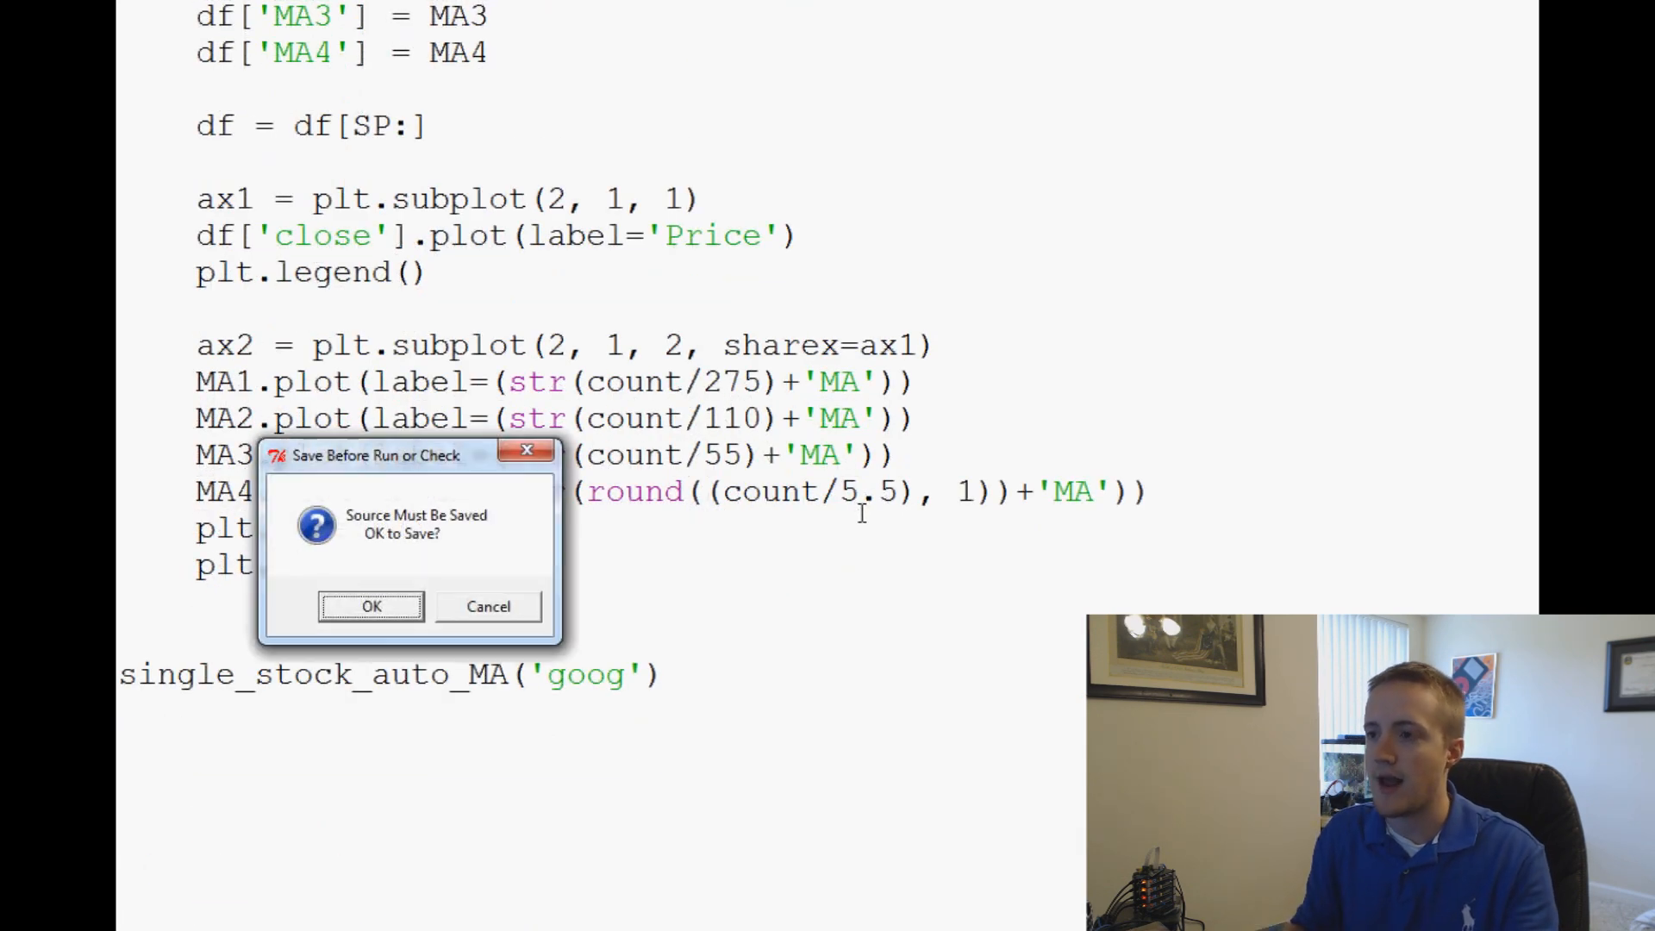
{"action": "left_click", "coordinate": [370, 605]}
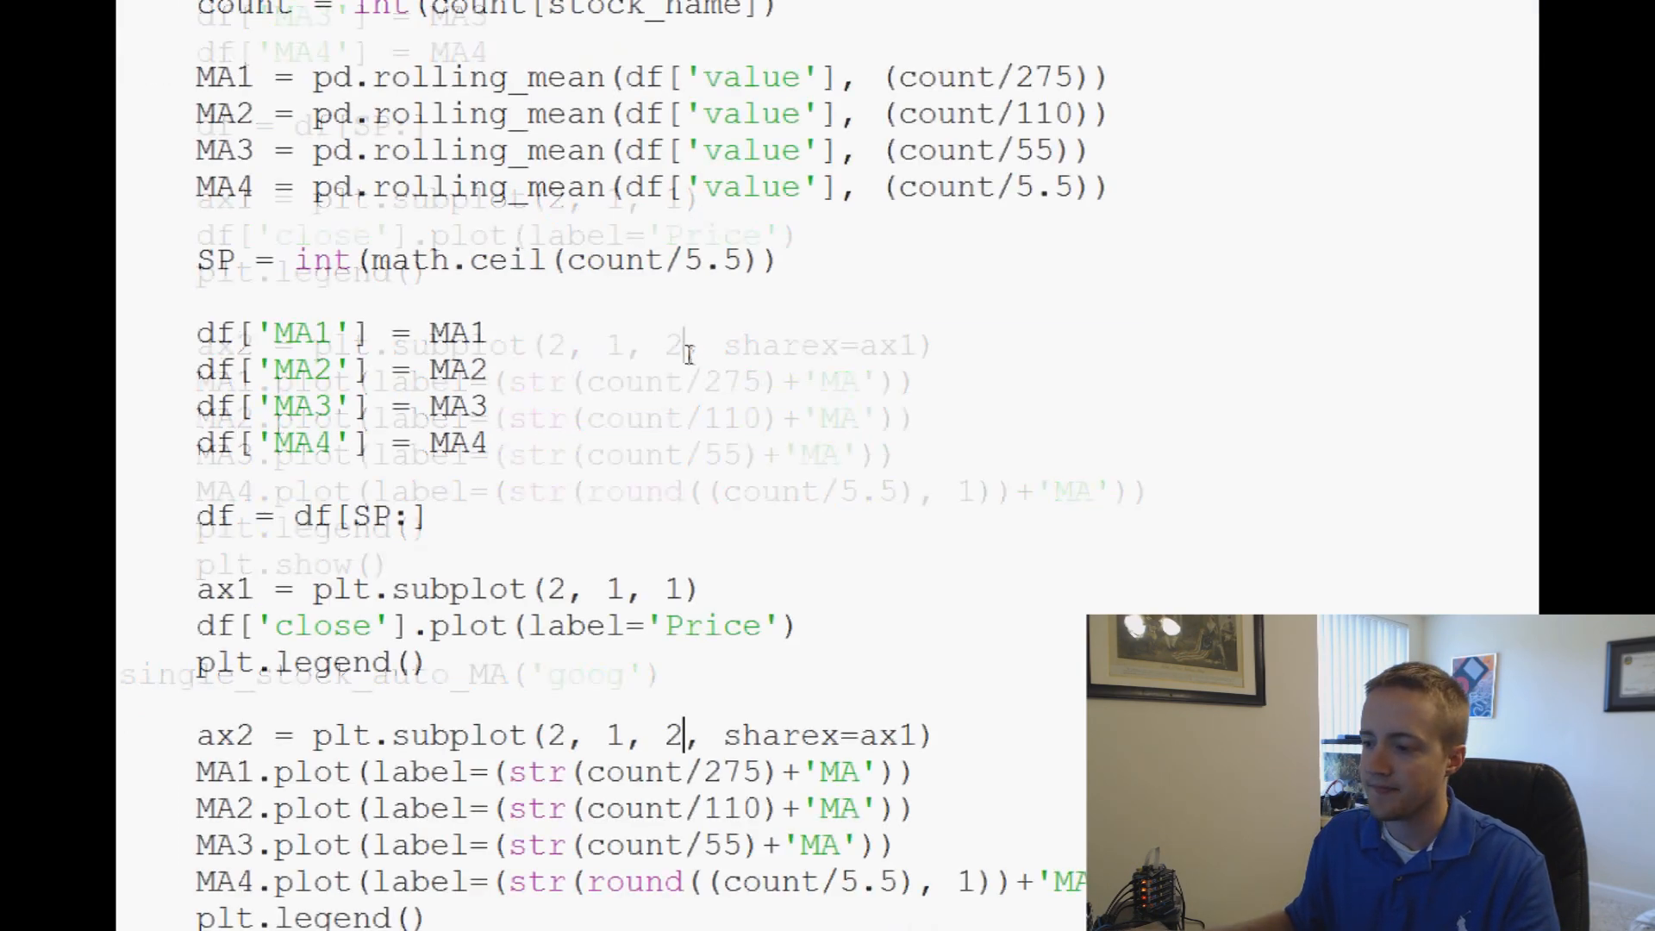
Add import math to the imports at the top of the script.
{"action": "scroll", "scroll_direction": "up", "scroll_amount": 3}
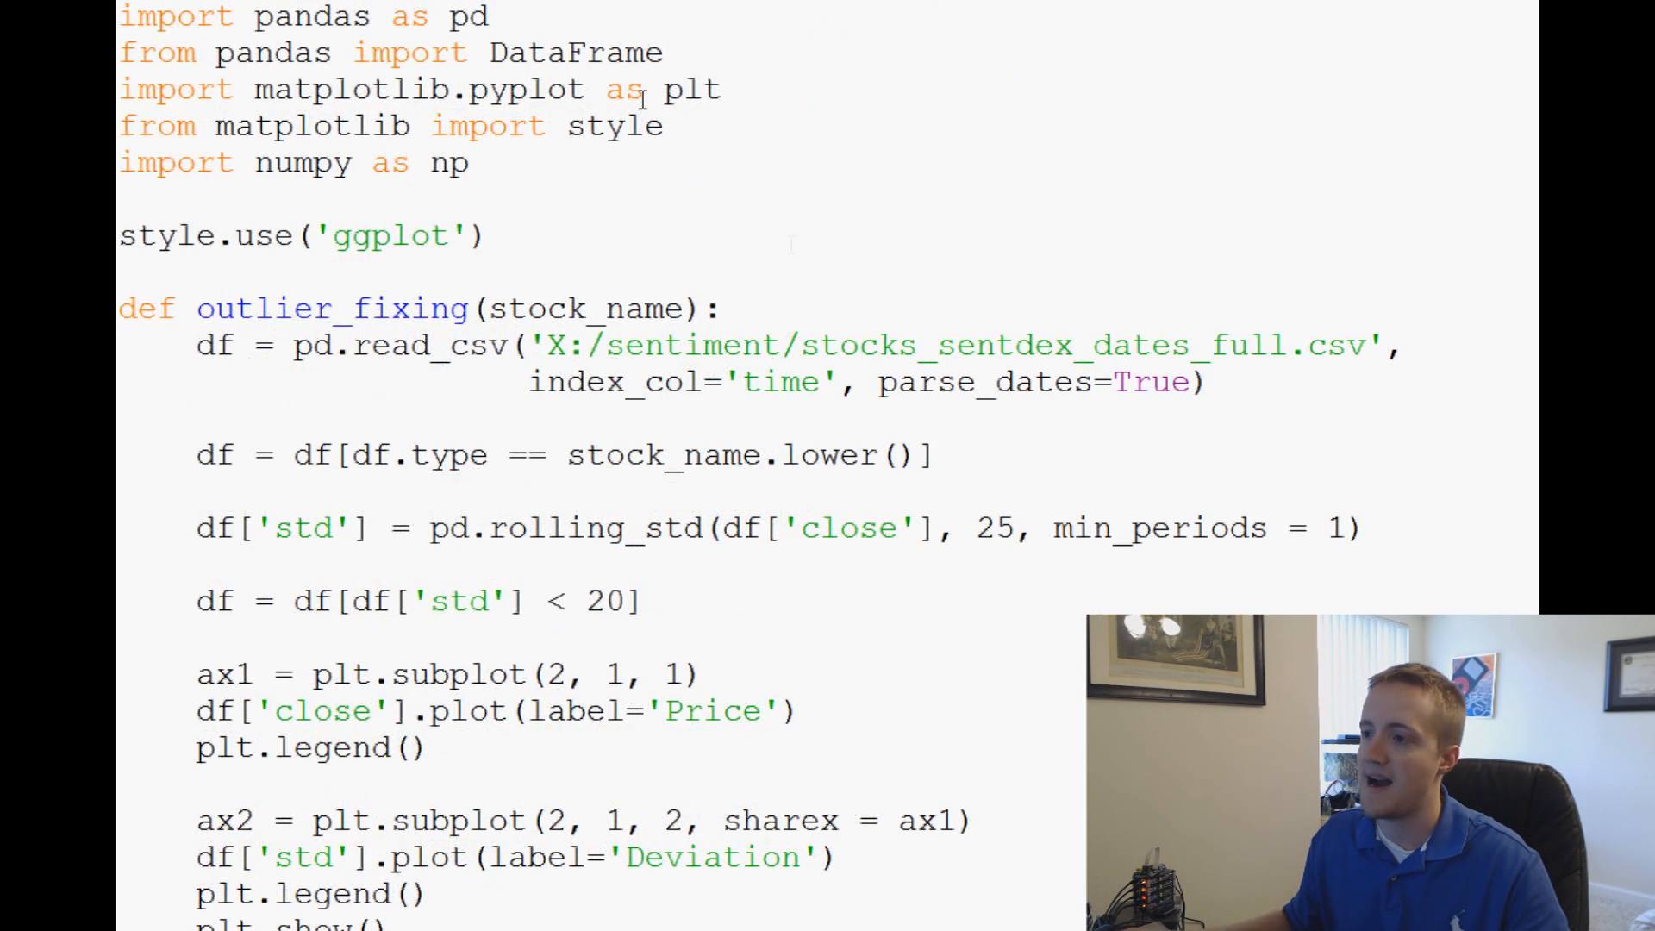
{"action": "type", "text": "impo"}
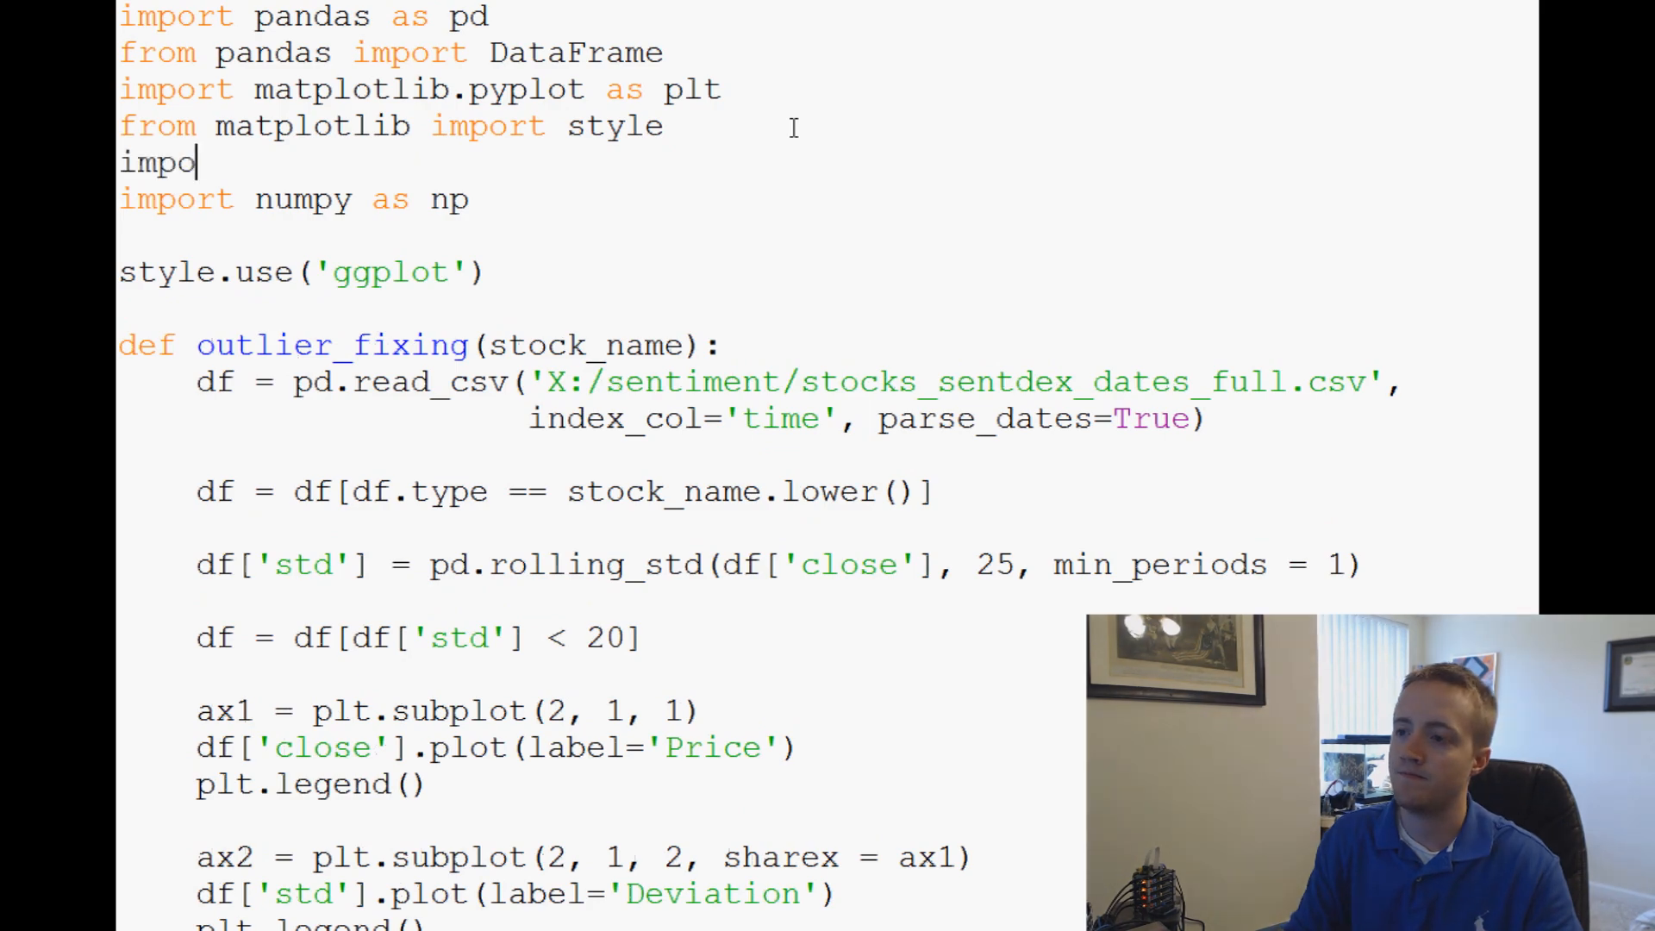
{"action": "type", "text": "rt math"}
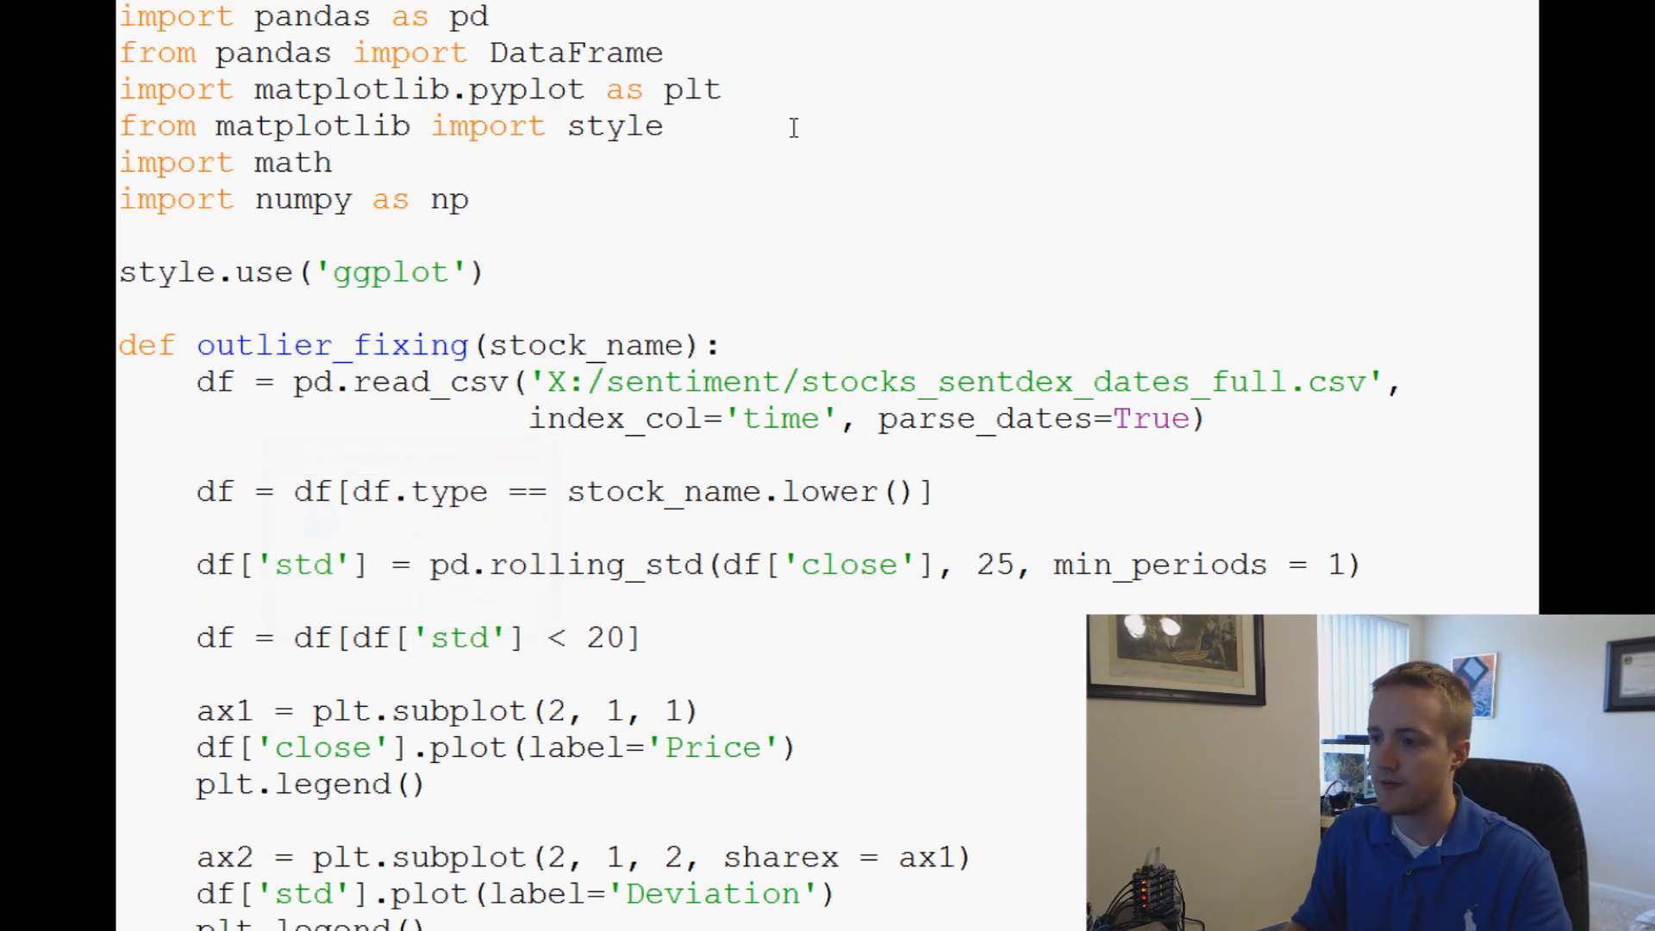
{"action": "scroll", "scroll_direction": "down", "scroll_amount": 3}
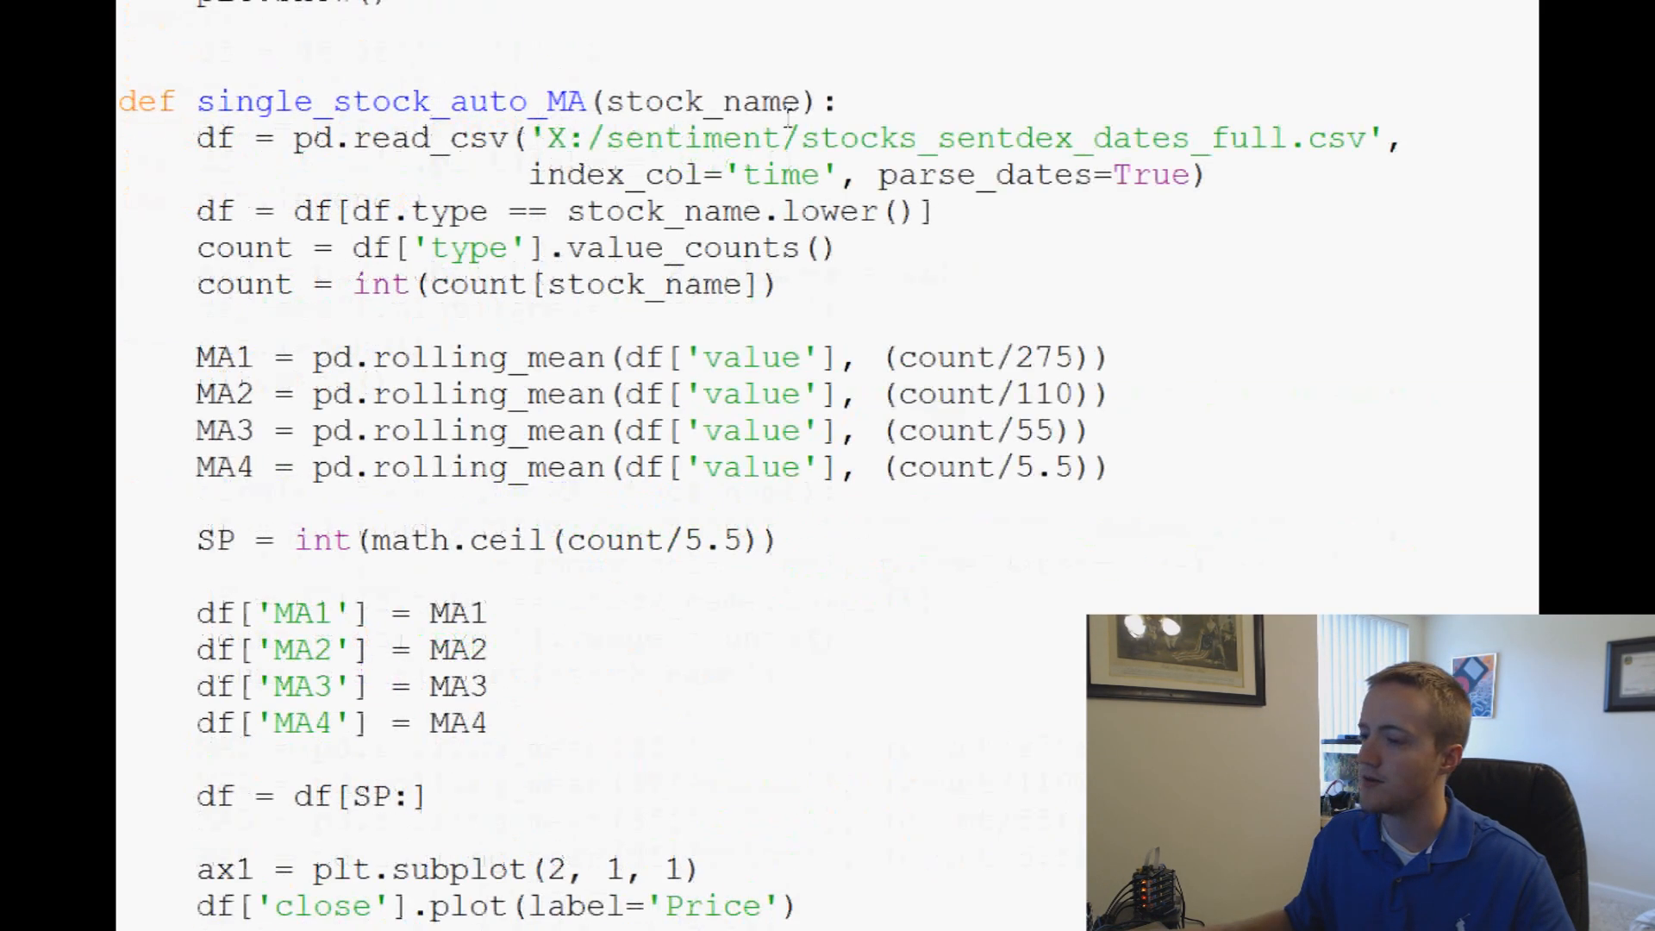
{"action": "scroll", "scroll_direction": "down", "scroll_amount": 3}
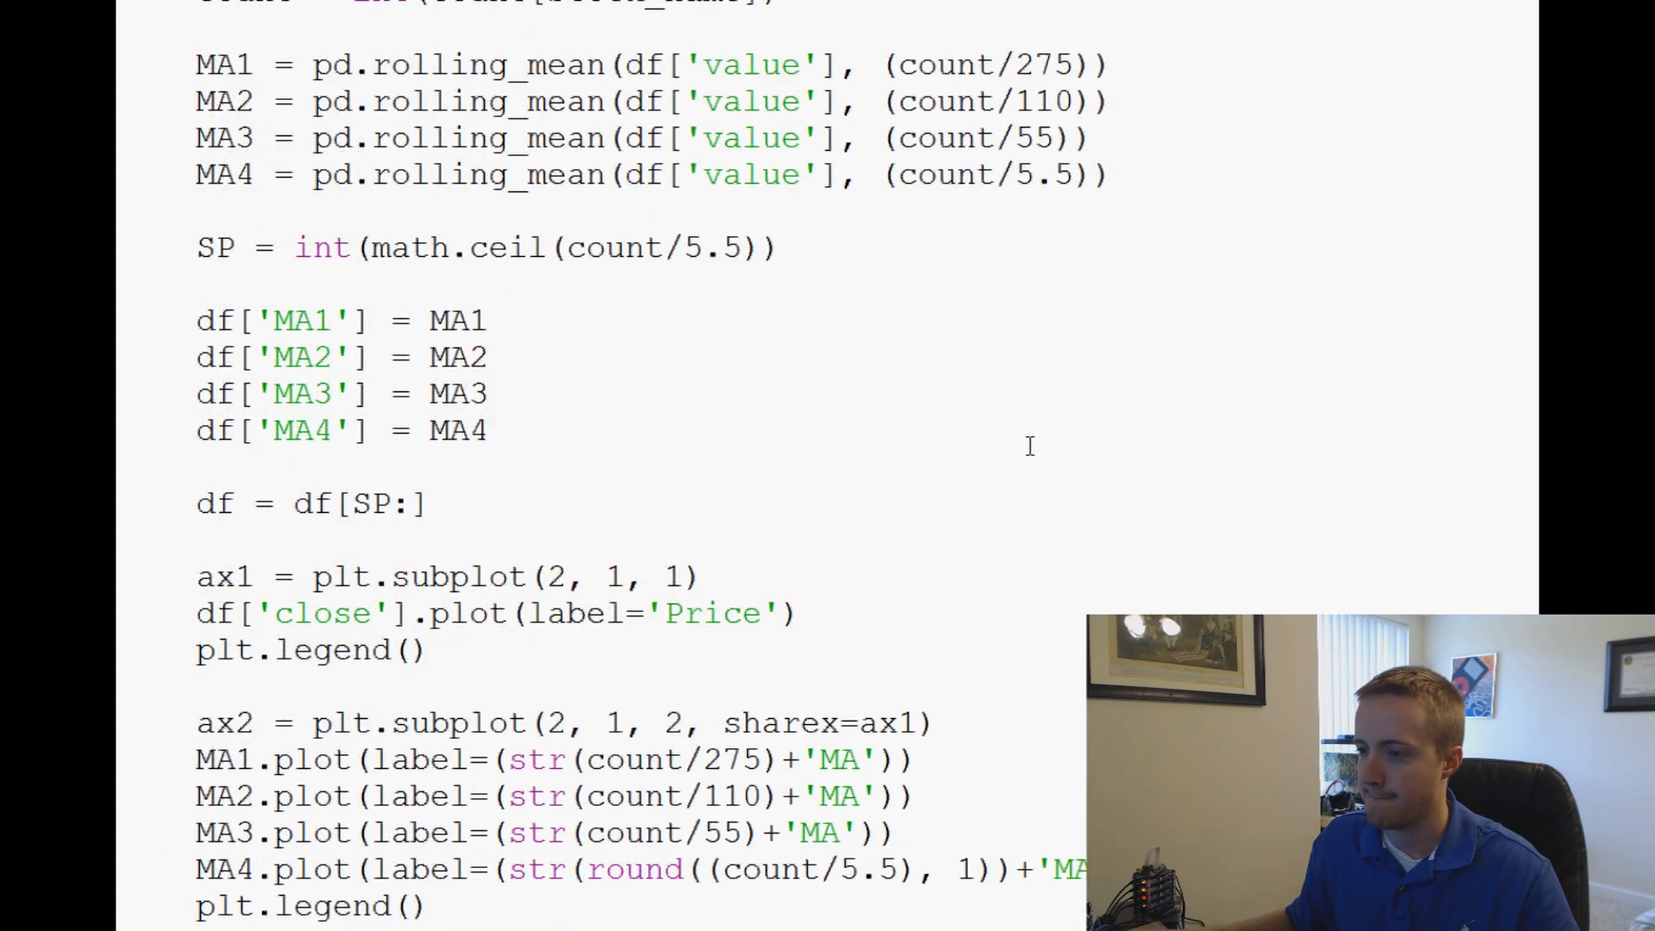
{"action": "scroll", "scroll_direction": "up", "scroll_amount": 3}
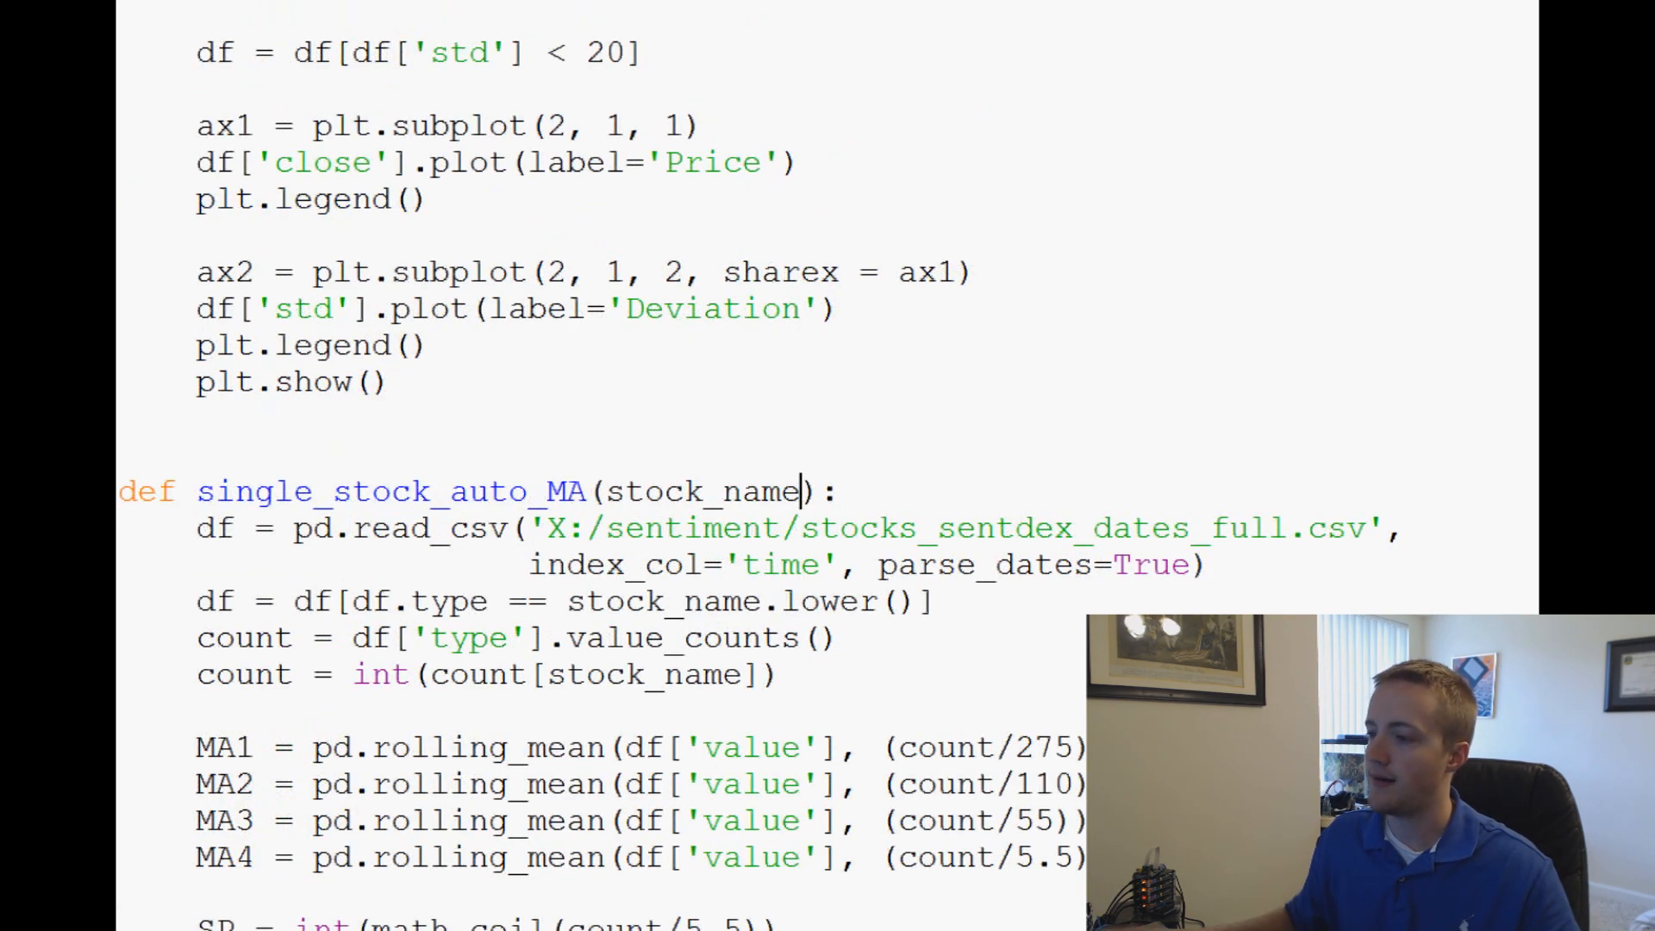
Add div1=275 and div2=110 after stock_name in the single_stock_auto_MA definition.
{"action": "scroll", "scroll_direction": "down", "scroll_amount": 3}
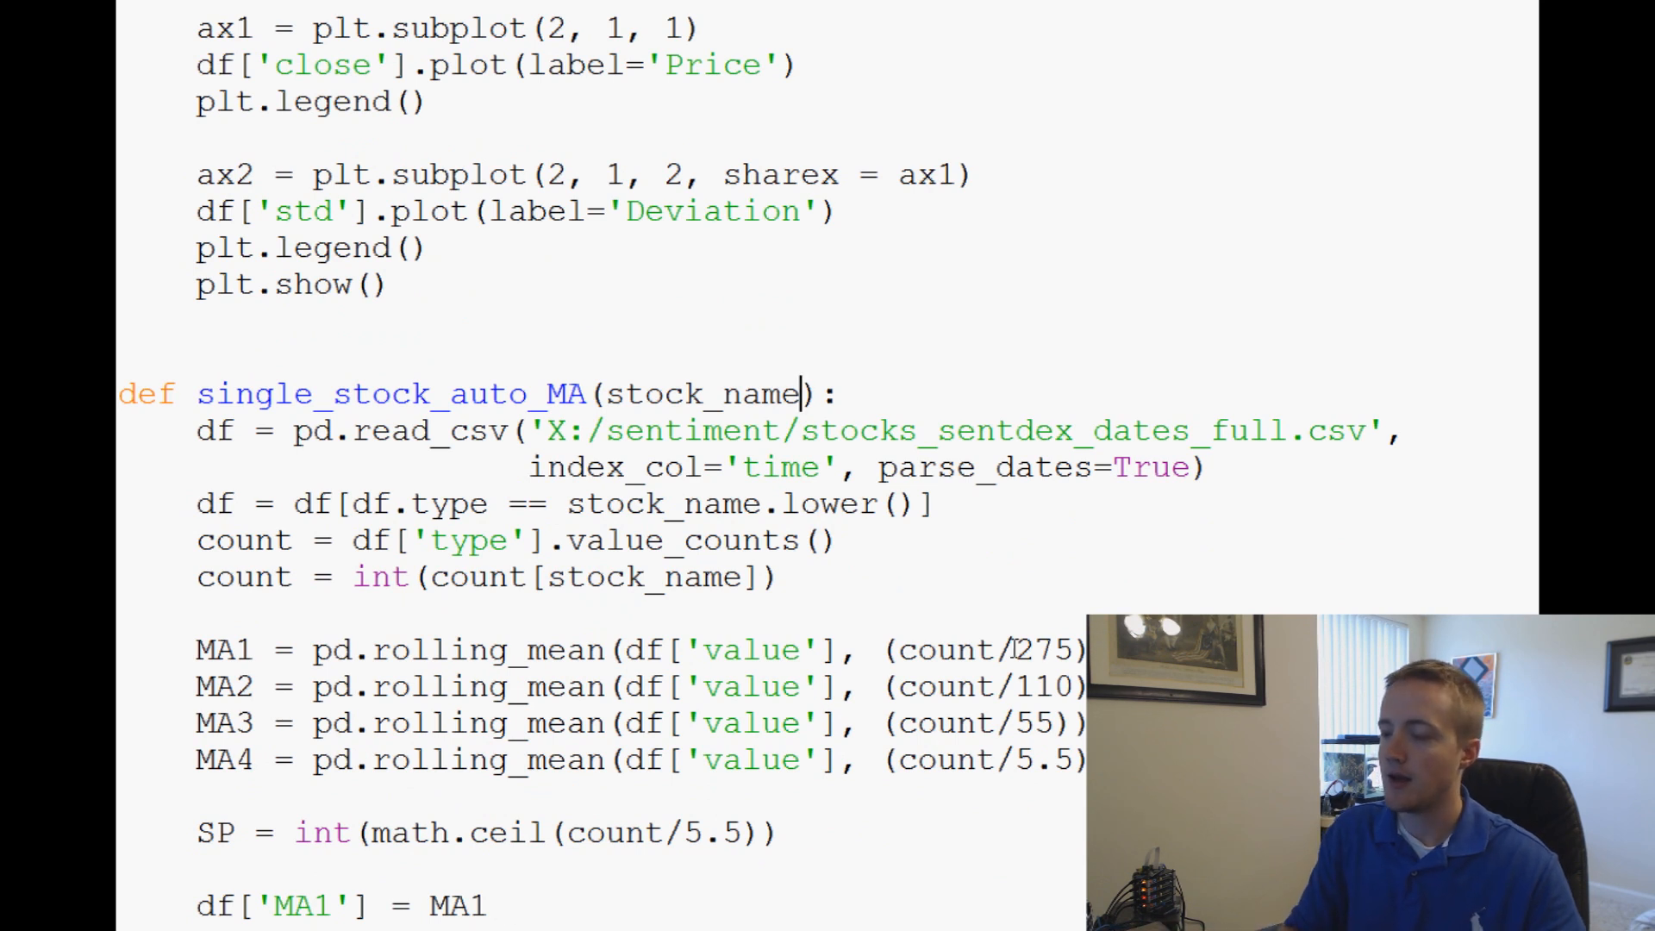
{"action": "type", "text": ", d"}
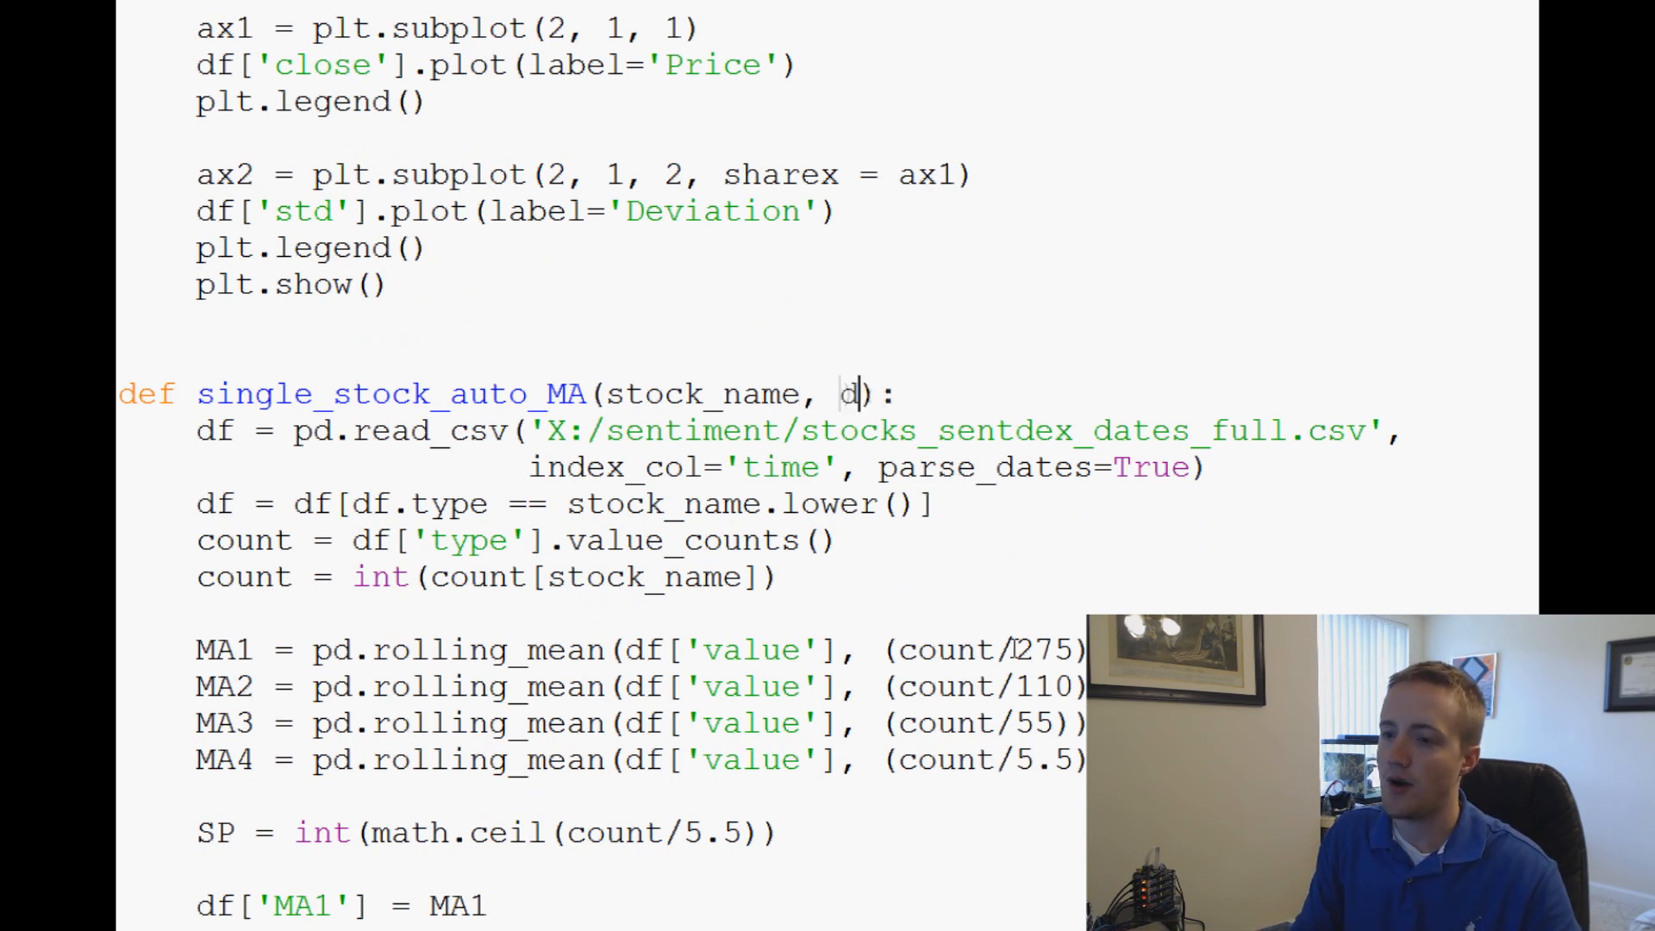
{"action": "type", "text": "iv1="}
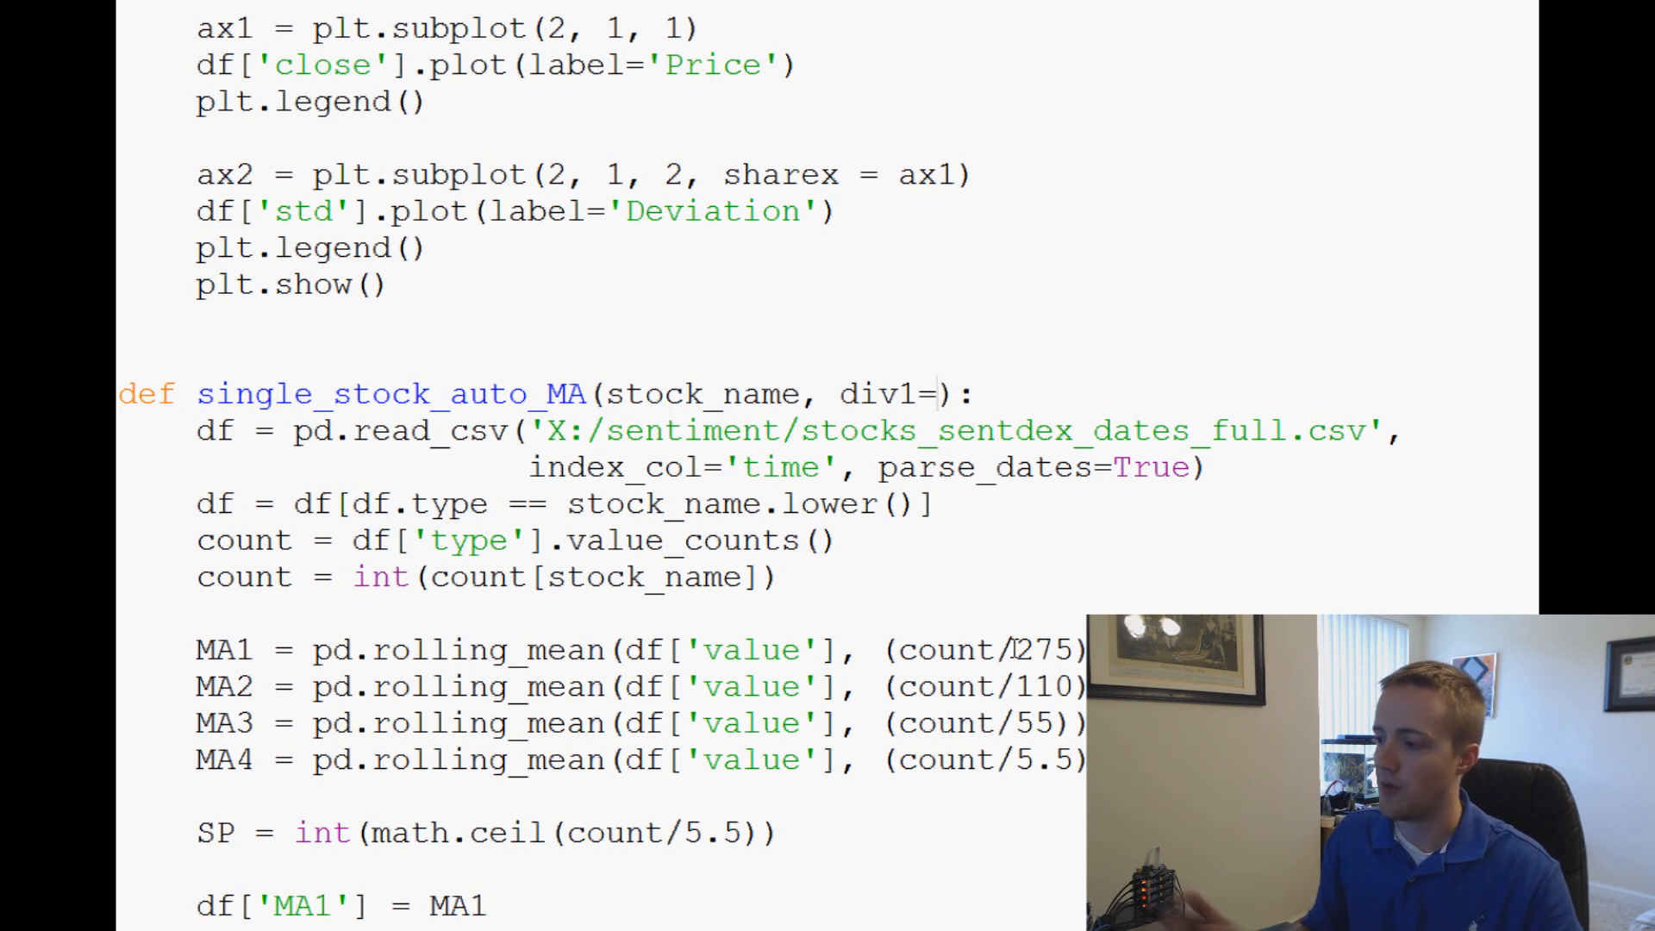
{"action": "type", "text": "275, div2"}
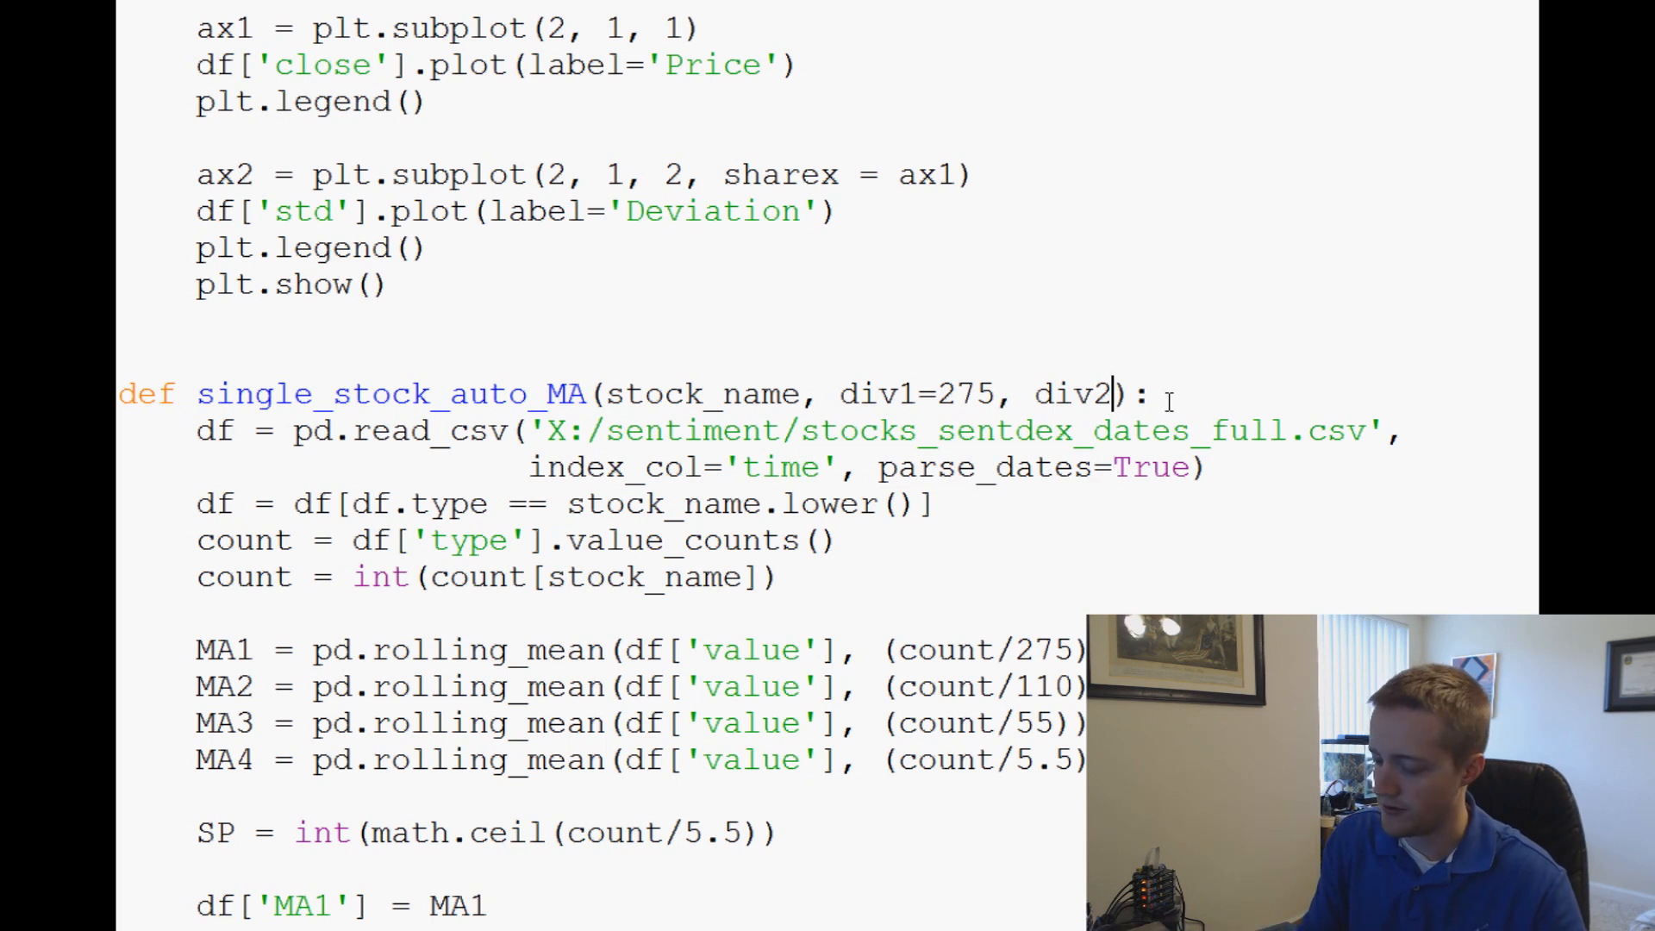
{"action": "type", "text": "=110"}
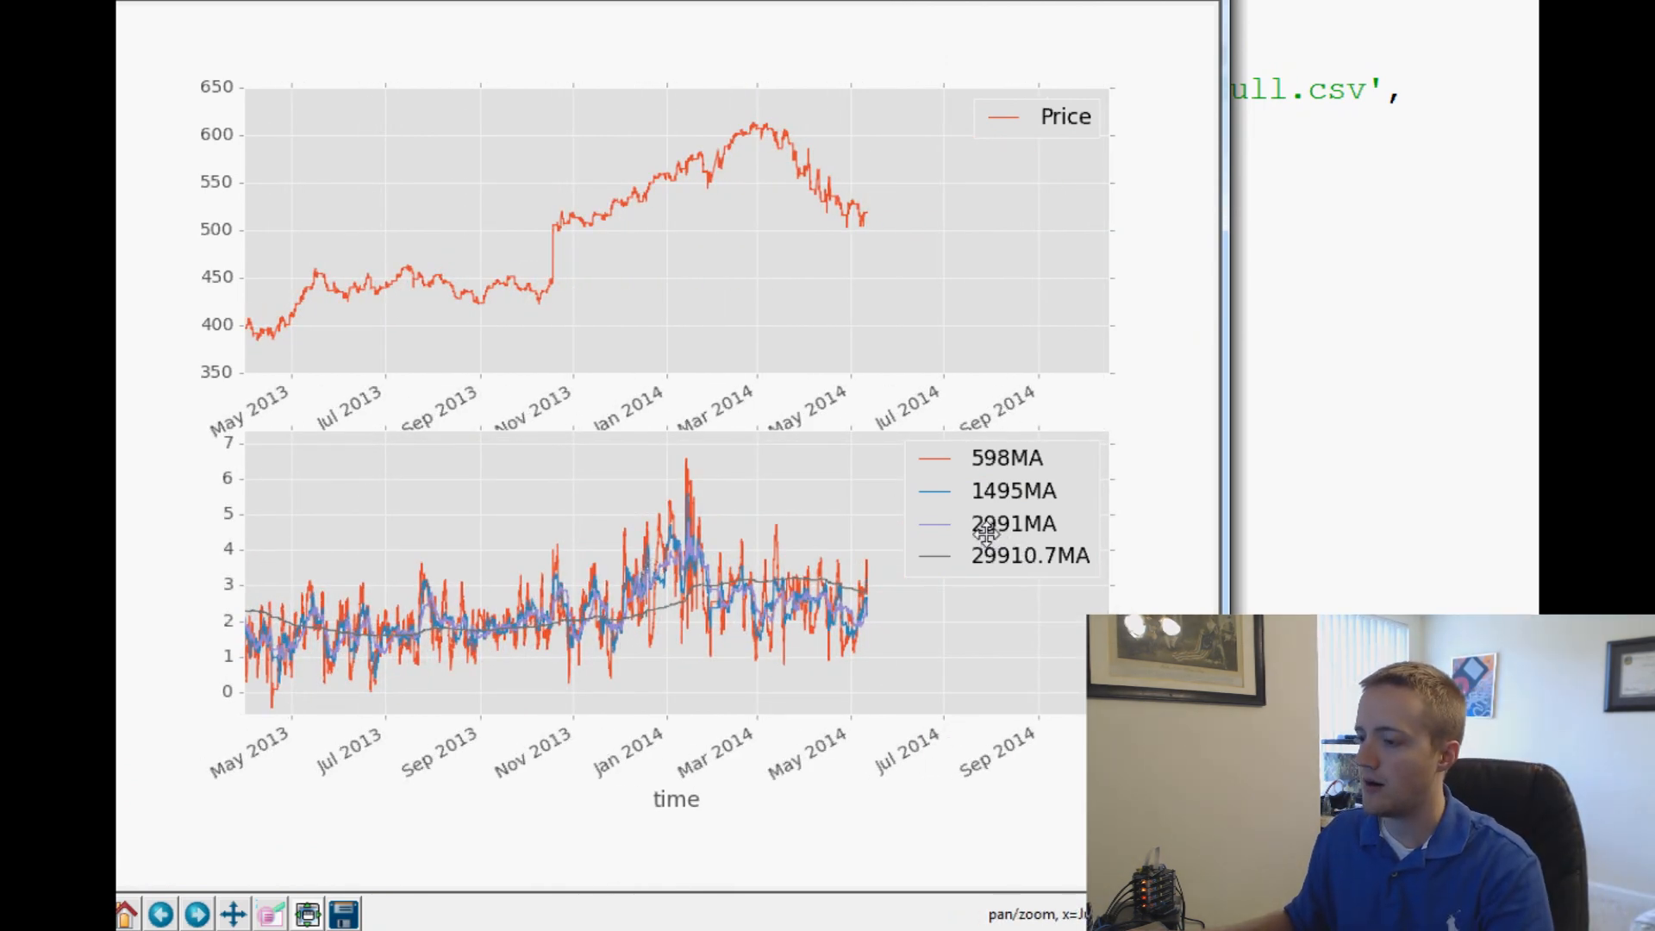
{"action": "mouse_move", "coordinate": [124, 913]}
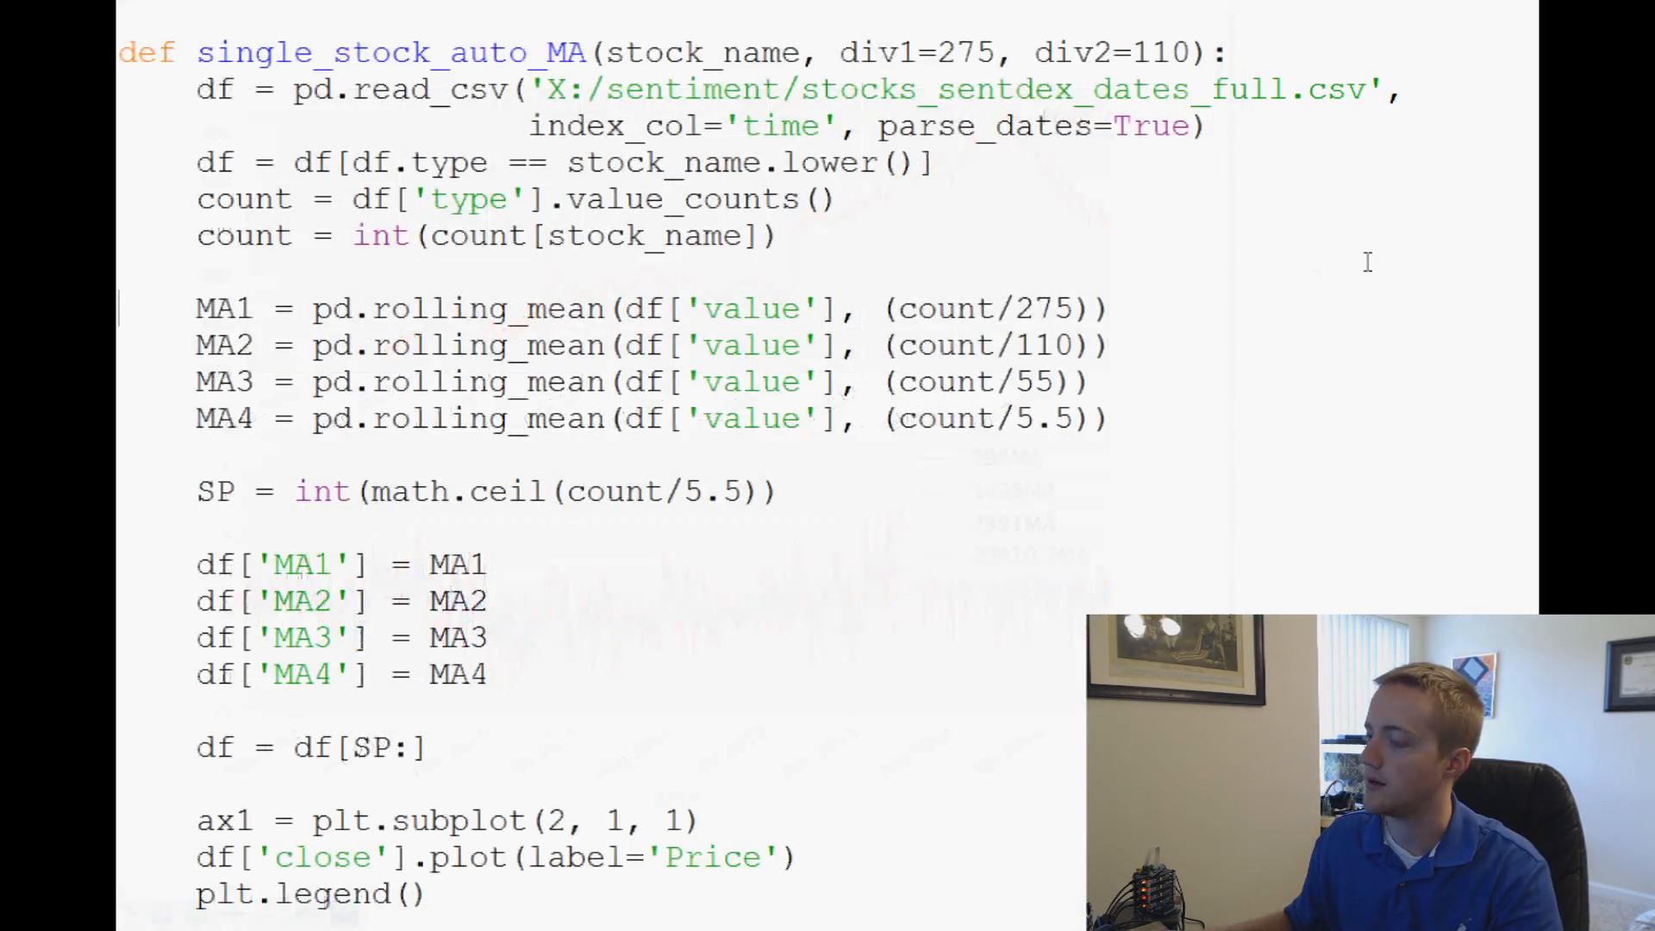
{"action": "scroll", "scroll_direction": "down", "scroll_amount": 3}
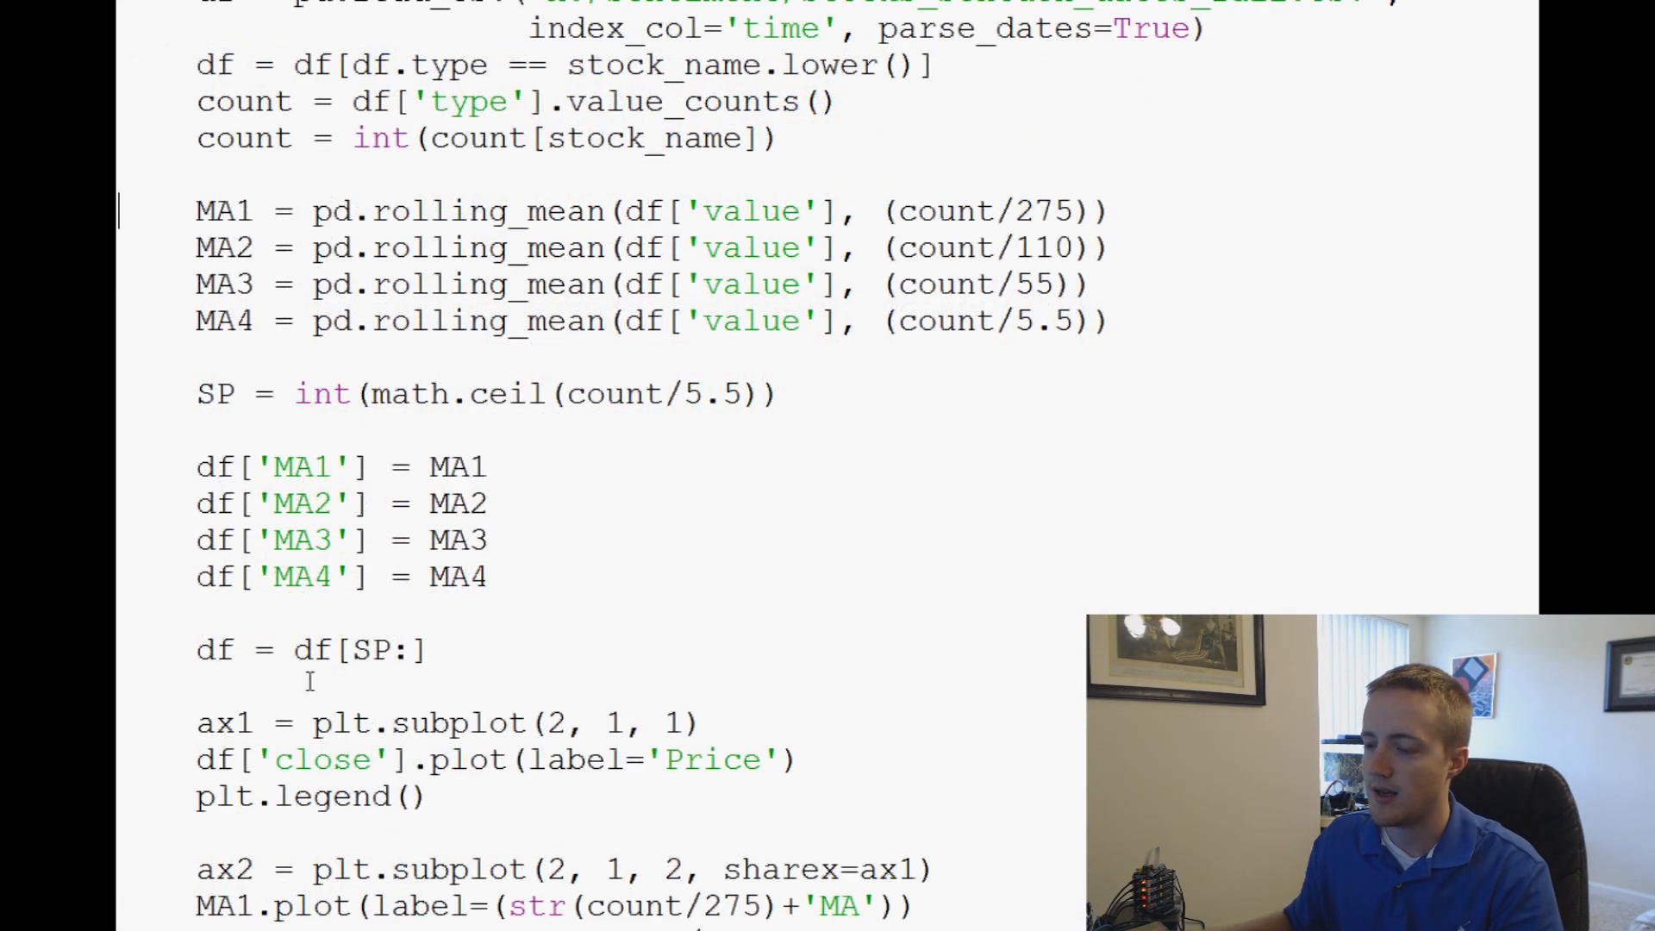
{"action": "scroll", "scroll_direction": "down", "scroll_amount": 3}
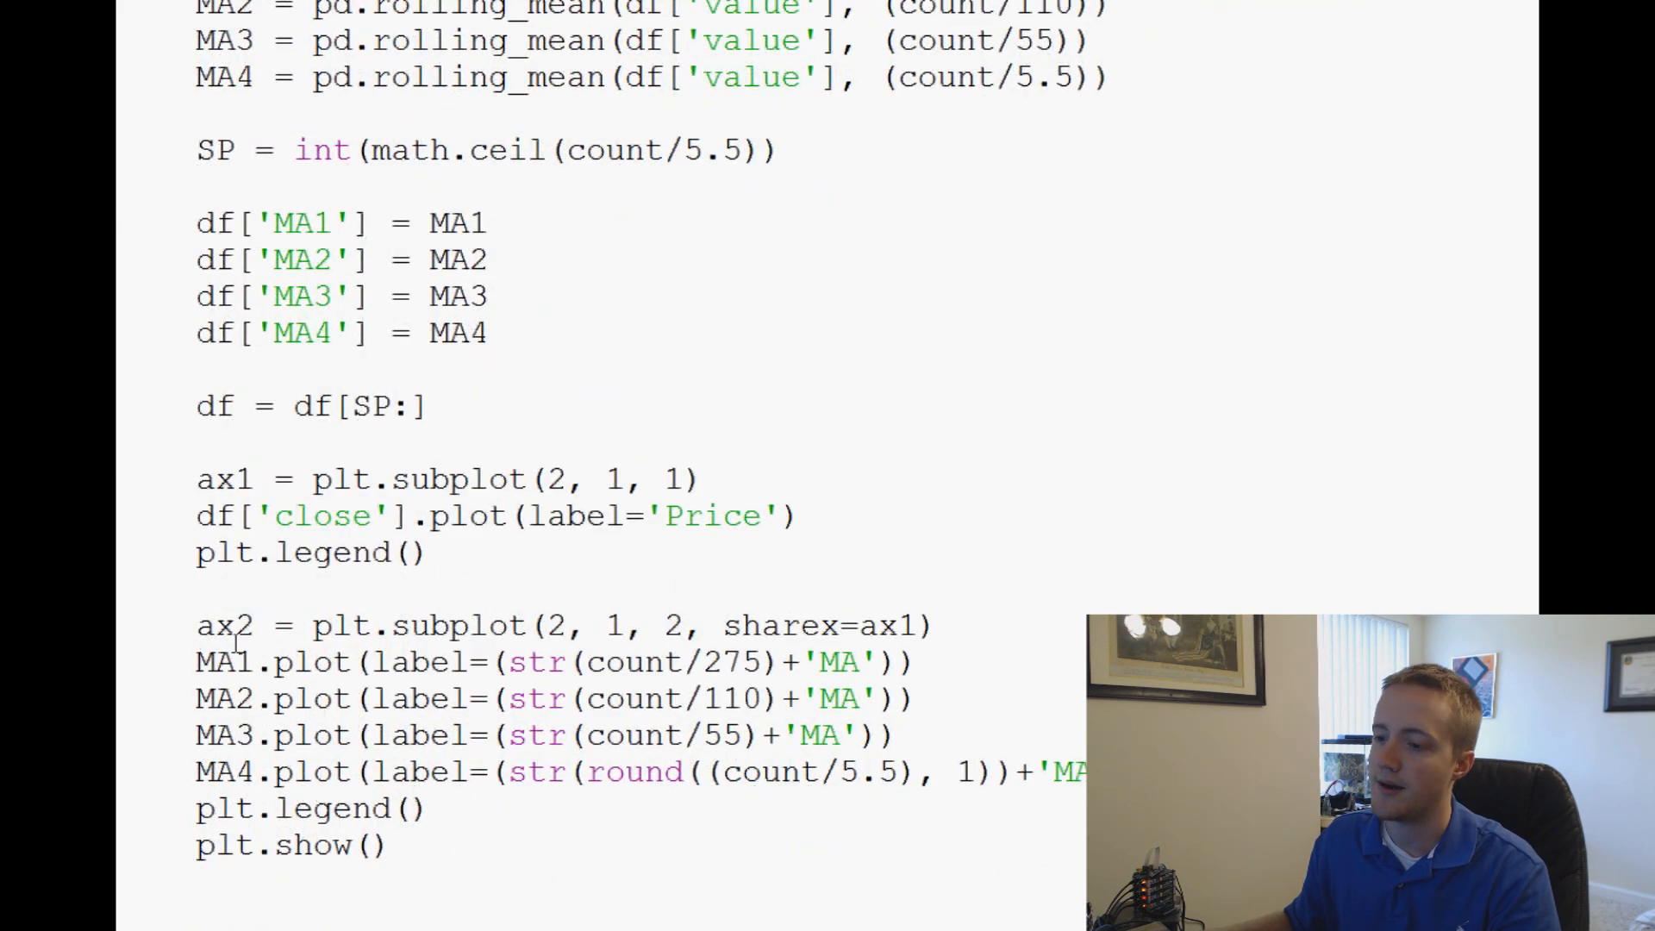
{"action": "scroll", "scroll_direction": "down", "scroll_amount": 3}
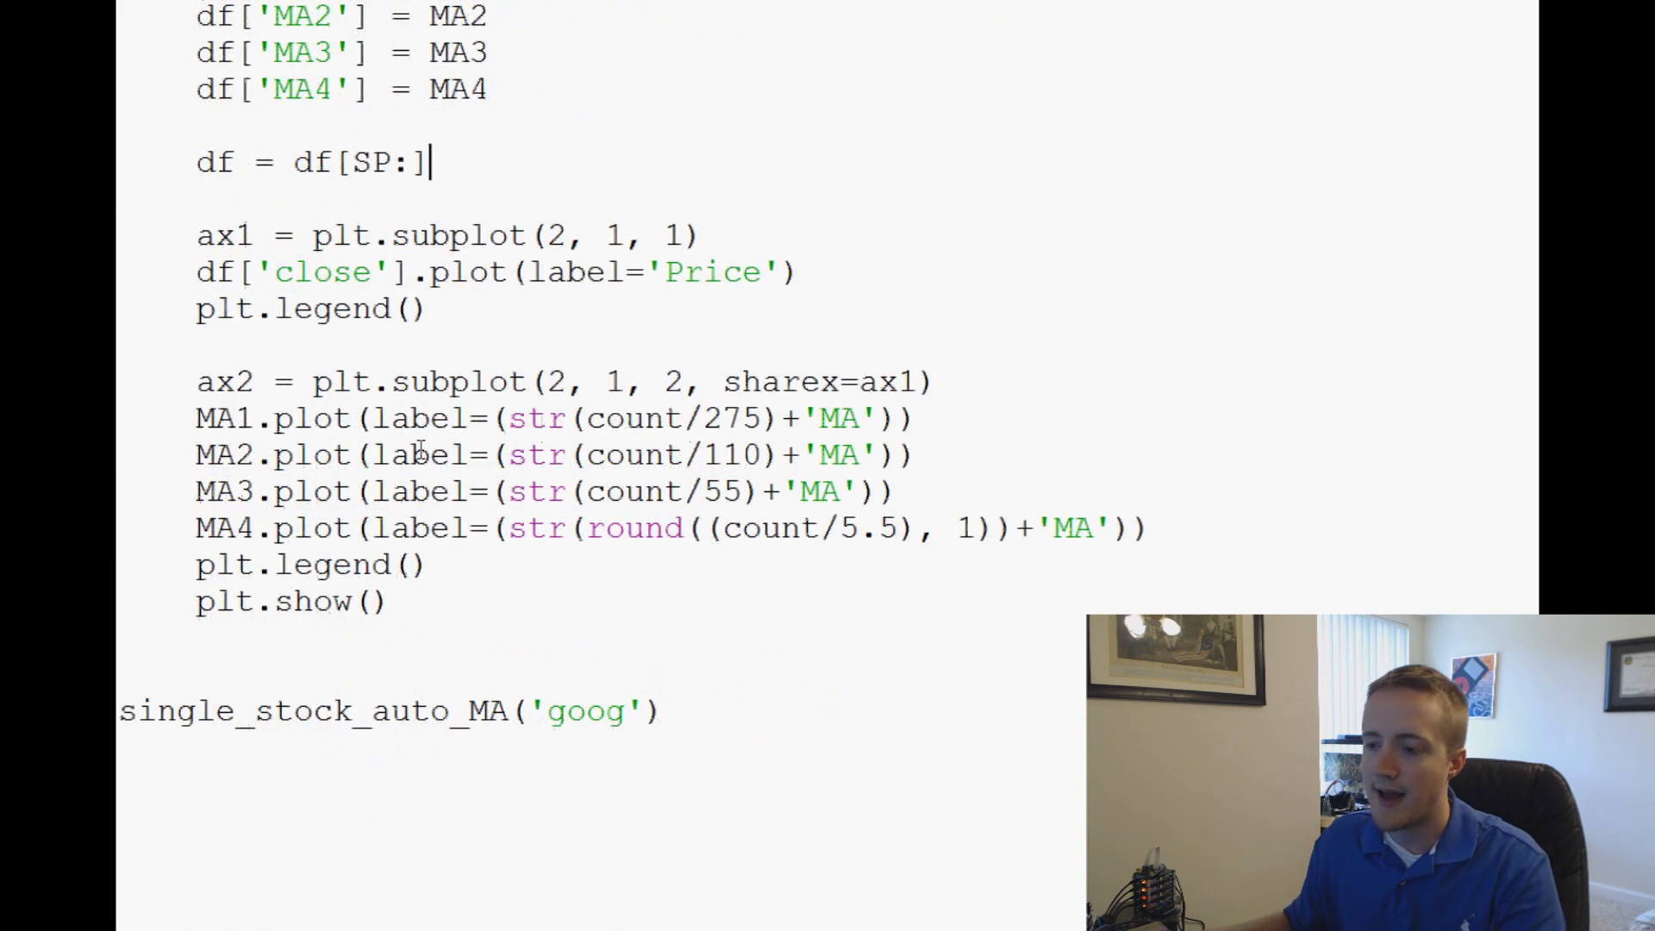
{"action": "scroll", "scroll_direction": "down", "scroll_amount": 3}
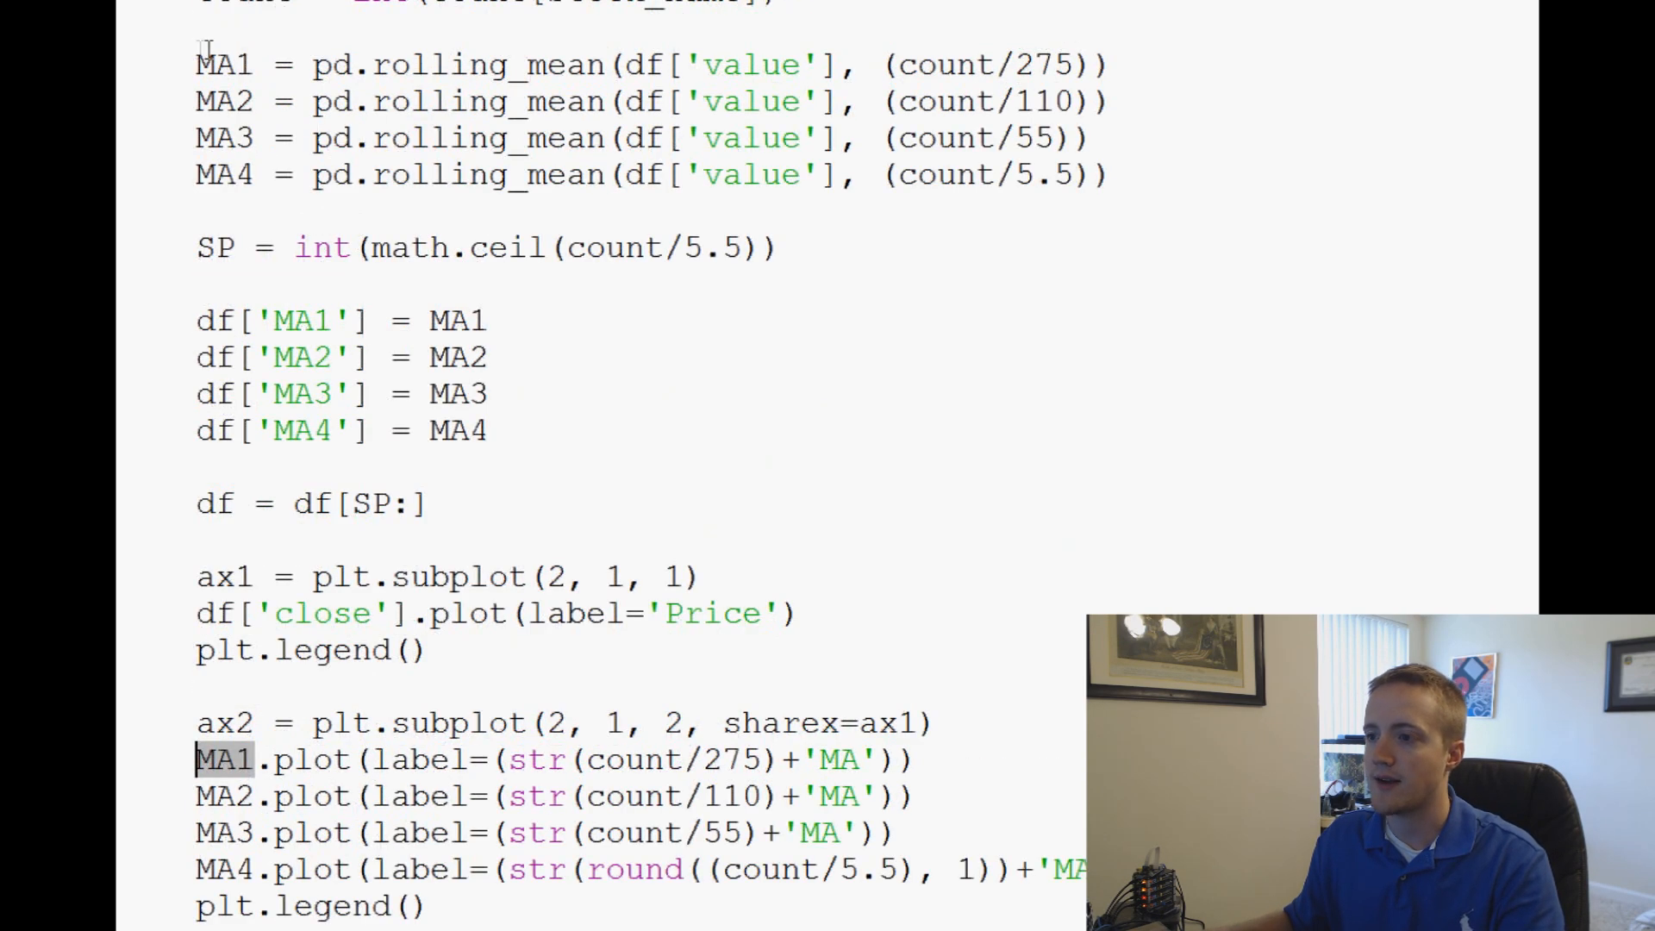
{"action": "scroll", "scroll_direction": "down", "scroll_amount": 3}
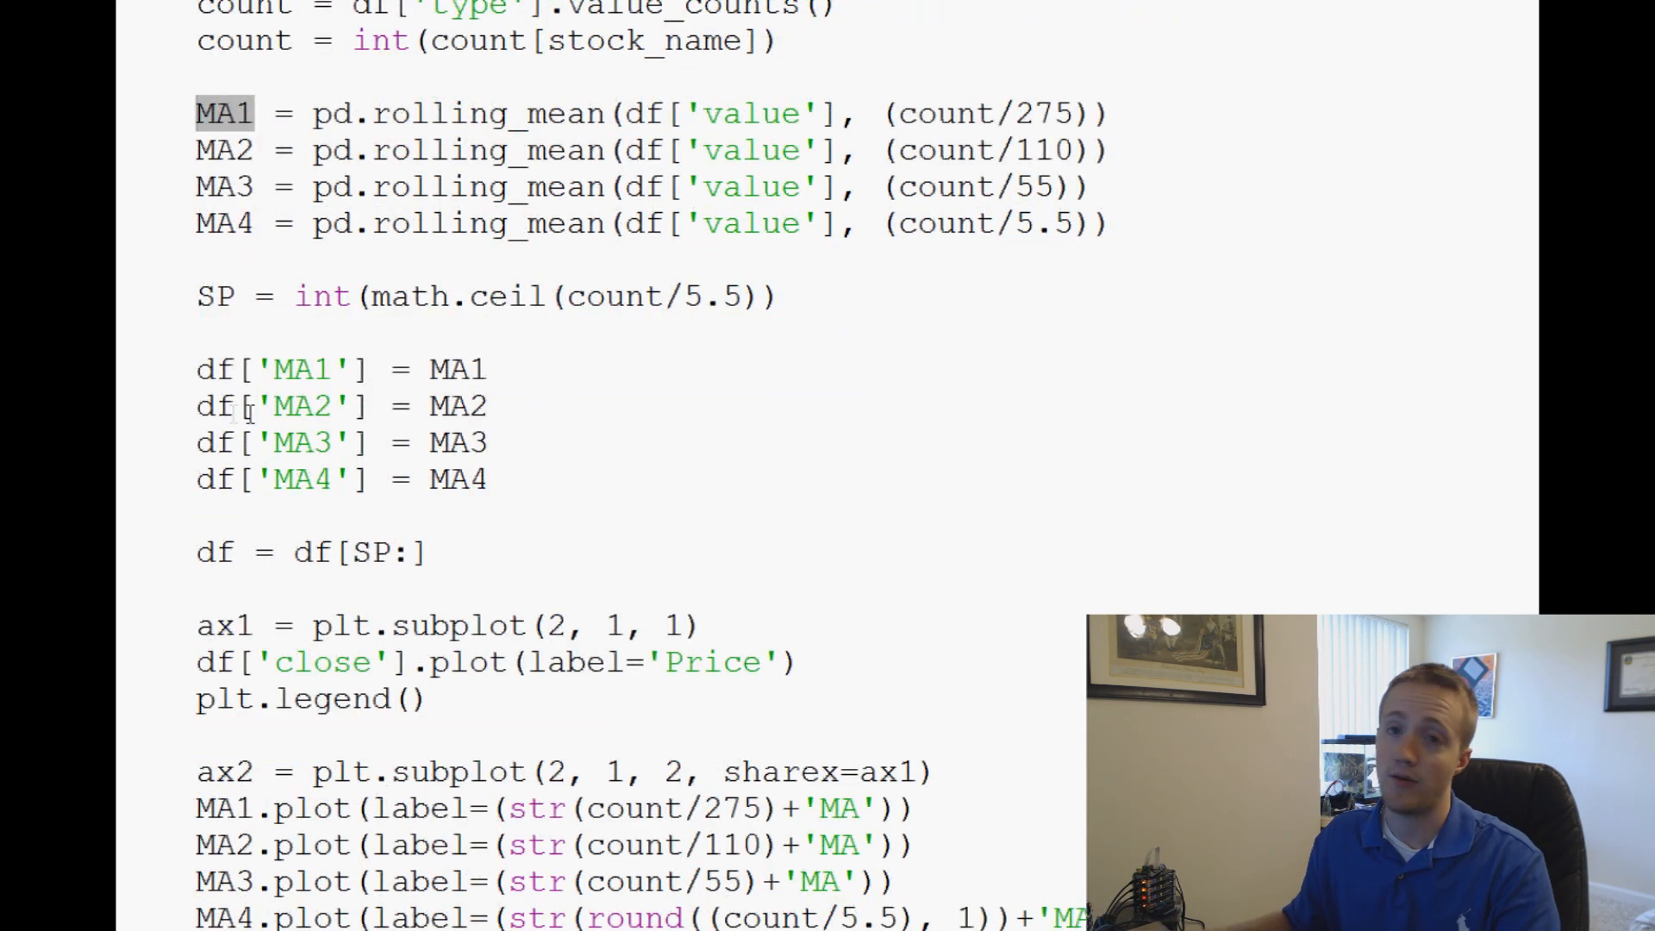
{"action": "scroll", "scroll_direction": "down", "scroll_amount": 3}
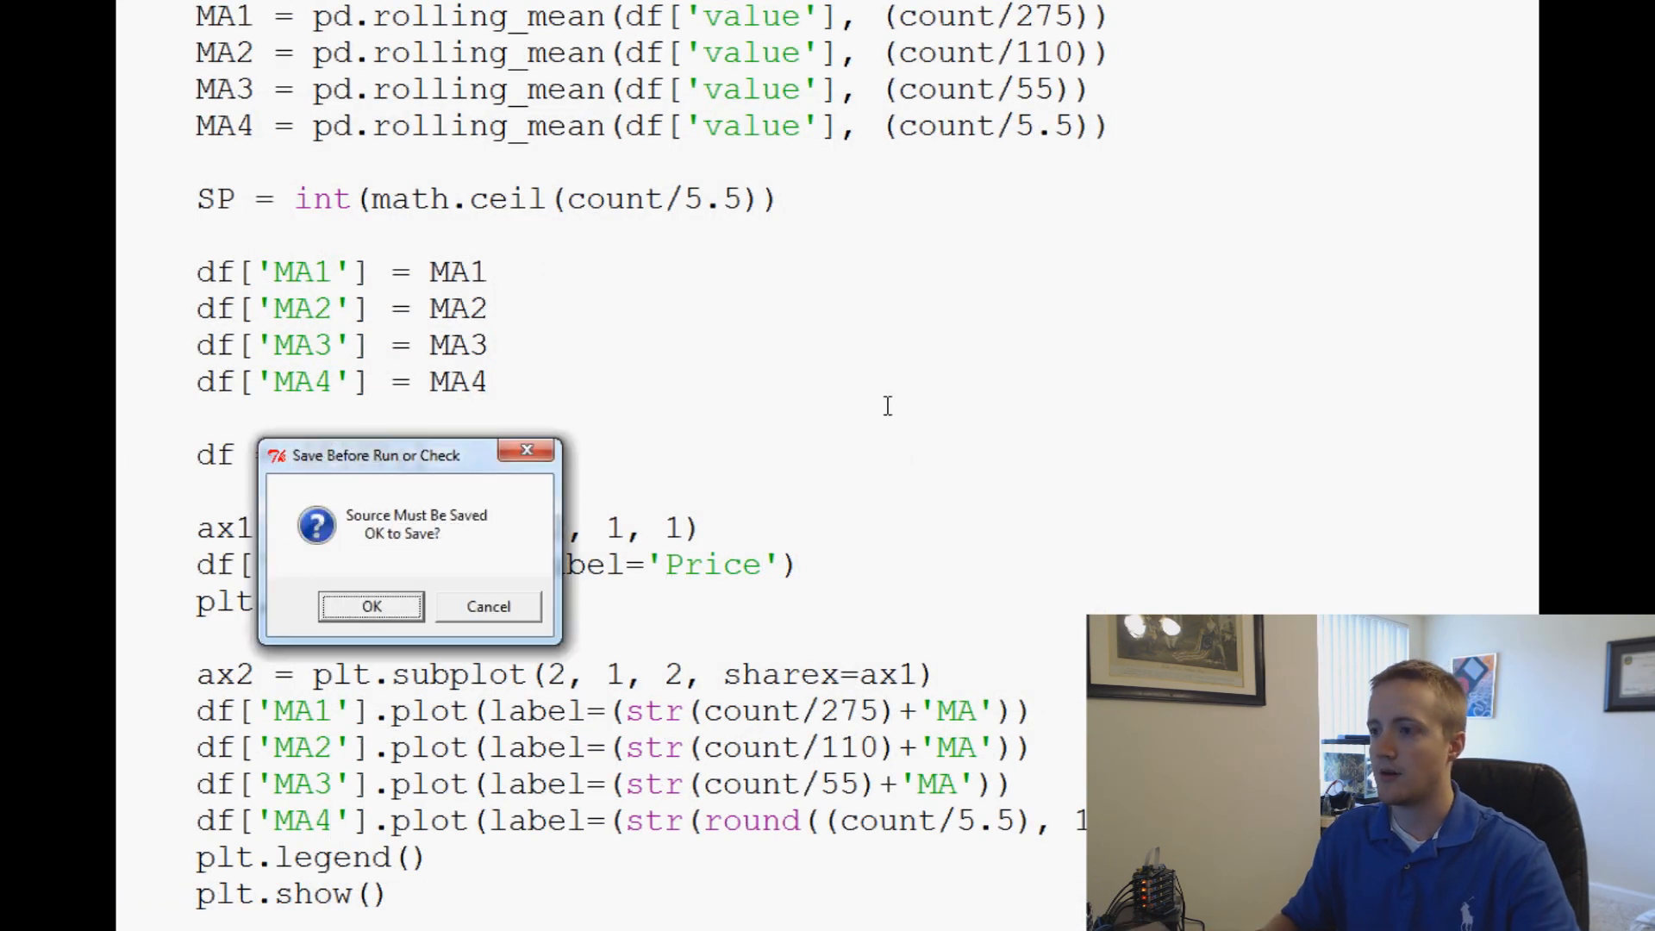
Dismiss the save prompt and add the div3 and div4 parameters to the function signature.
{"action": "left_click", "coordinate": [370, 605]}
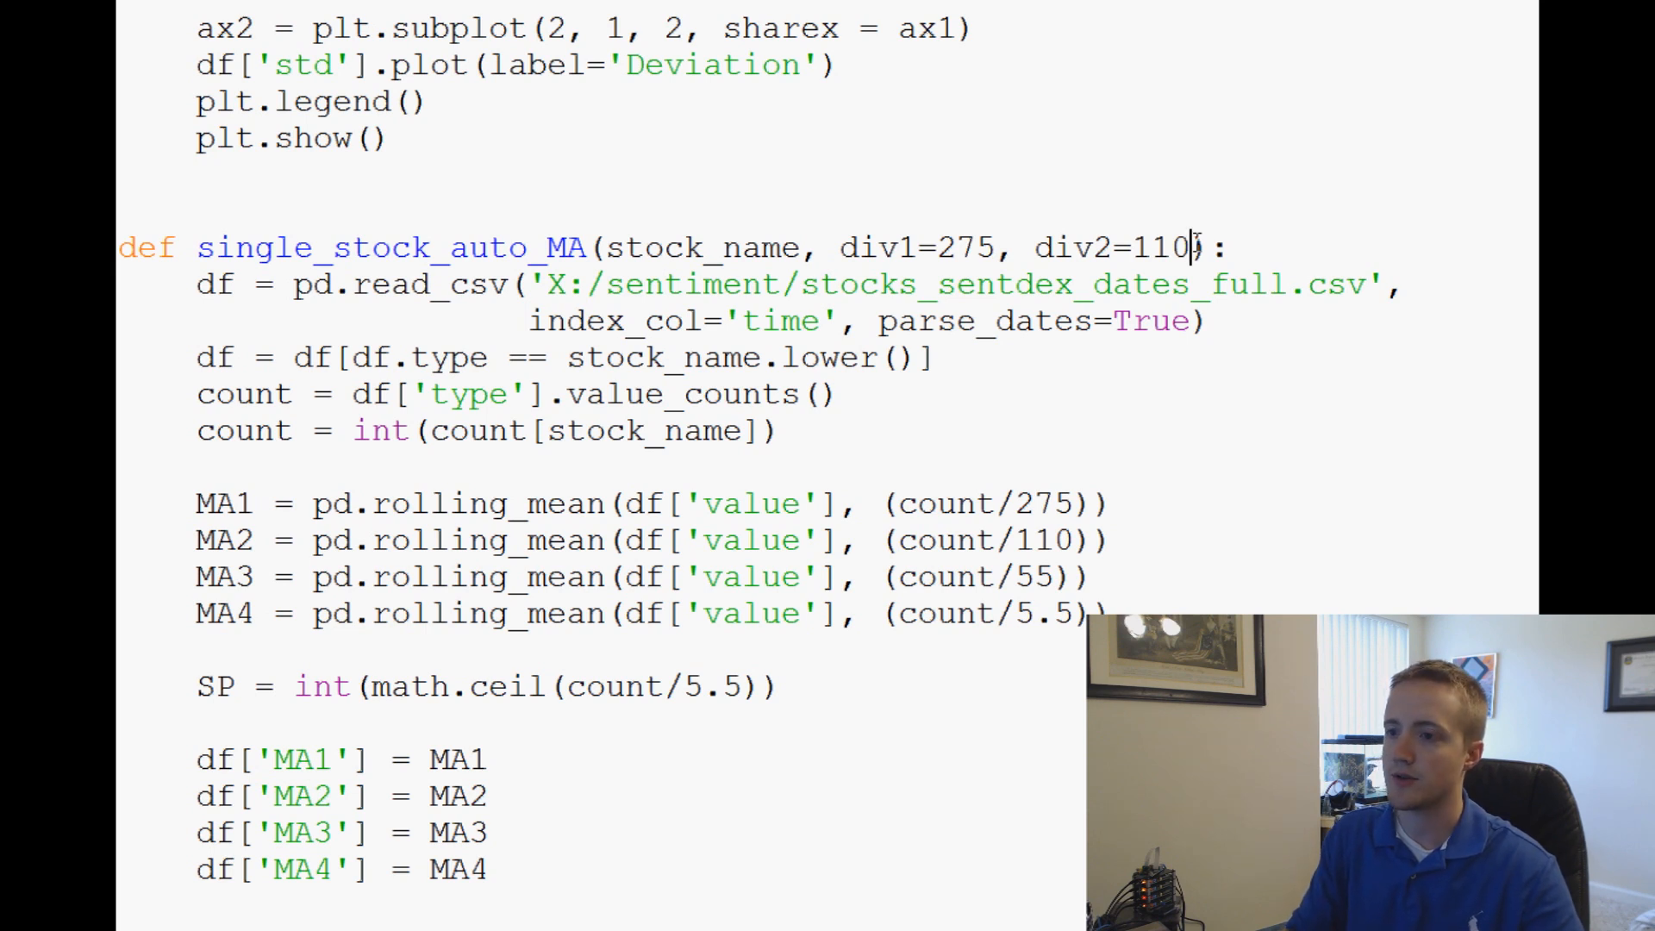
{"action": "type", "text": ", div3=55,"}
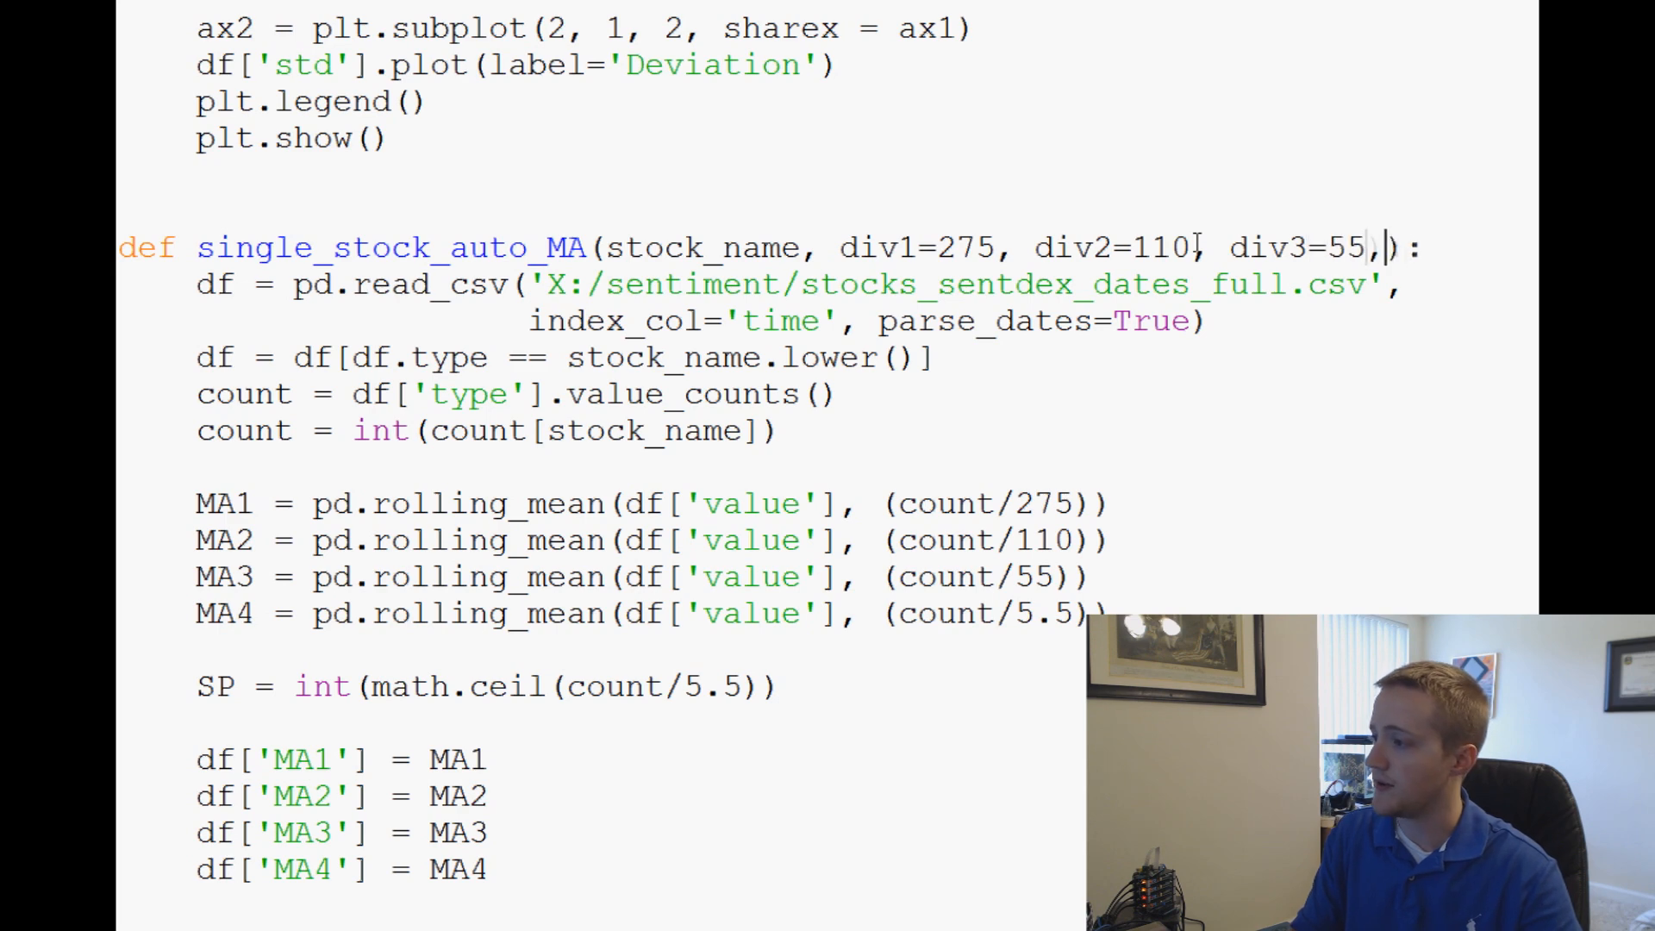
{"action": "type", "text": "div4=5."}
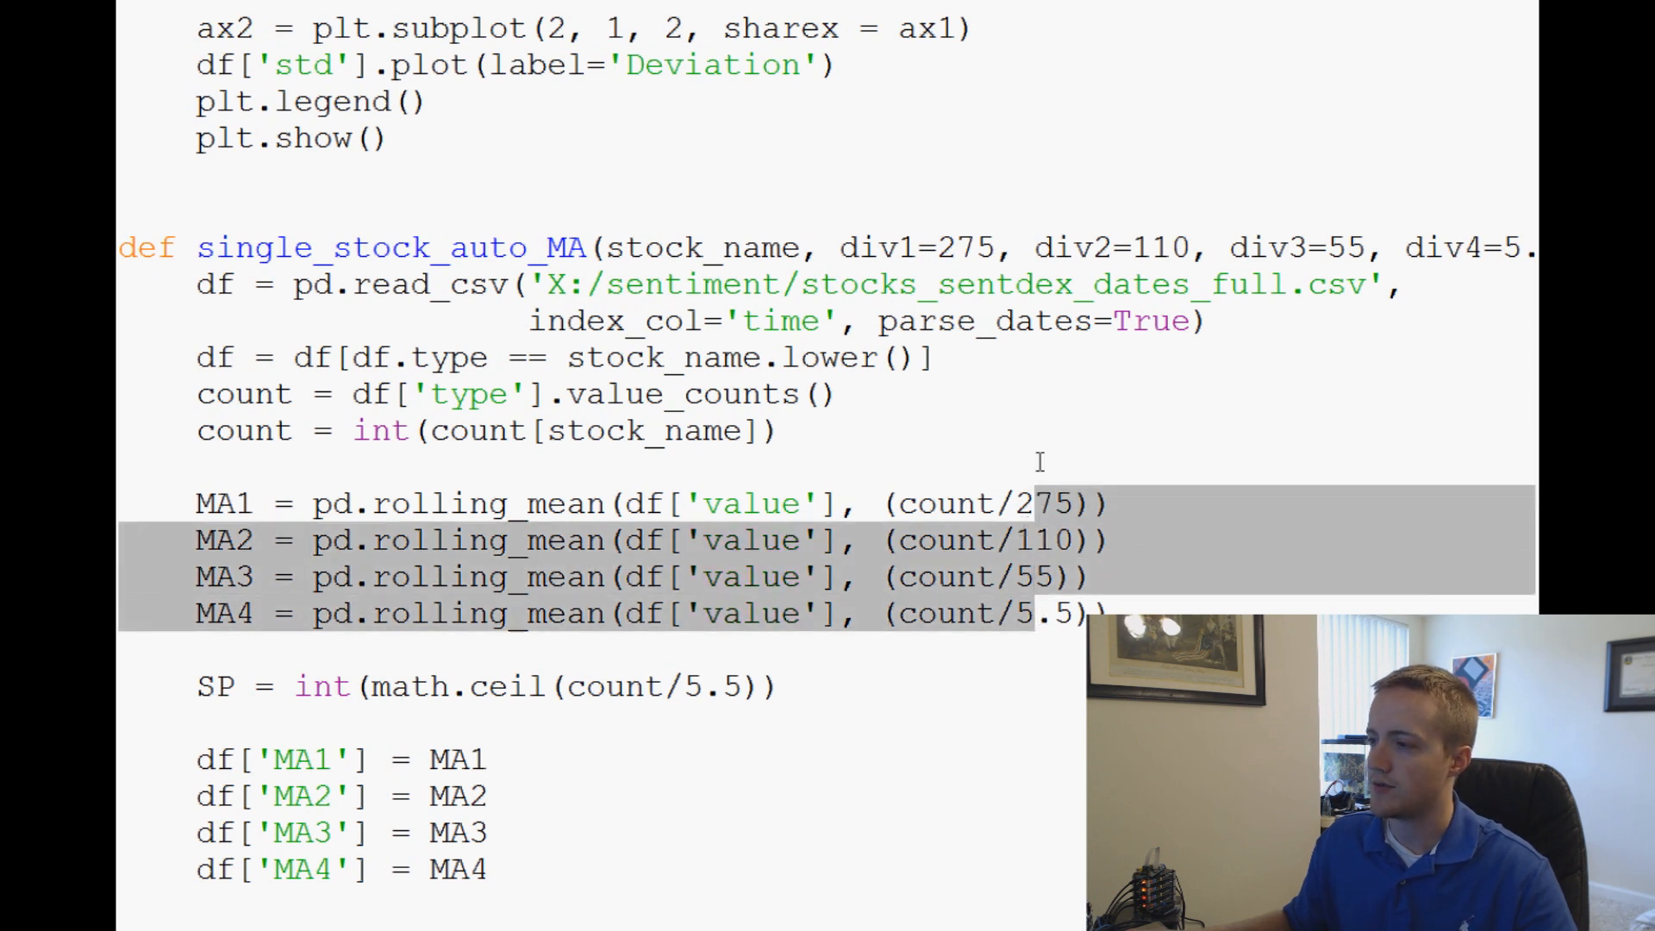
{"action": "type", "text": "div"}
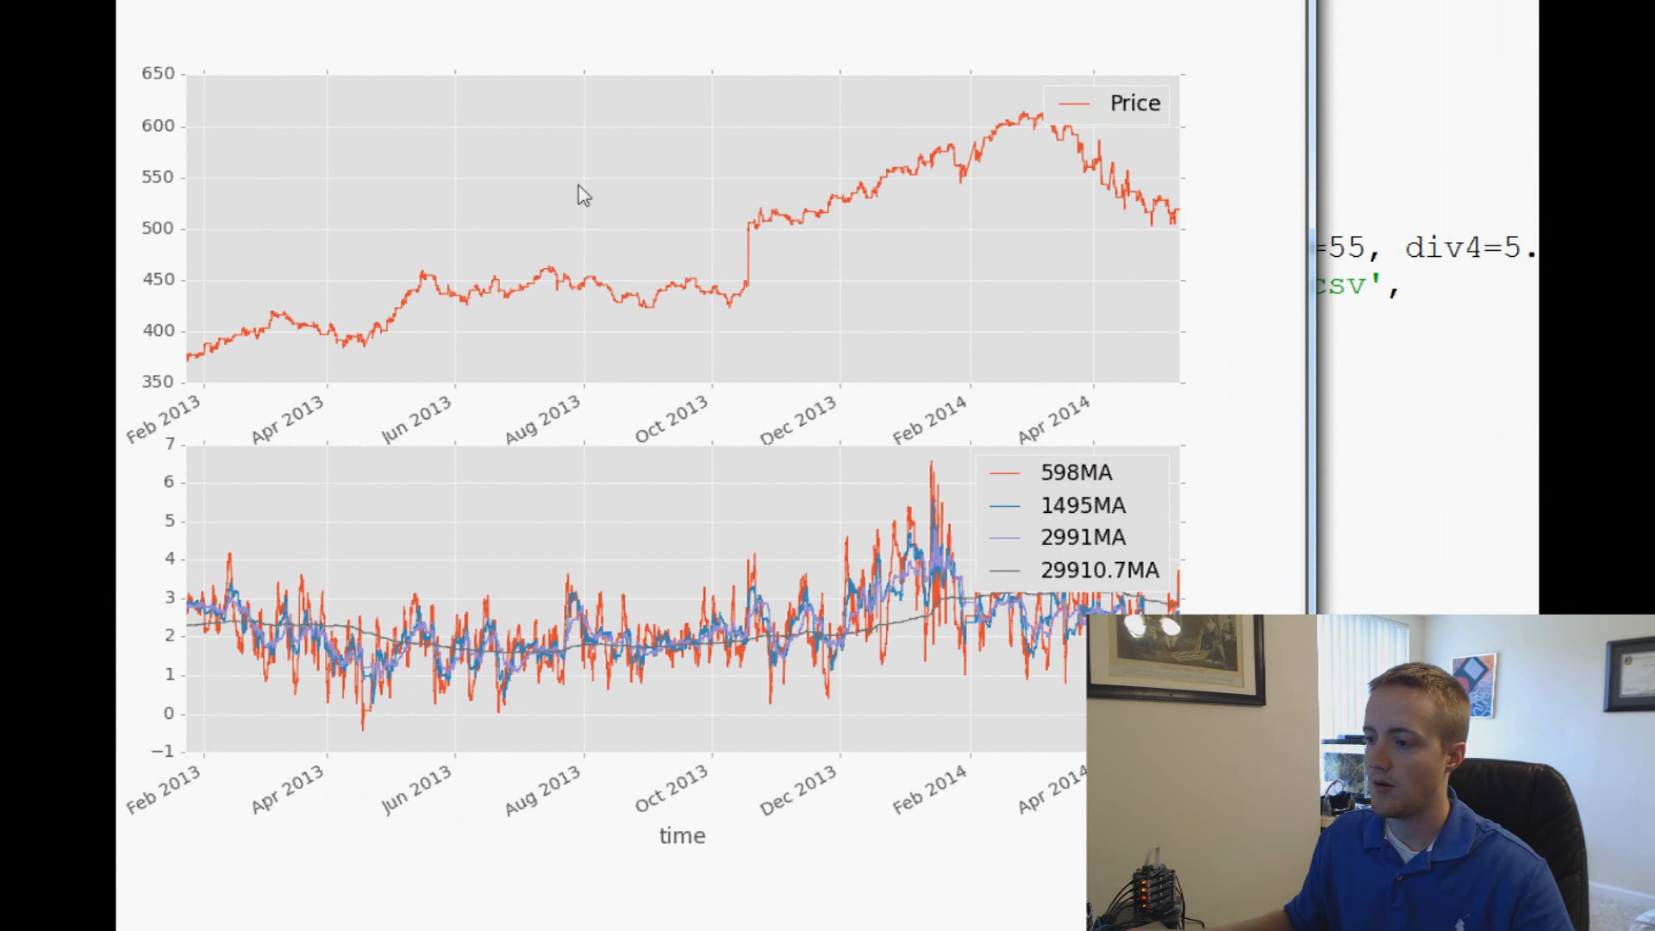
{"action": "mouse_move", "coordinate": [309, 602]}
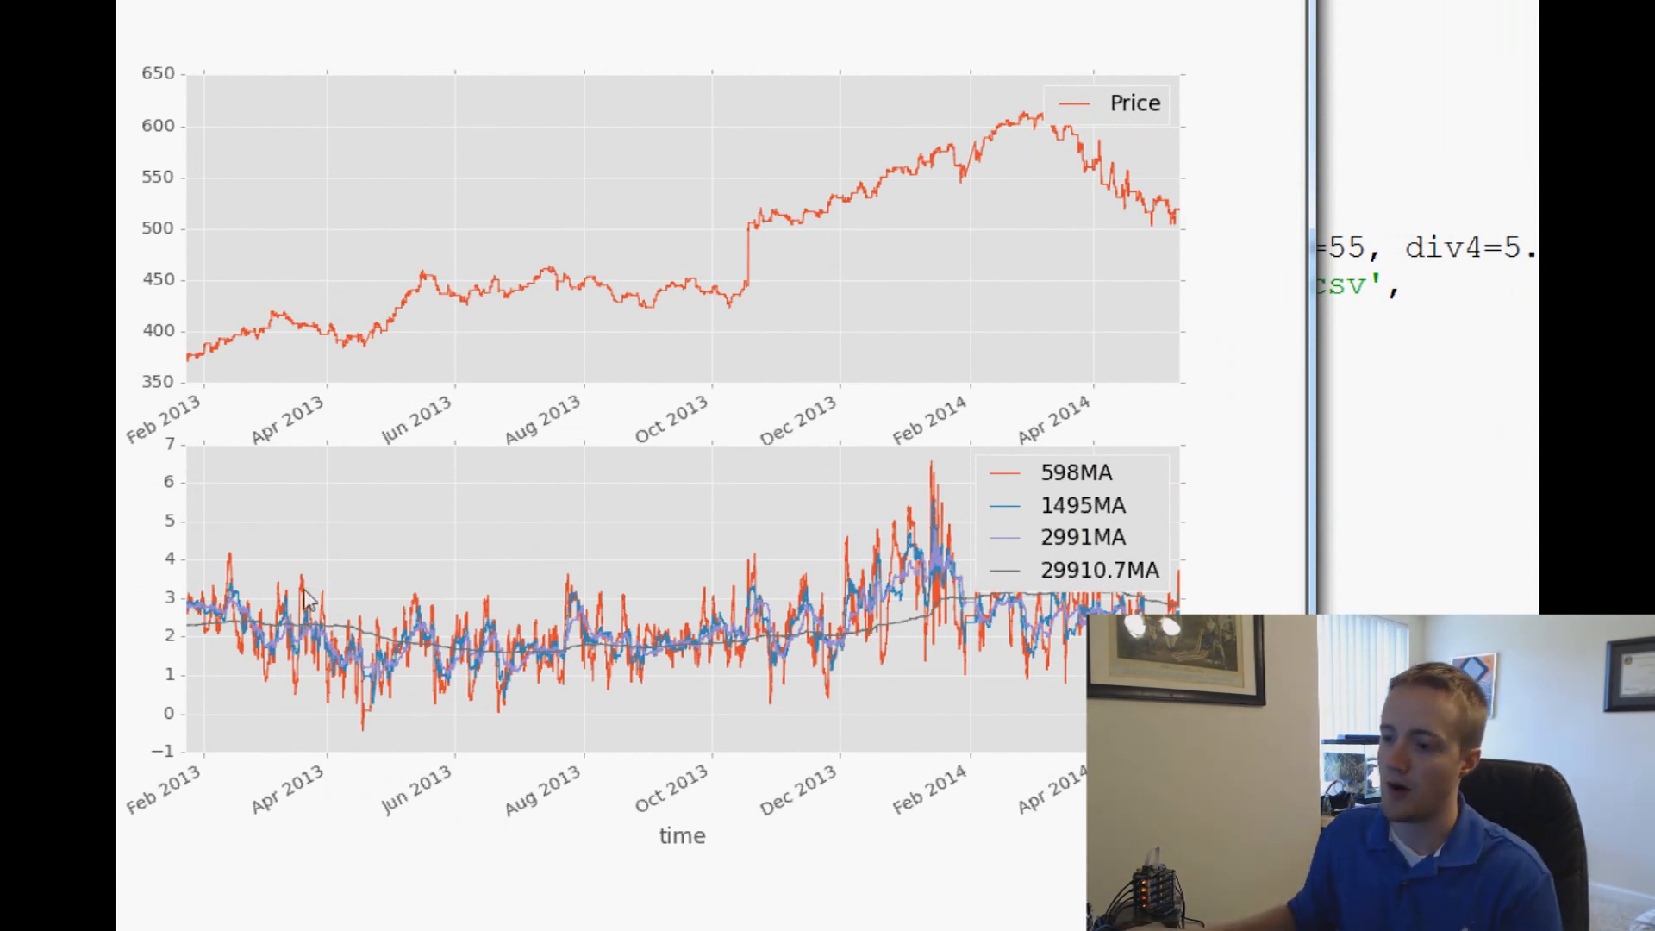
{"action": "mouse_move", "coordinate": [277, 695]}
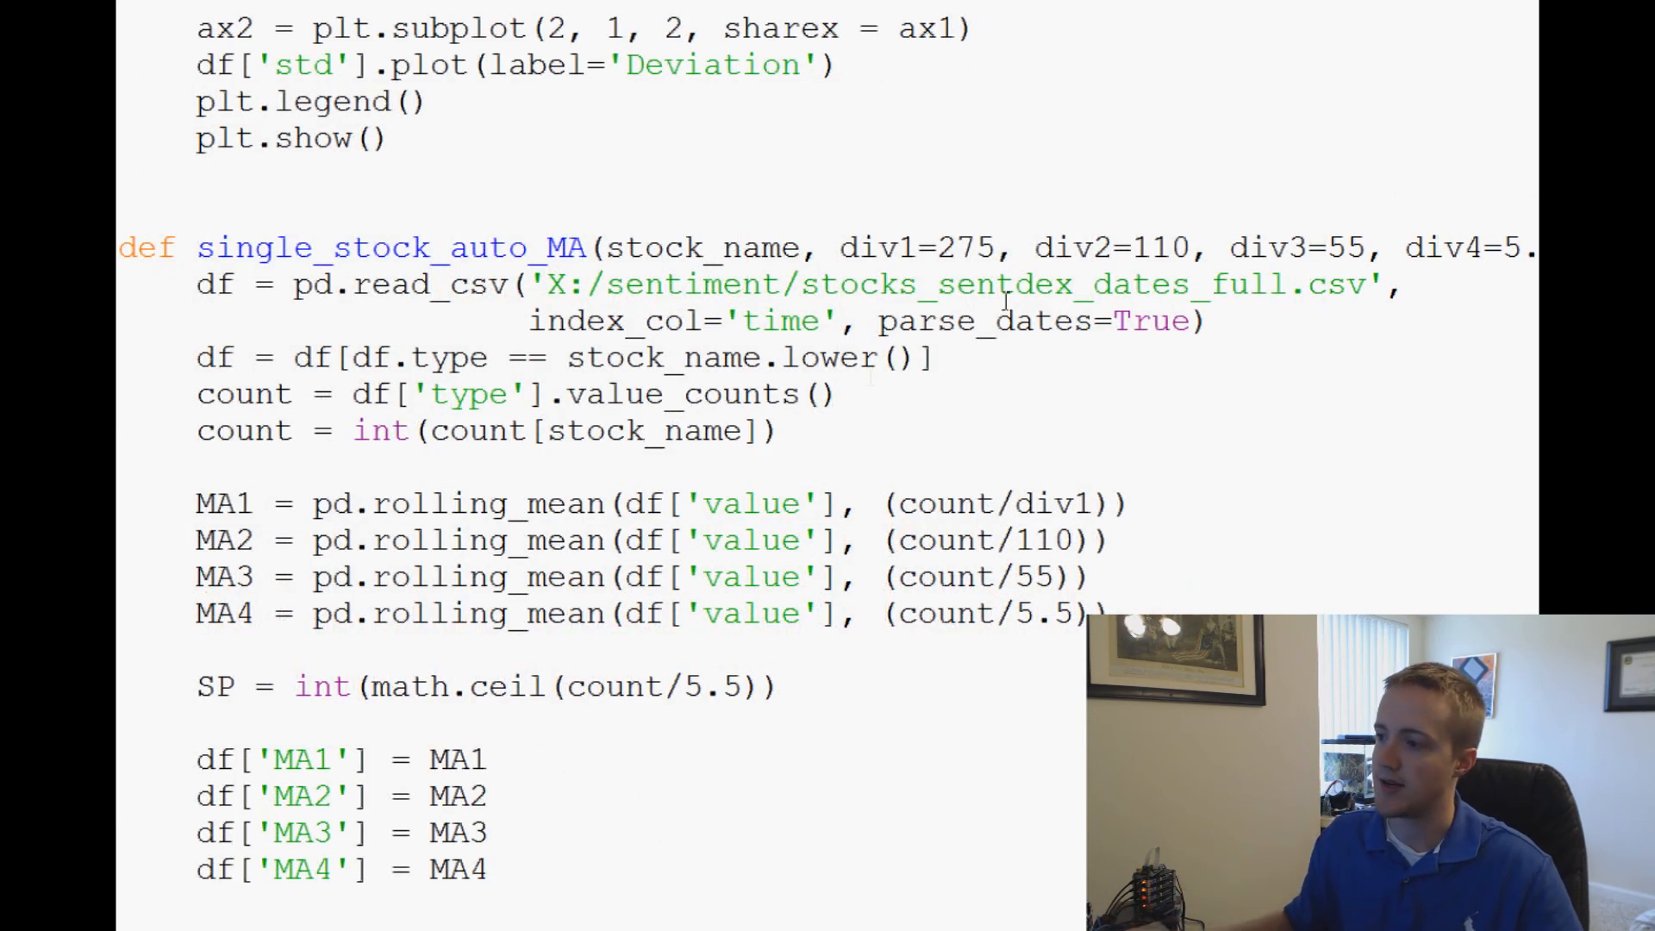
{"action": "mouse_move", "coordinate": [998, 377]}
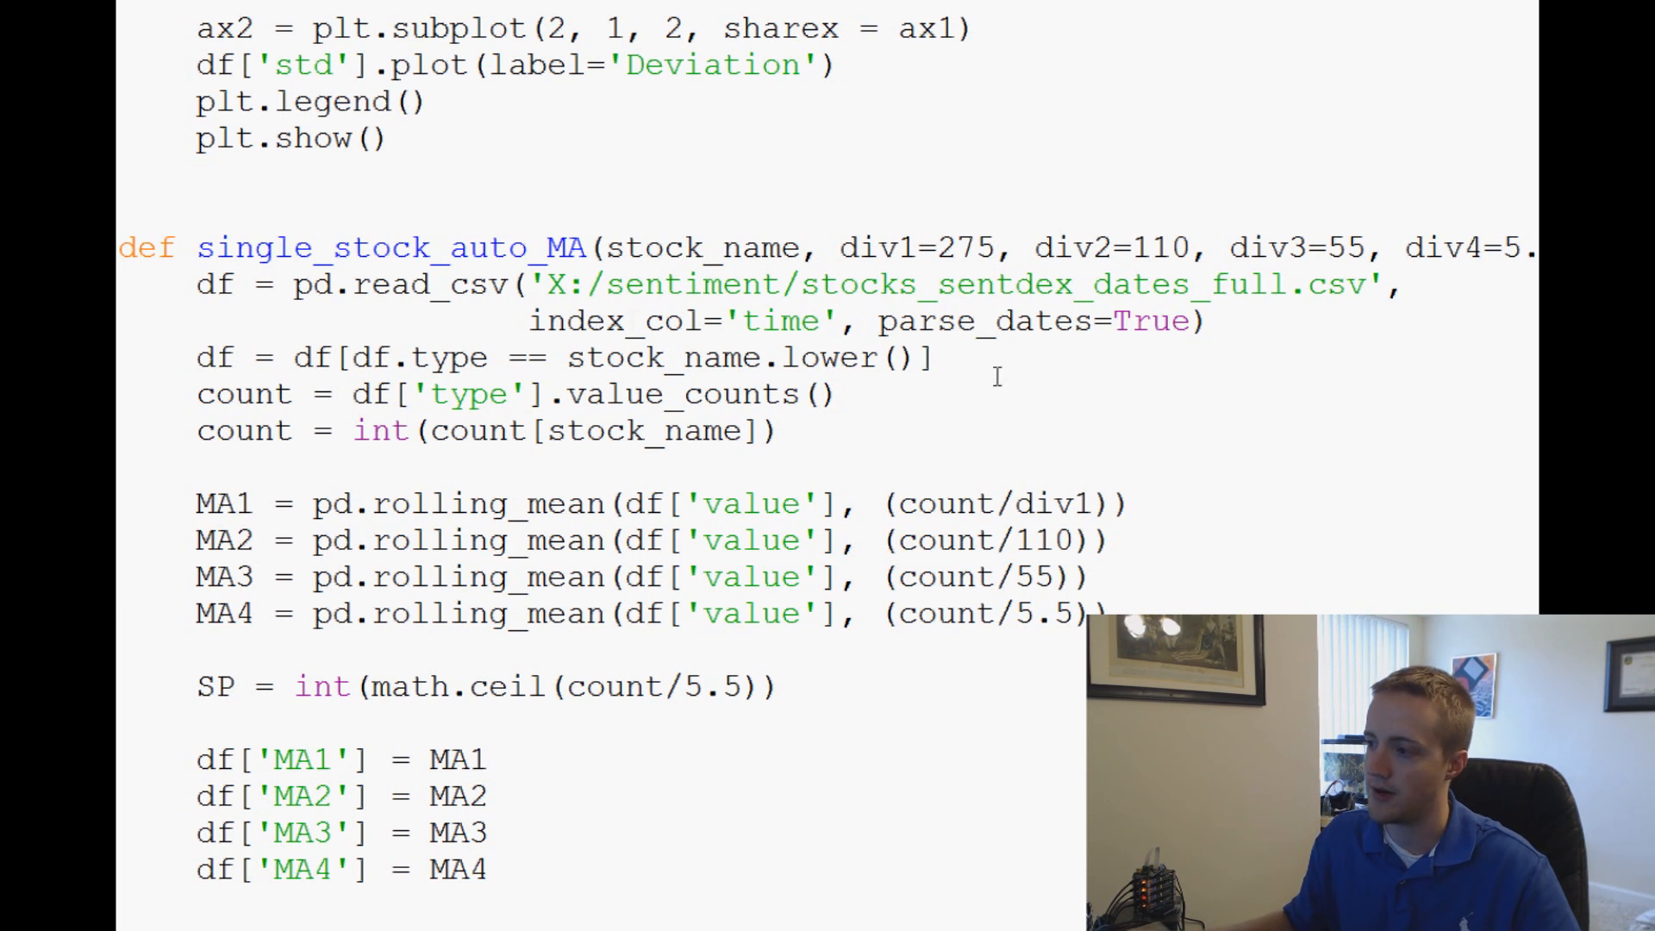
Replace hard-coded divisors with div4 and div1, then select a divisor in the legend labels.
{"action": "double_click", "coordinate": [1053, 503]}
{"action": "type", "text": "div2"}
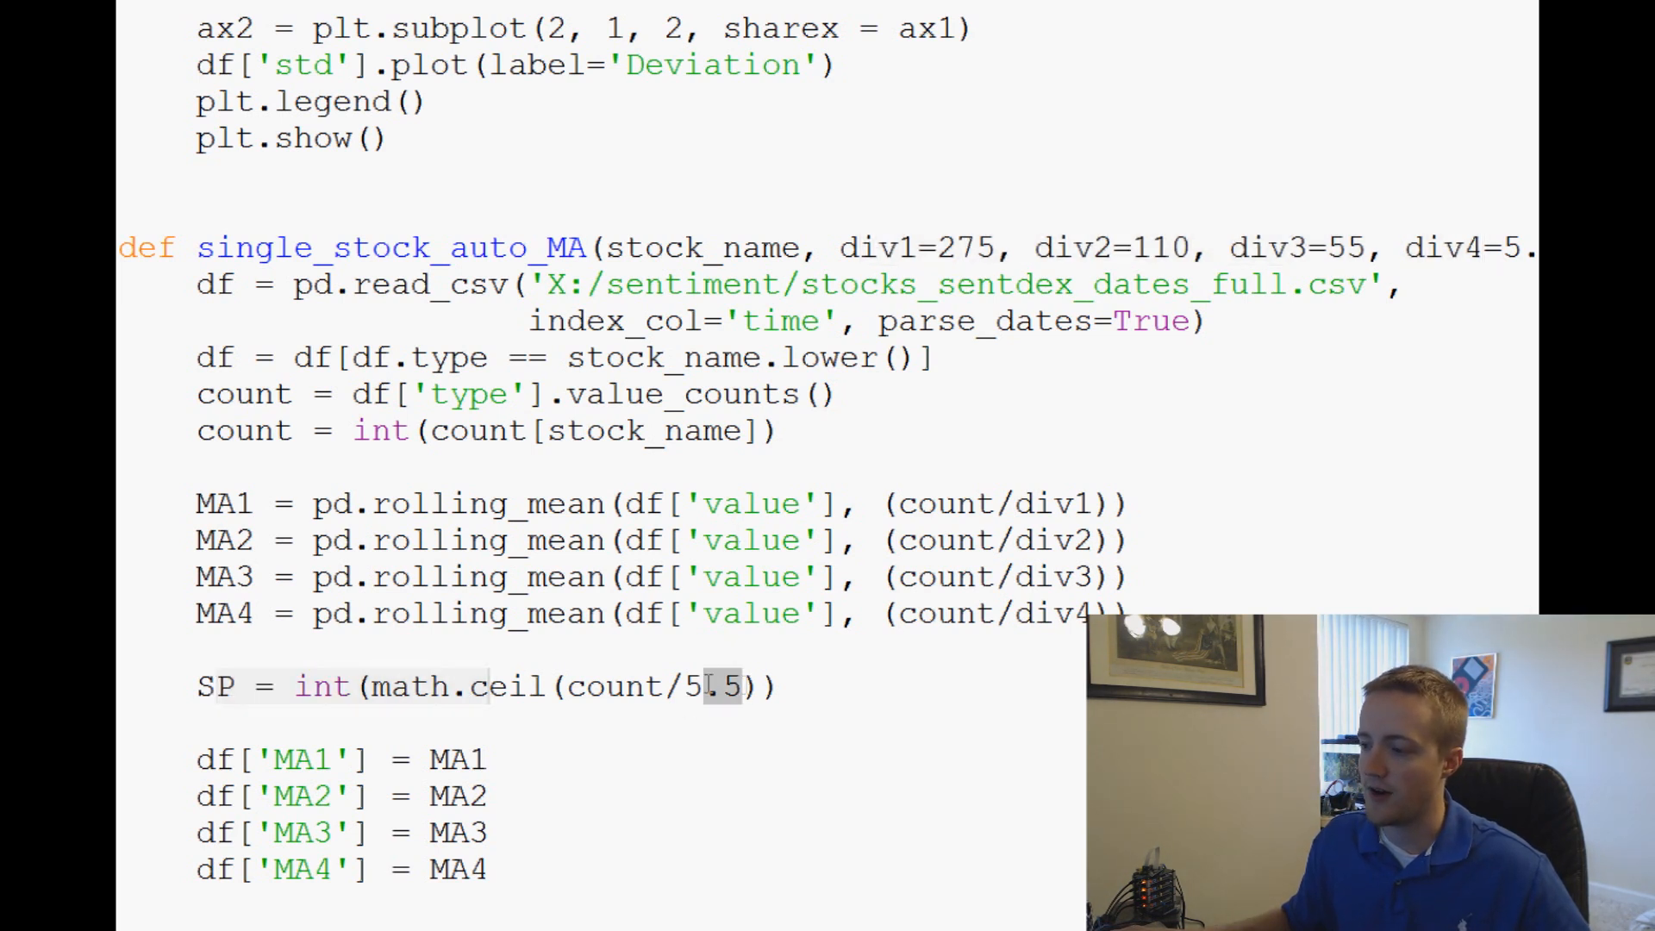
{"action": "type", "text": "div4"}
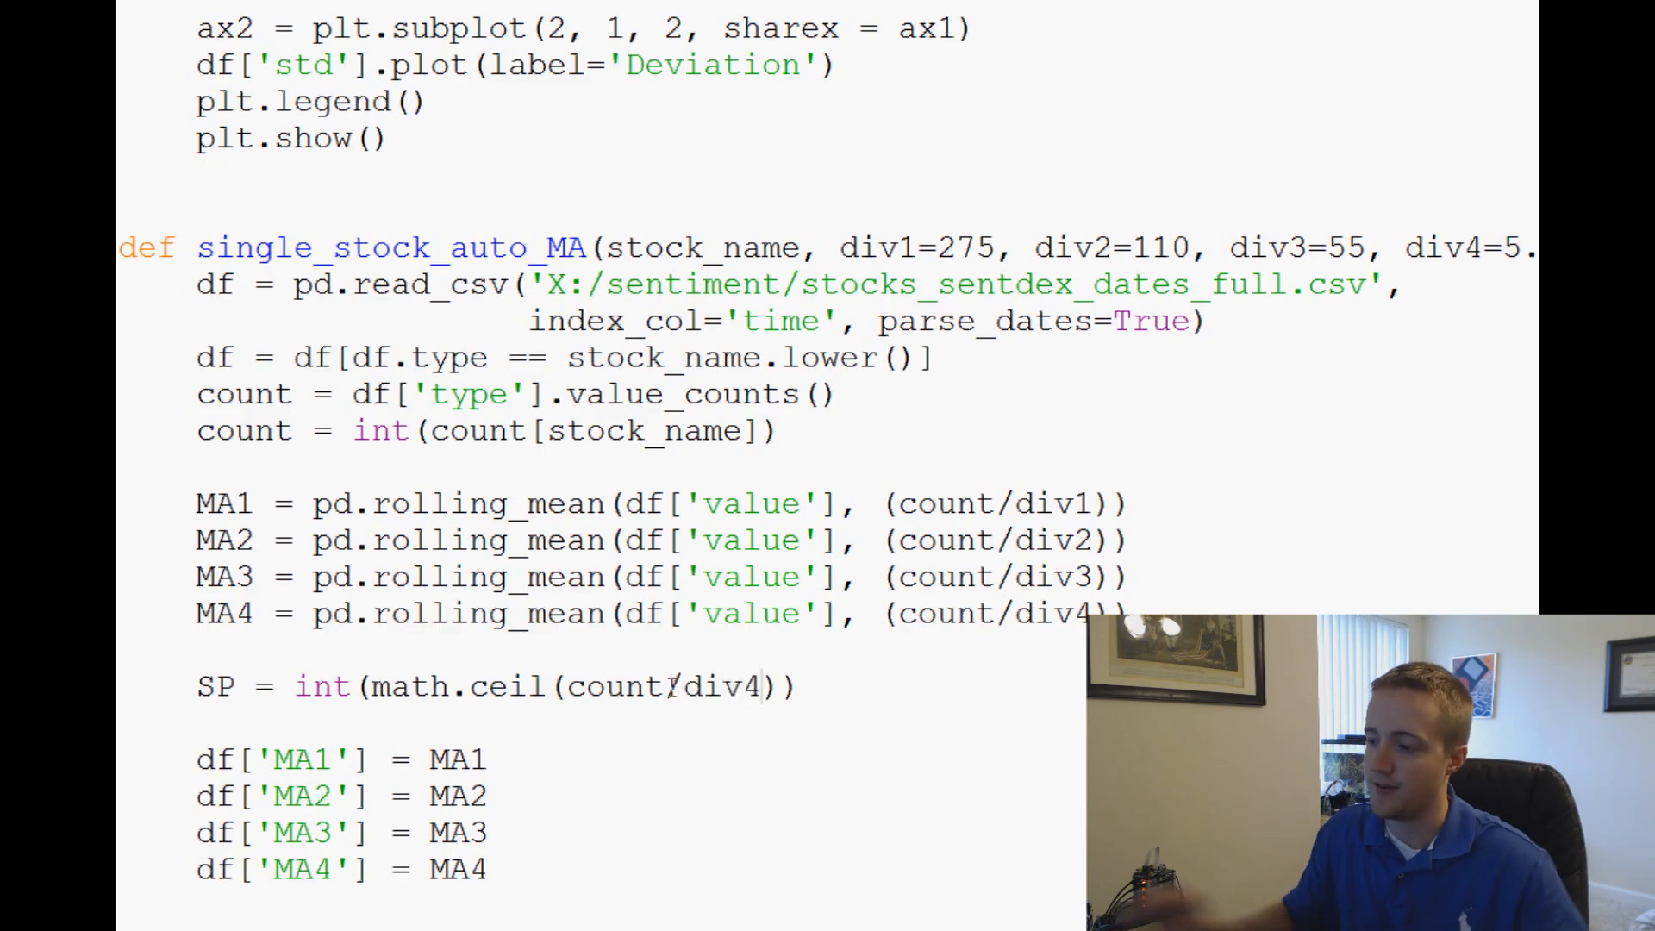
{"action": "scroll", "scroll_direction": "down", "scroll_amount": 3}
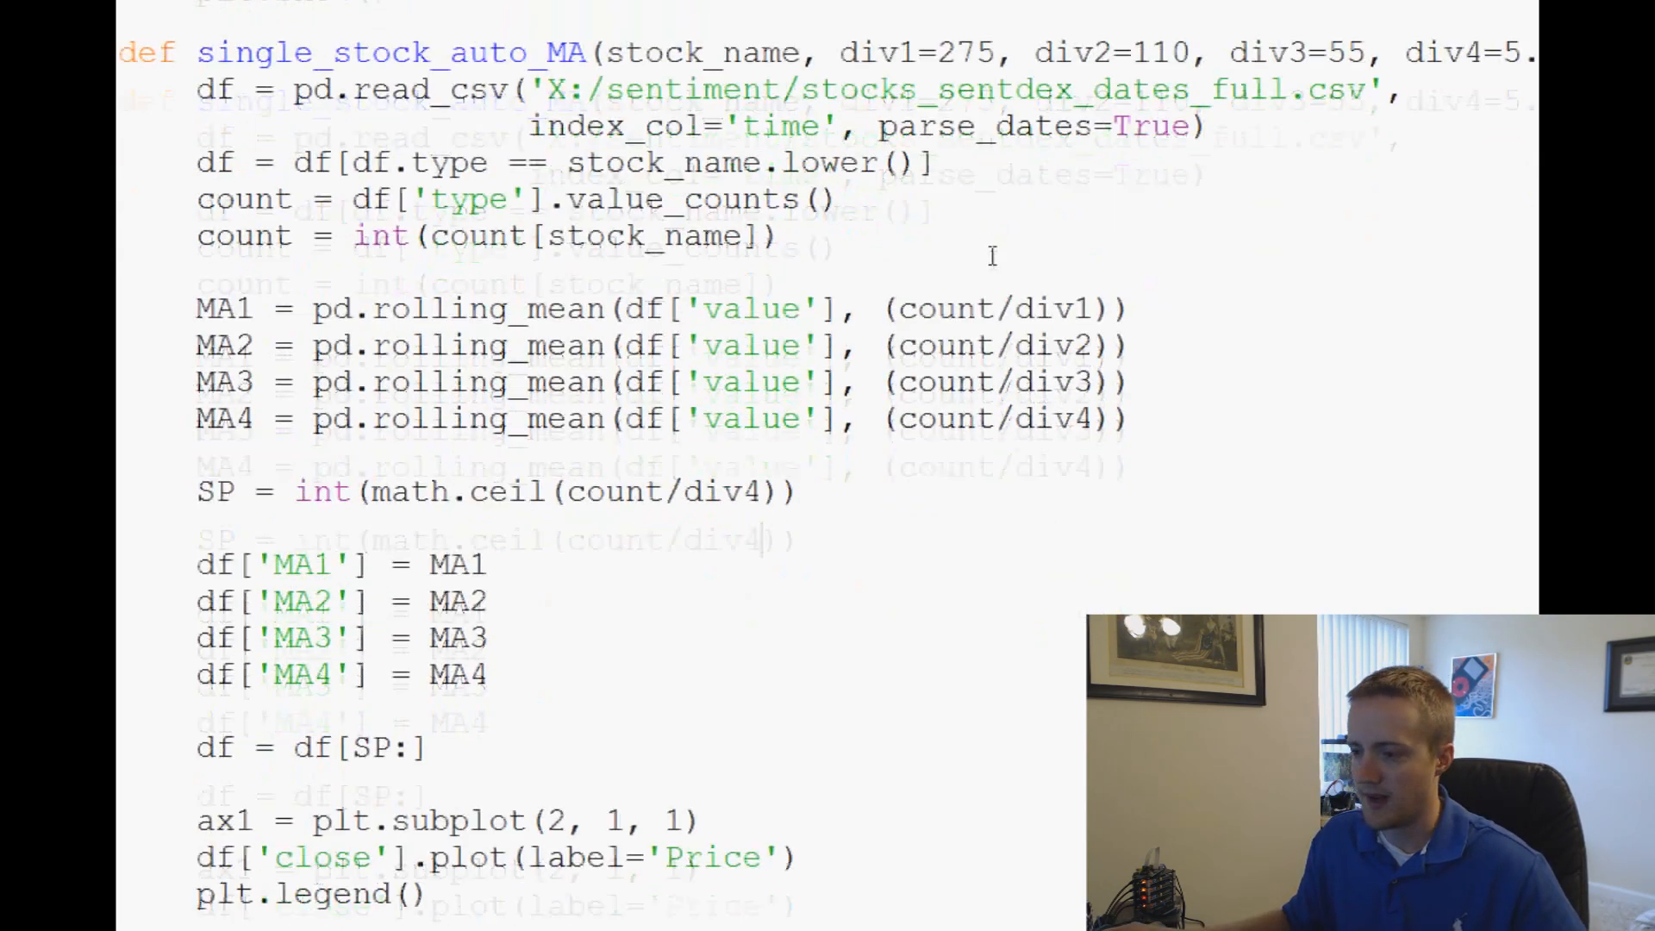
{"action": "scroll", "scroll_direction": "down", "scroll_amount": 3}
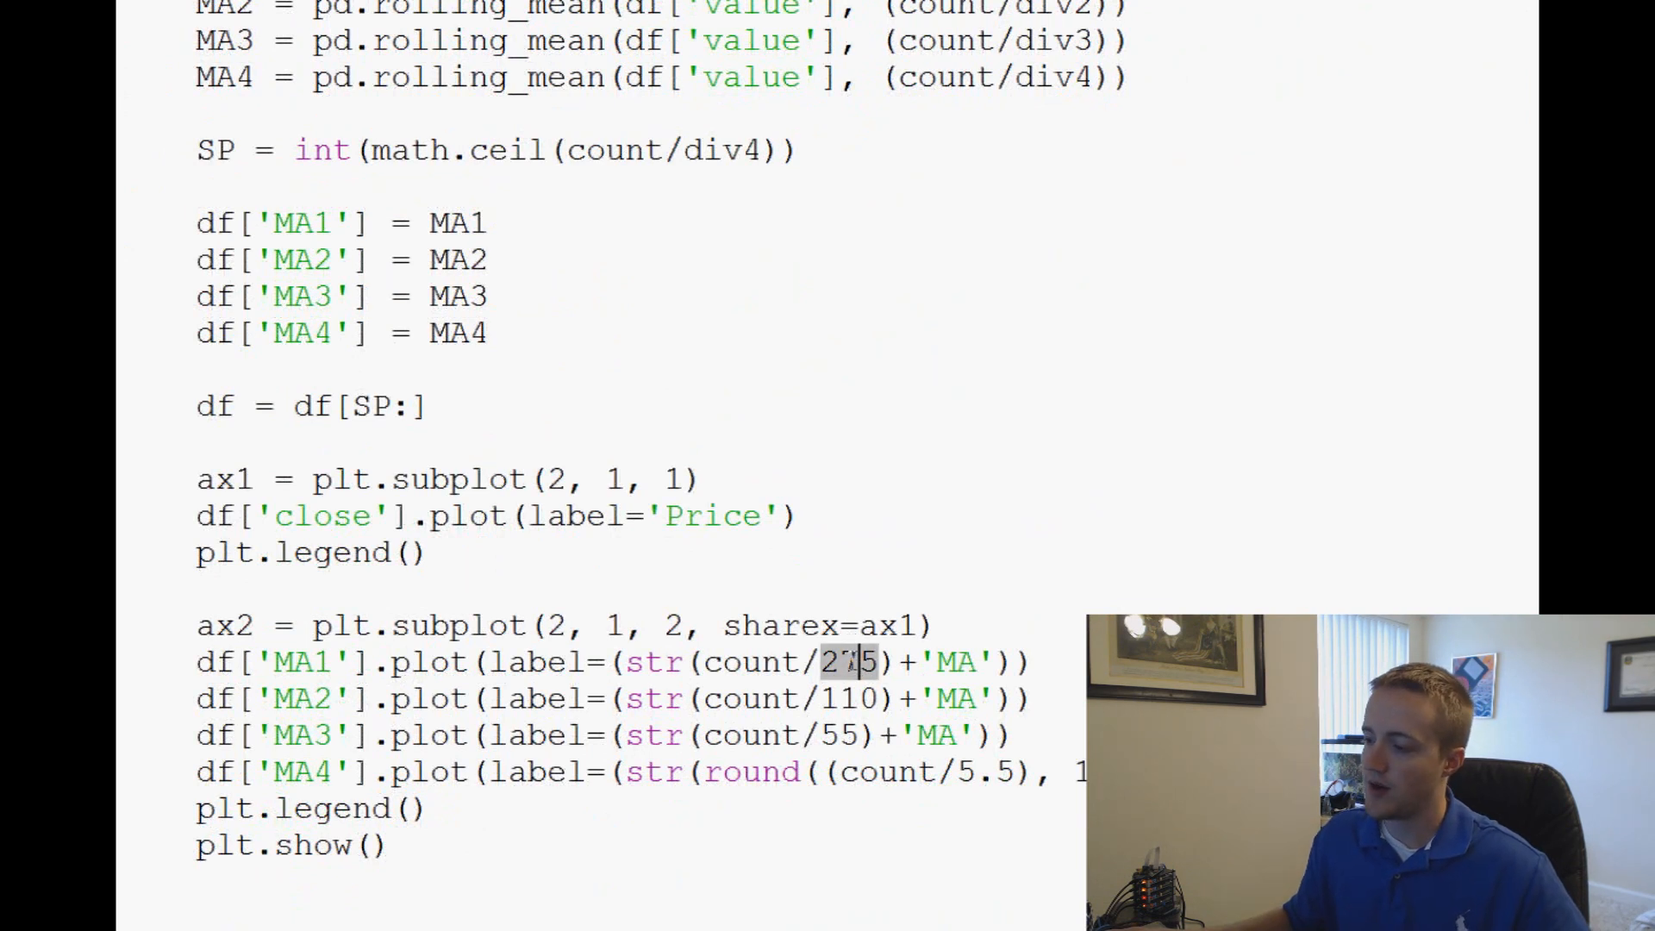
{"action": "type", "text": "div1"}
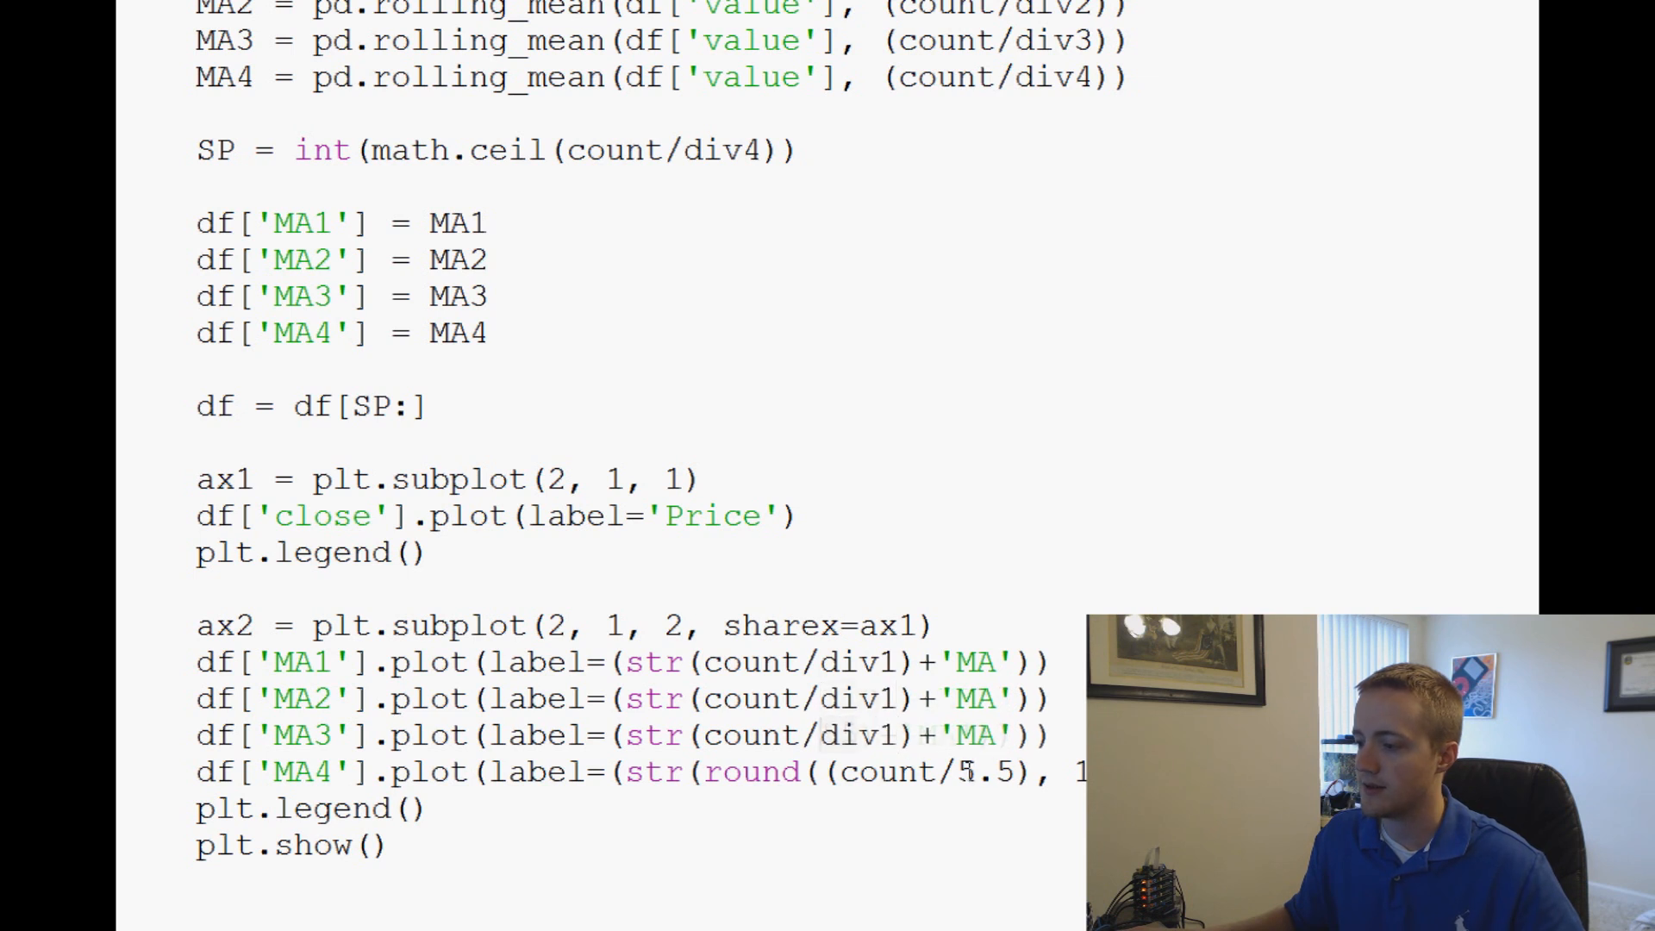
{"action": "double_click", "coordinate": [982, 772]}
{"action": "type", "text": "div4"}
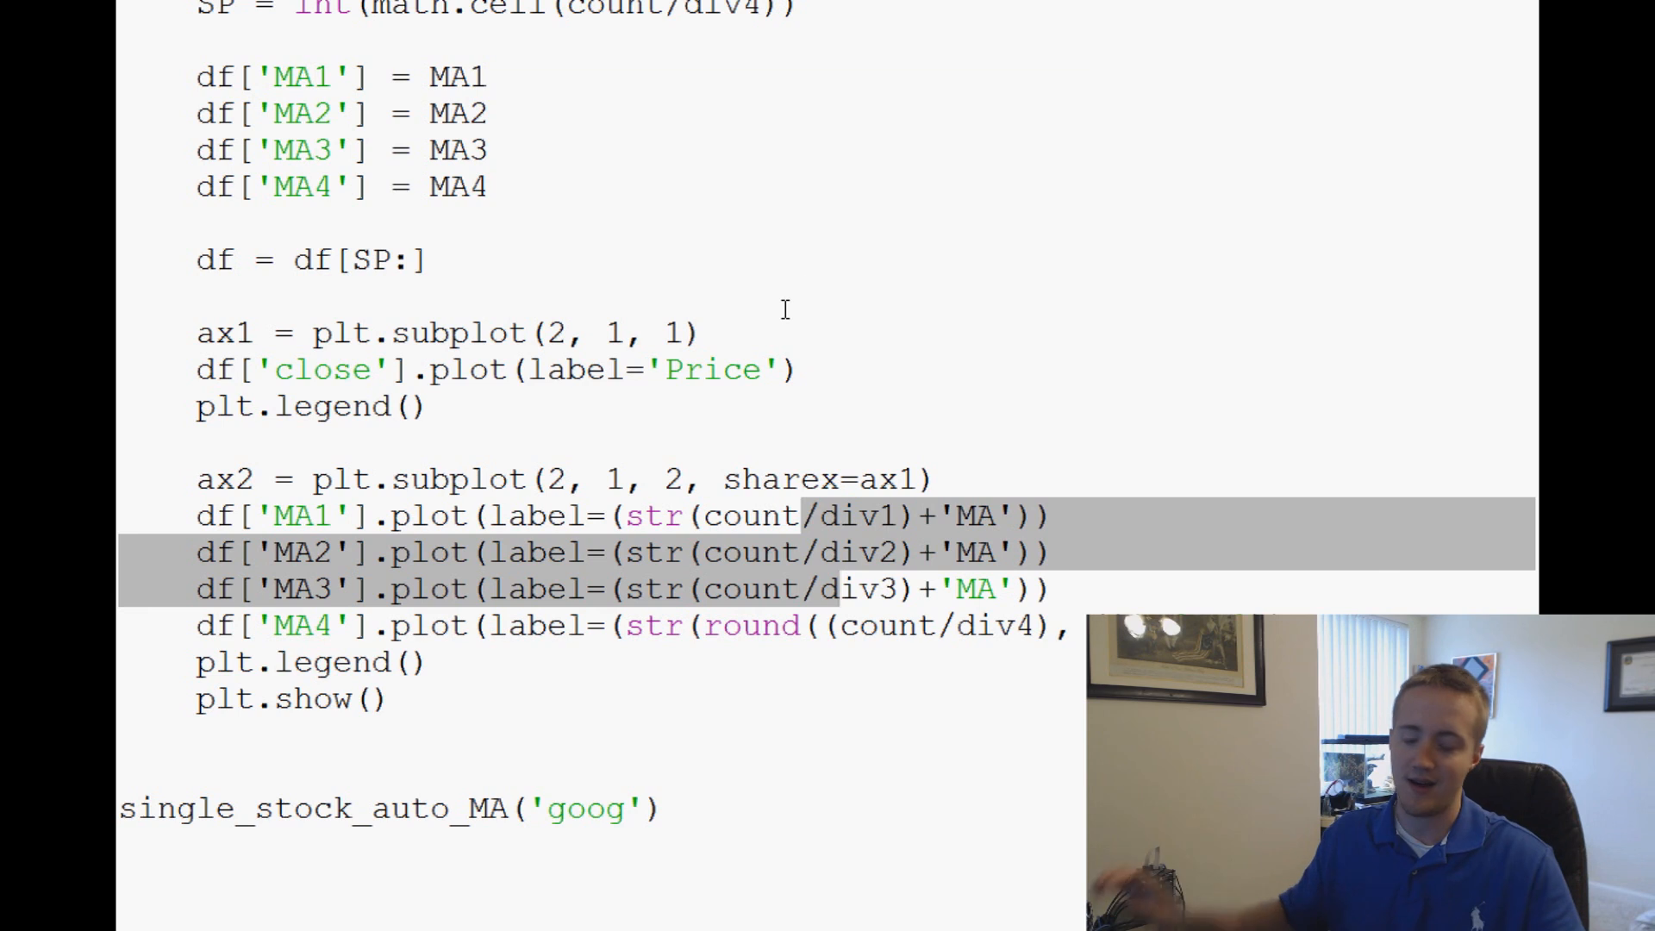
{"action": "mouse_move", "coordinate": [733, 695]}
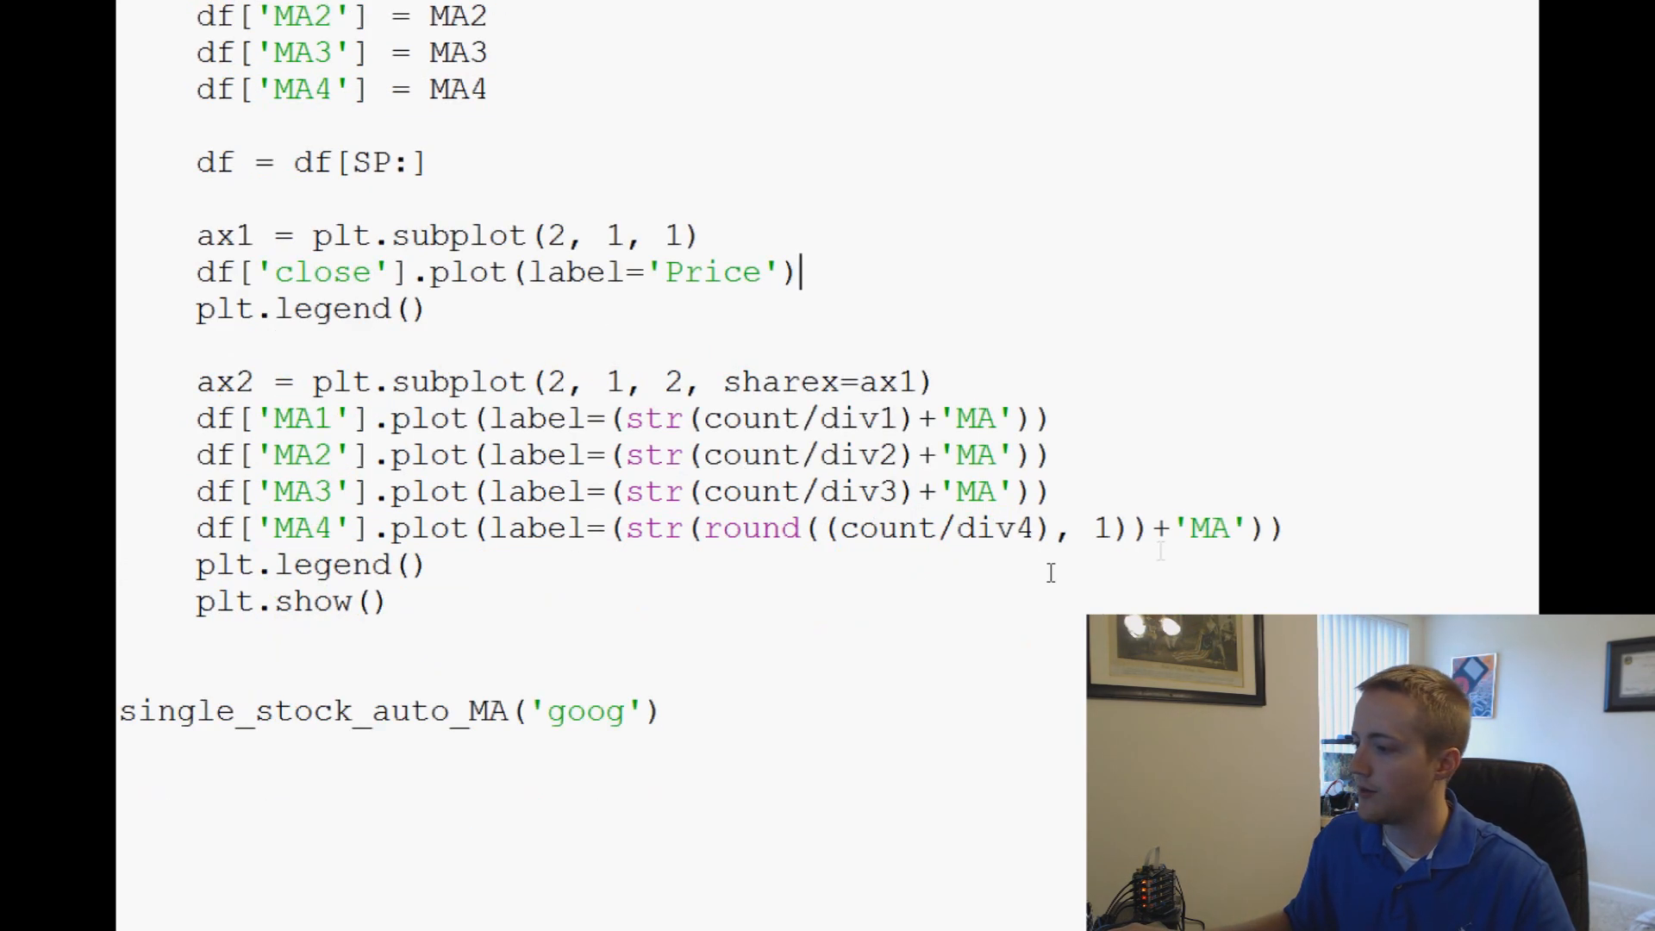
{"action": "scroll", "scroll_direction": "down", "scroll_amount": 3}
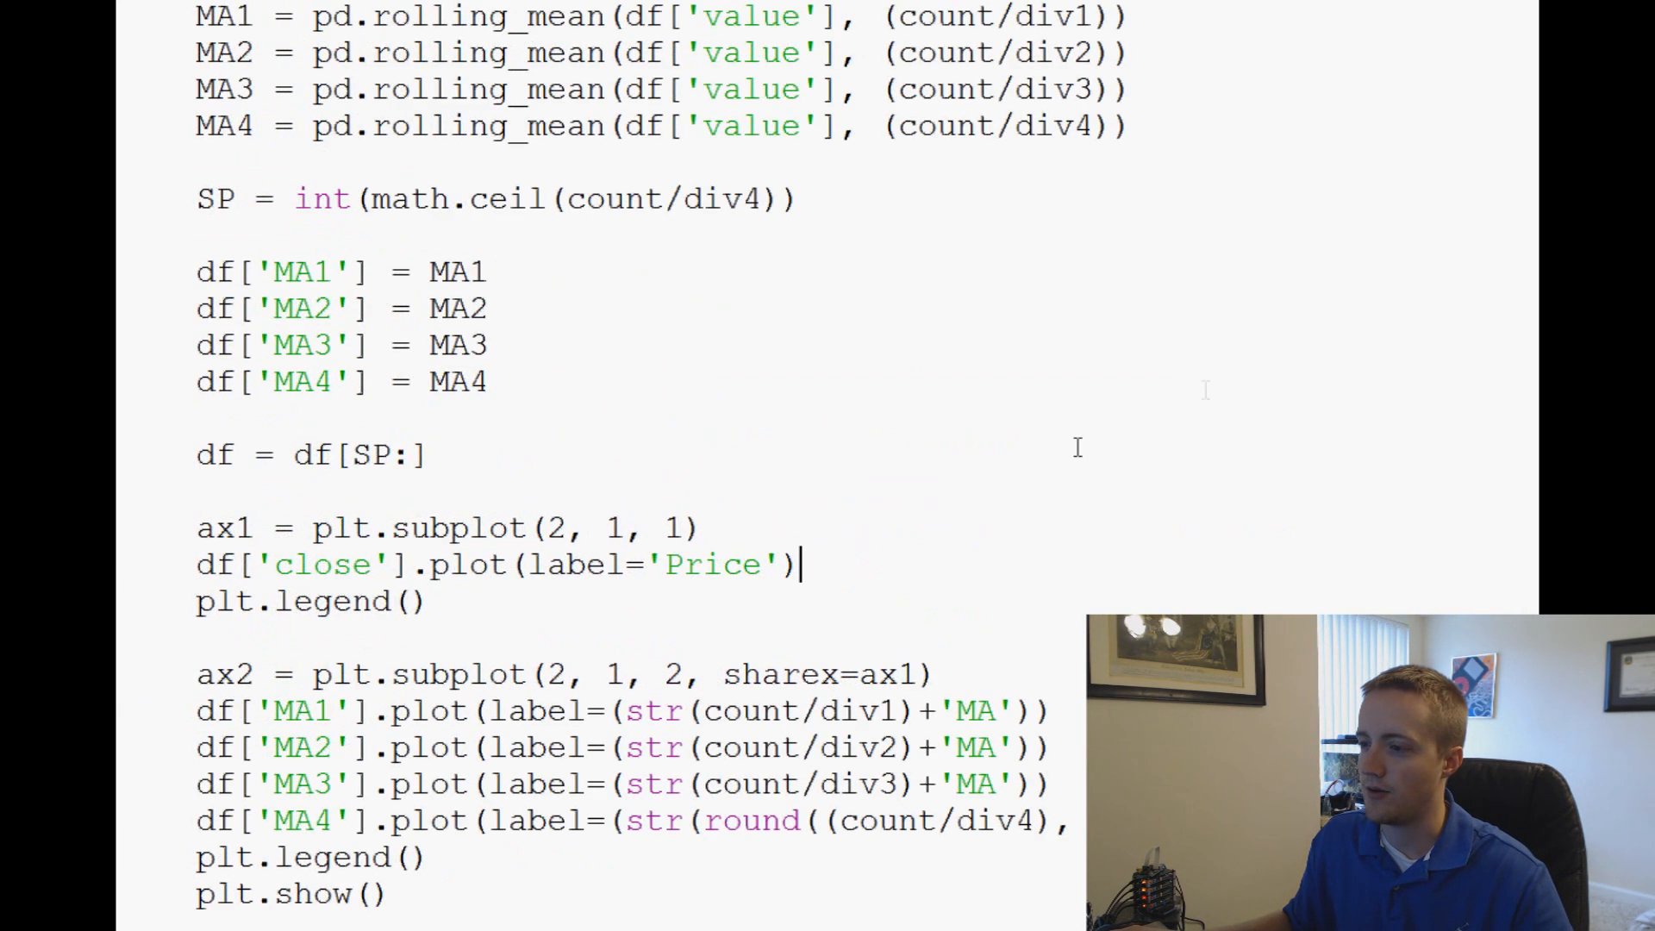
{"action": "scroll", "scroll_direction": "up", "scroll_amount": 3}
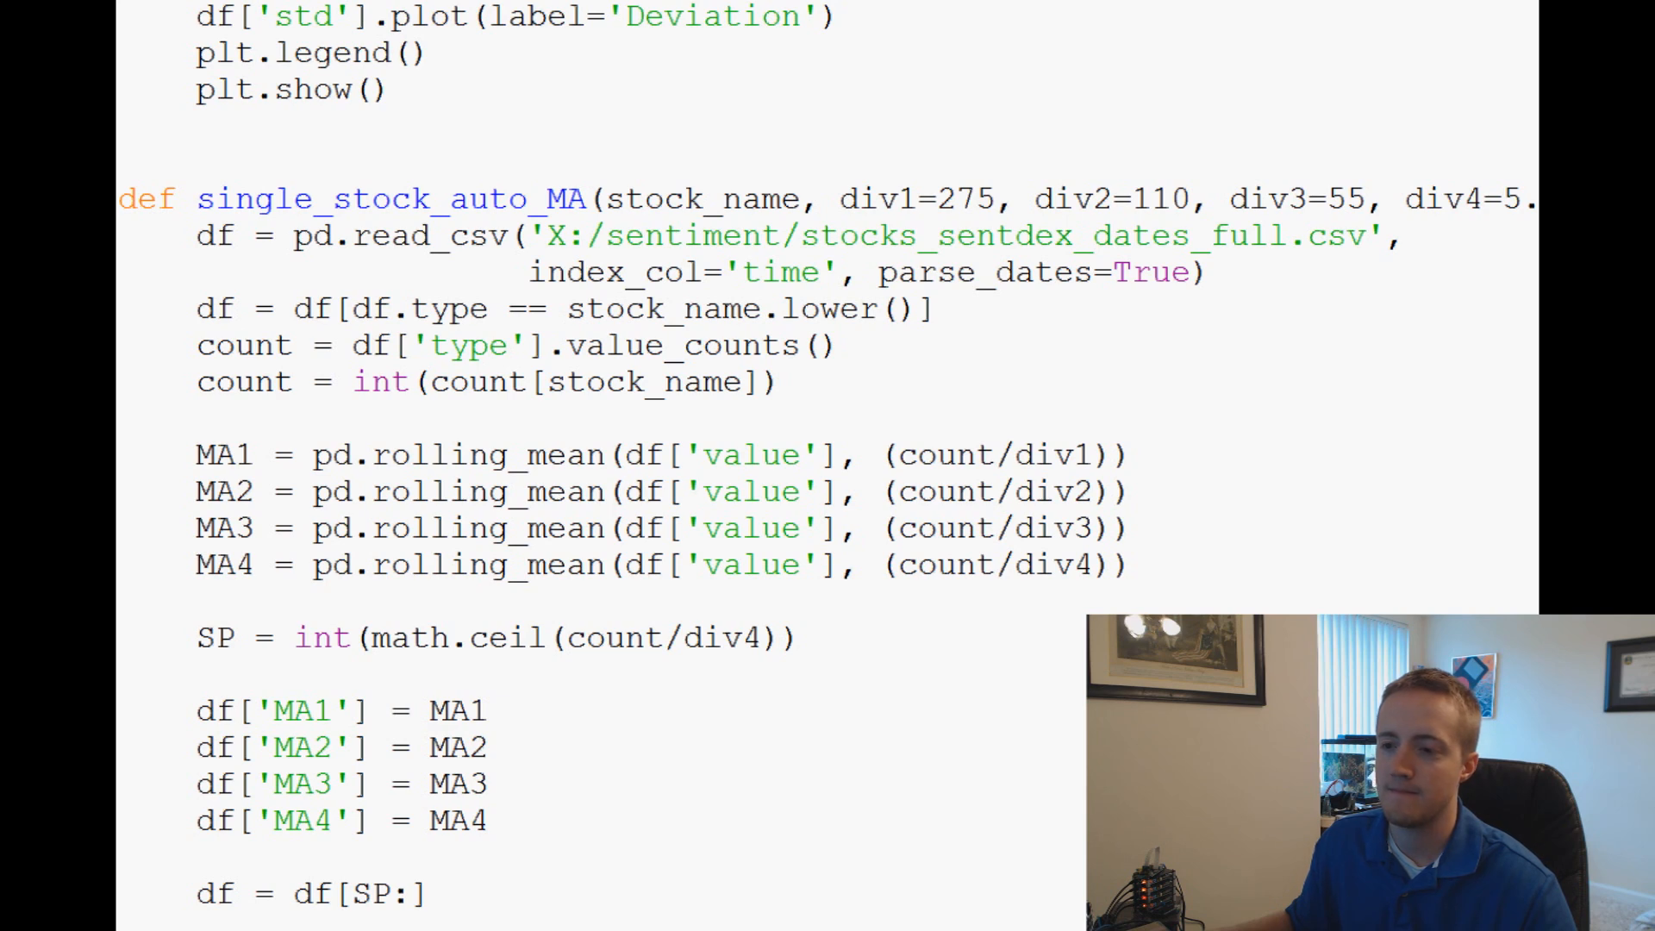
{"action": "scroll", "scroll_direction": "down", "scroll_amount": 3}
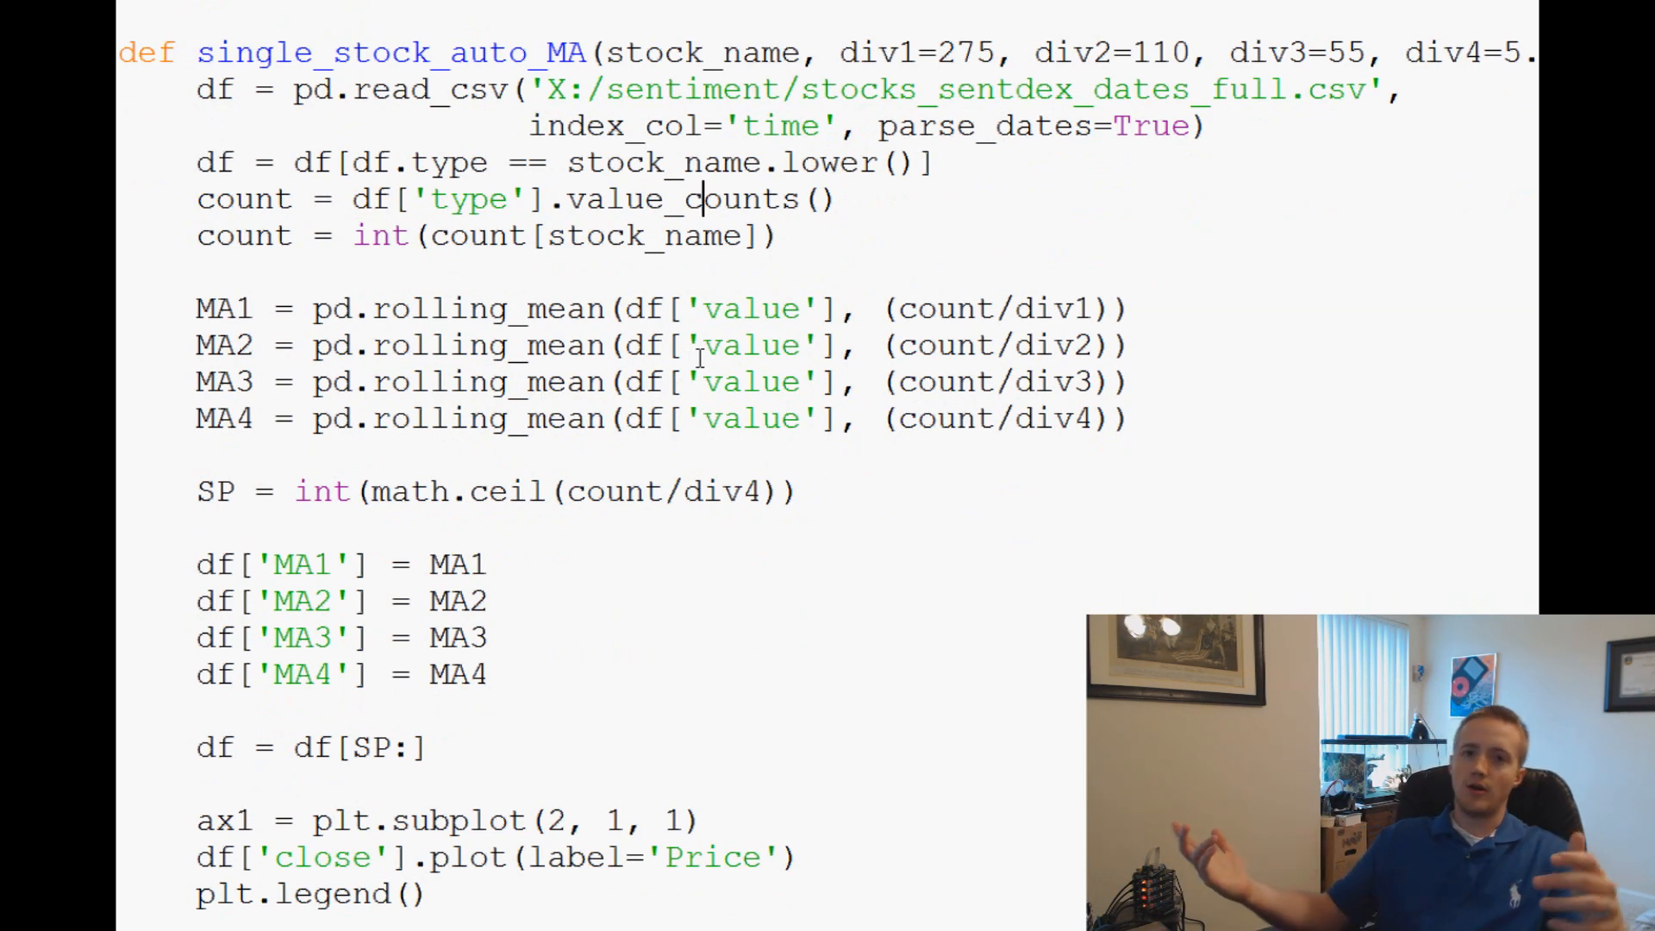
{"action": "scroll", "scroll_direction": "down", "scroll_amount": 3}
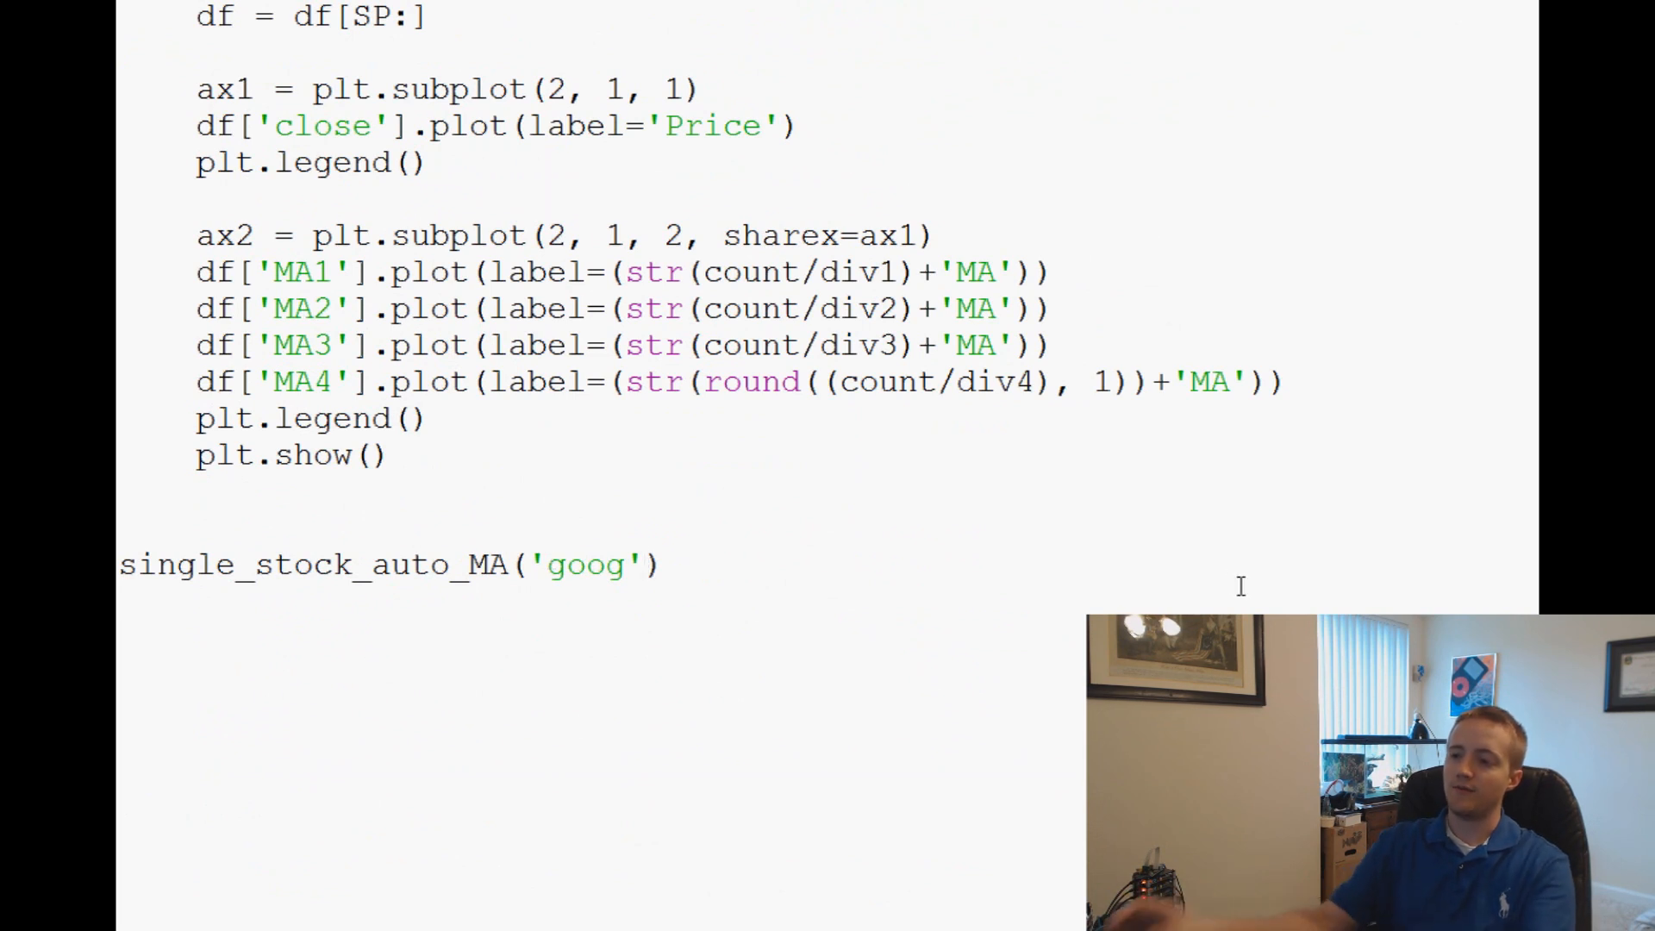
{"action": "mouse_move", "coordinate": [1008, 653]}
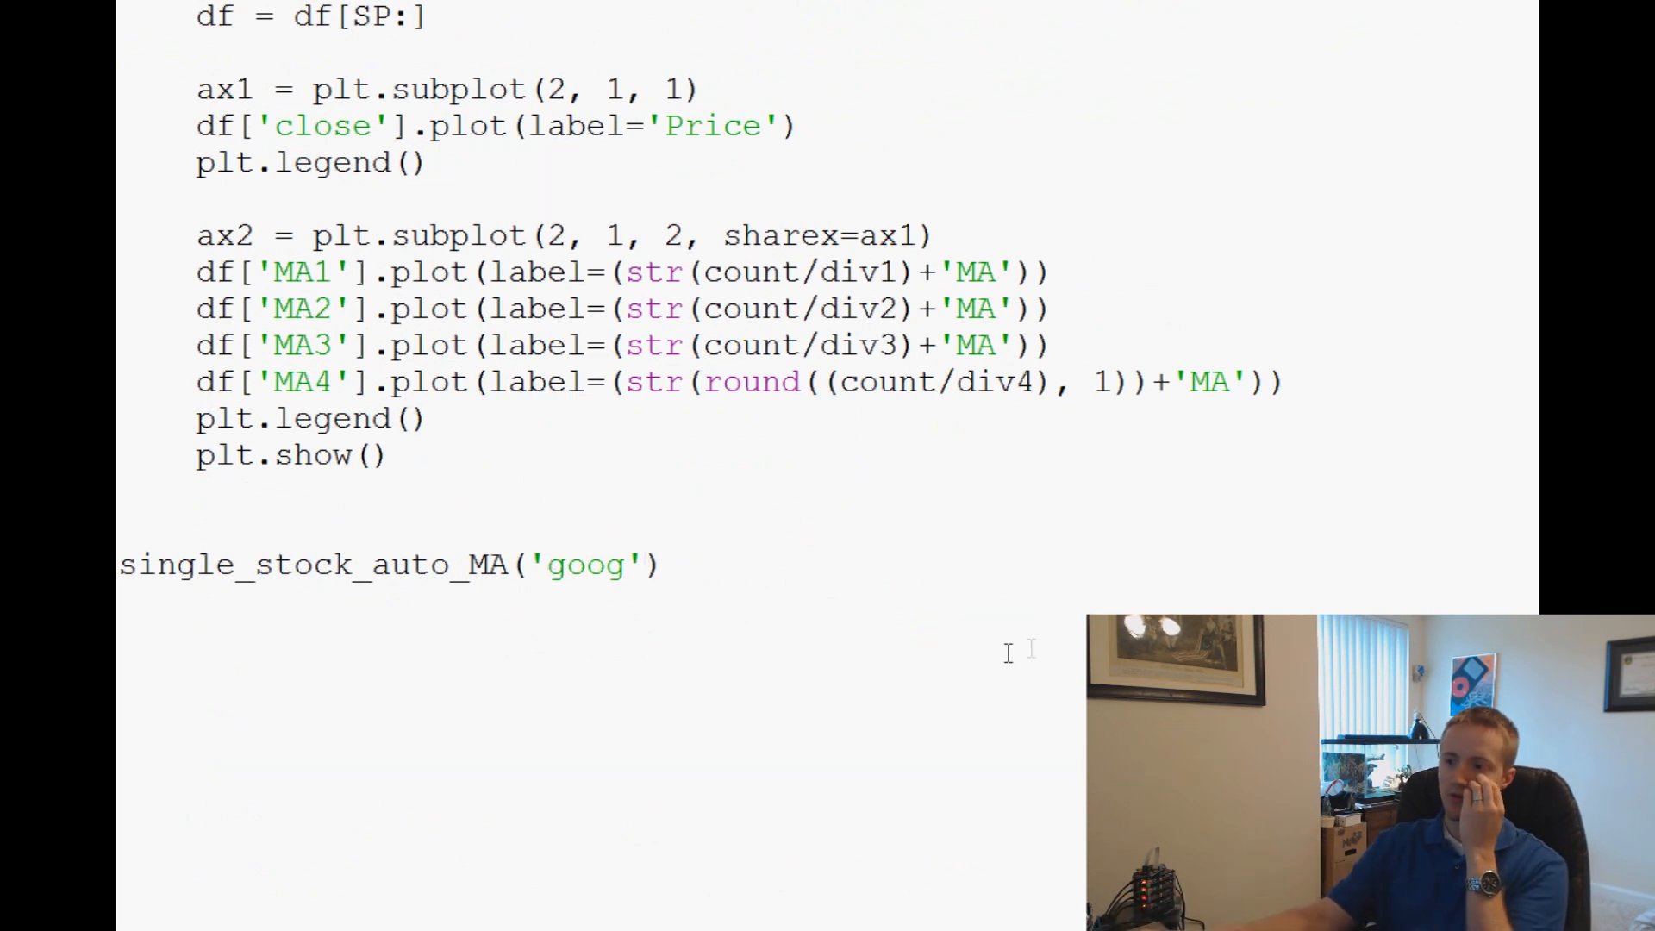
{"action": "scroll", "scroll_direction": "down", "scroll_amount": 3}
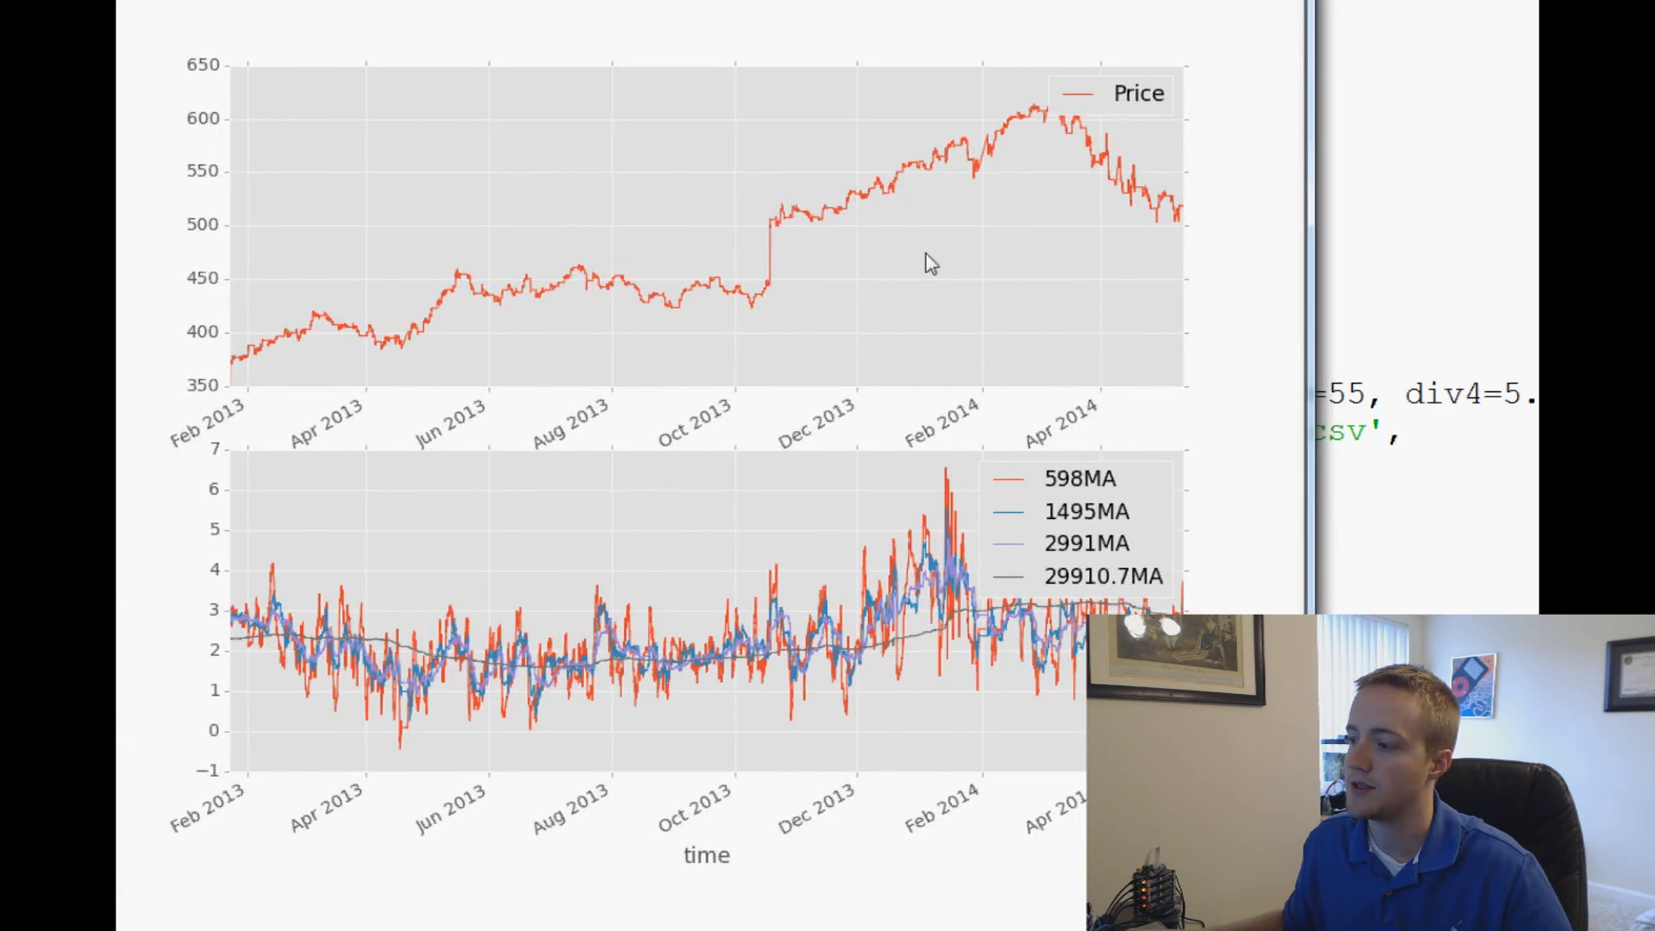
{"action": "mouse_move", "coordinate": [899, 540]}
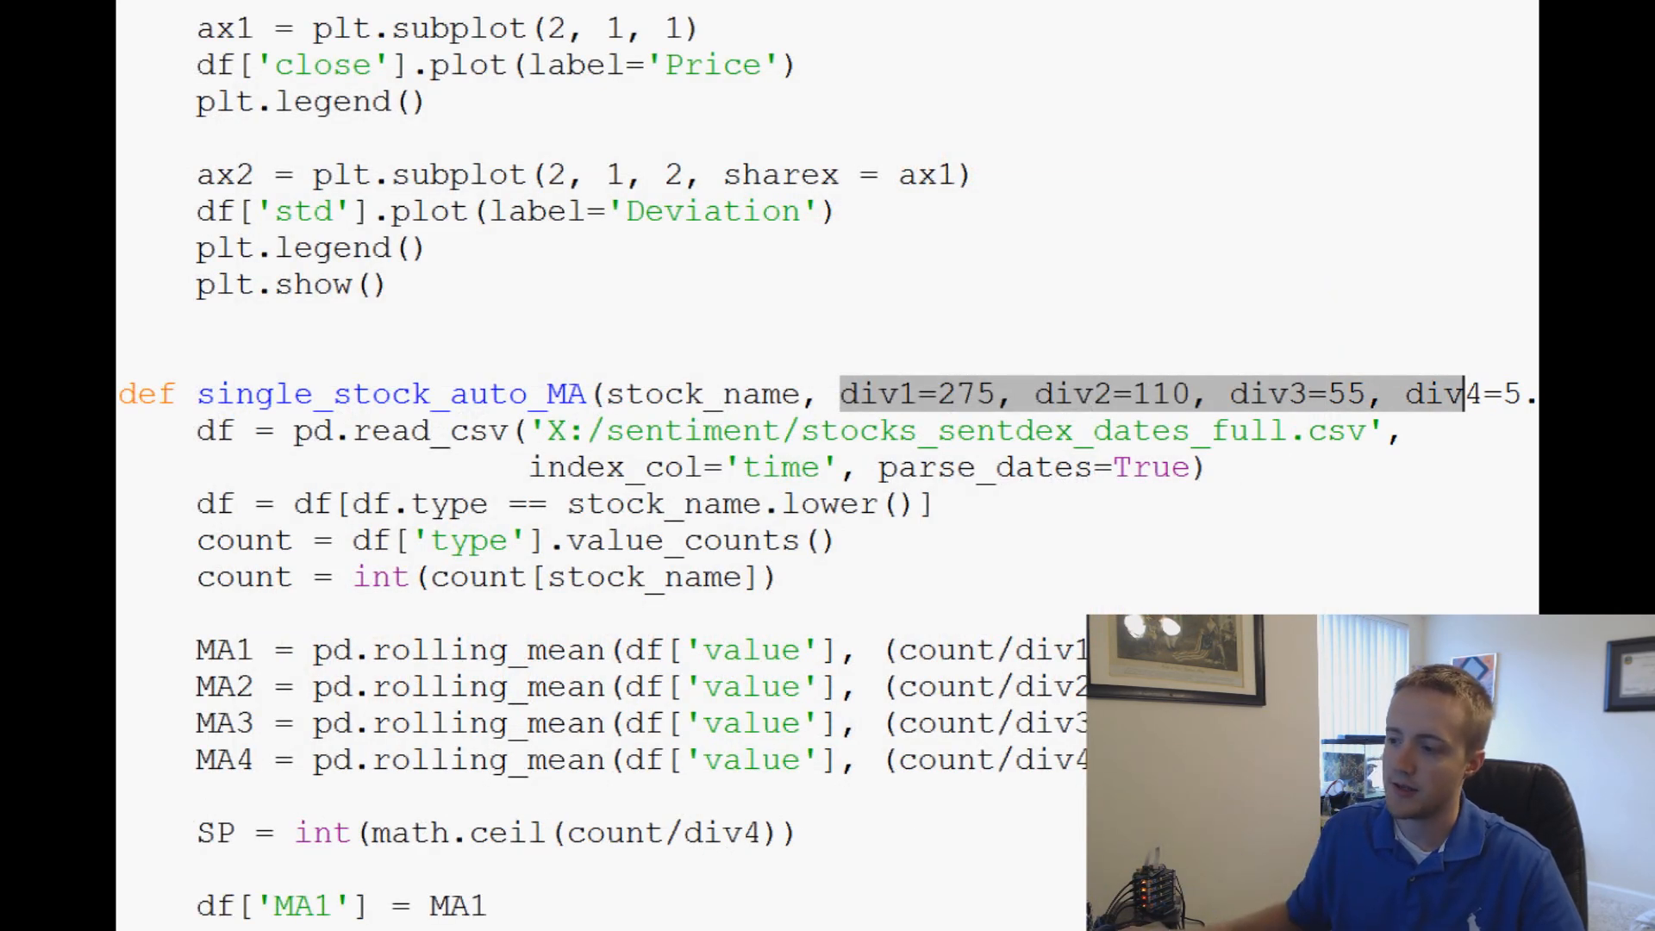
{"action": "scroll", "scroll_direction": "down", "scroll_amount": 3}
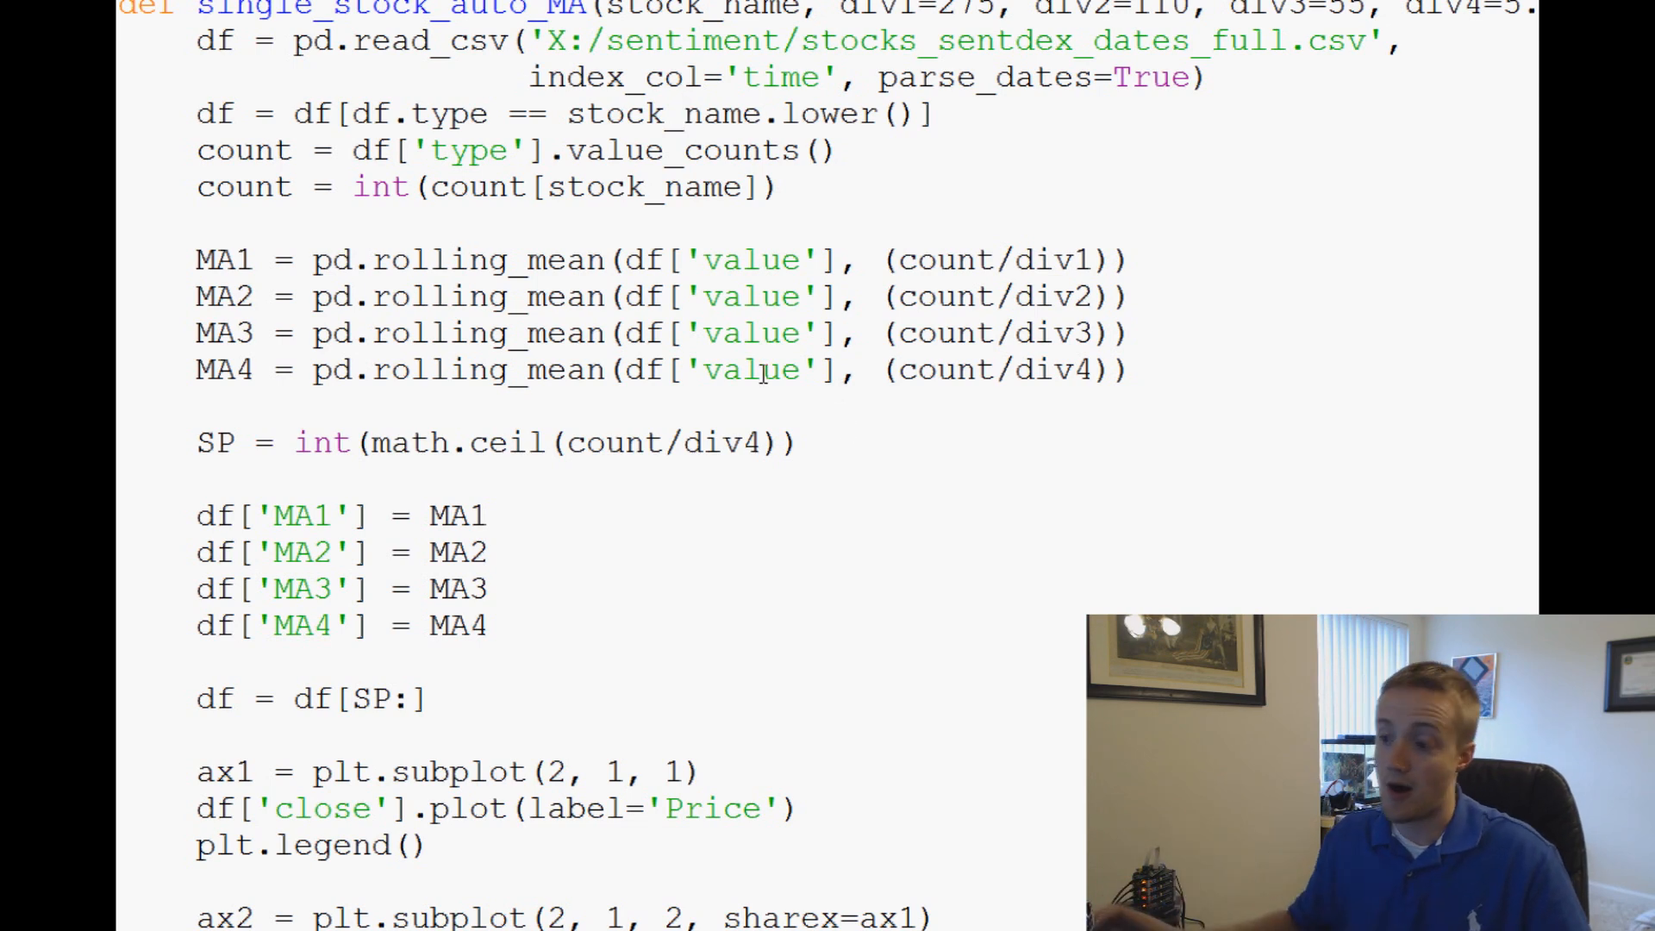
{"action": "mouse_move", "coordinate": [739, 570]}
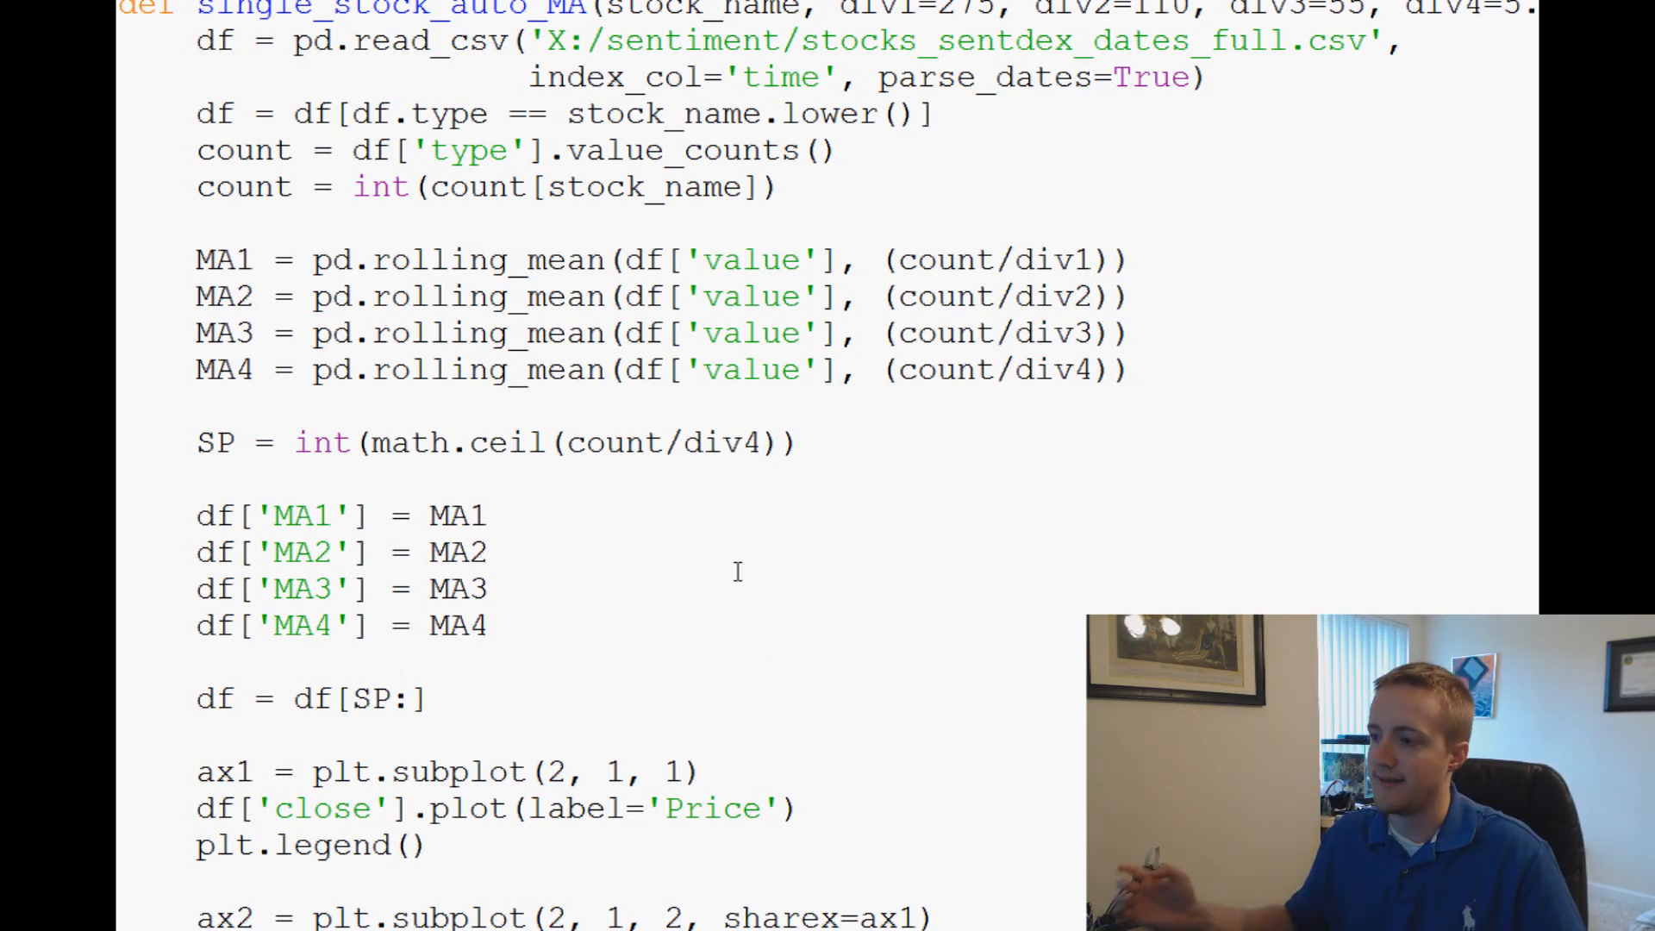